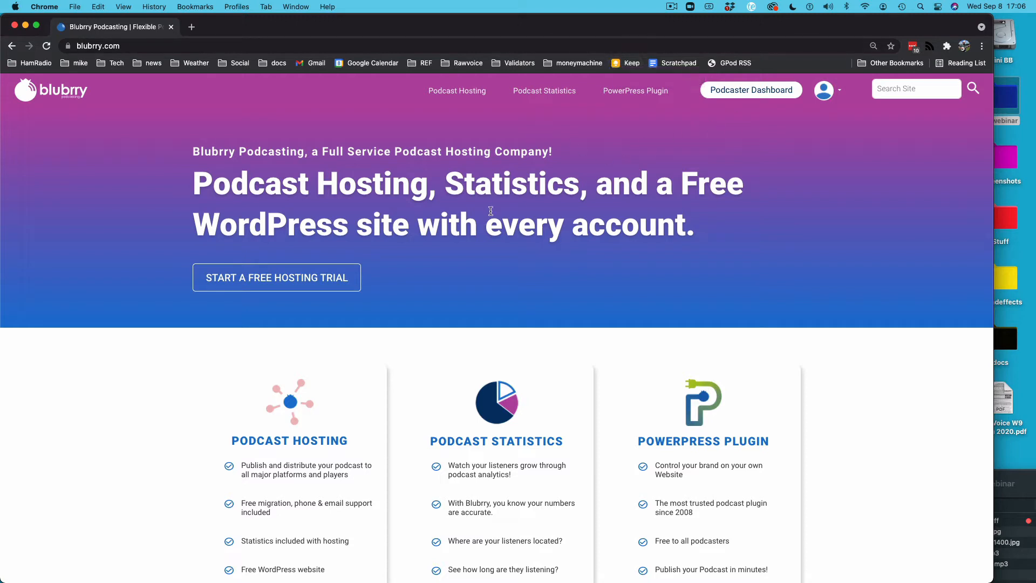
# - Open the Podcaster Dashboard for the Underwater Basket Weaving Podcast from the top navigation
pyautogui.scroll(-3)
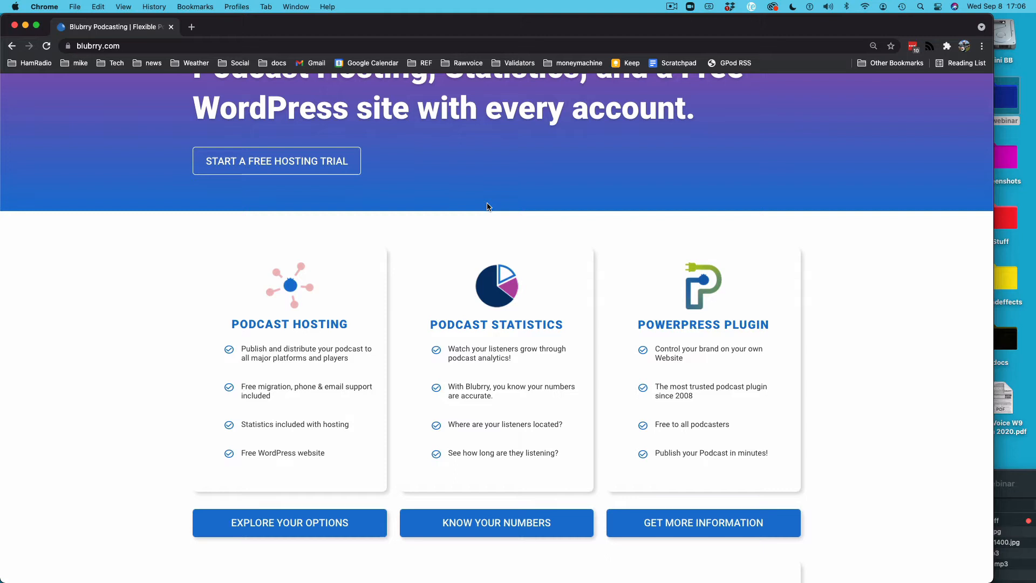
pyautogui.moveTo(582, 38)
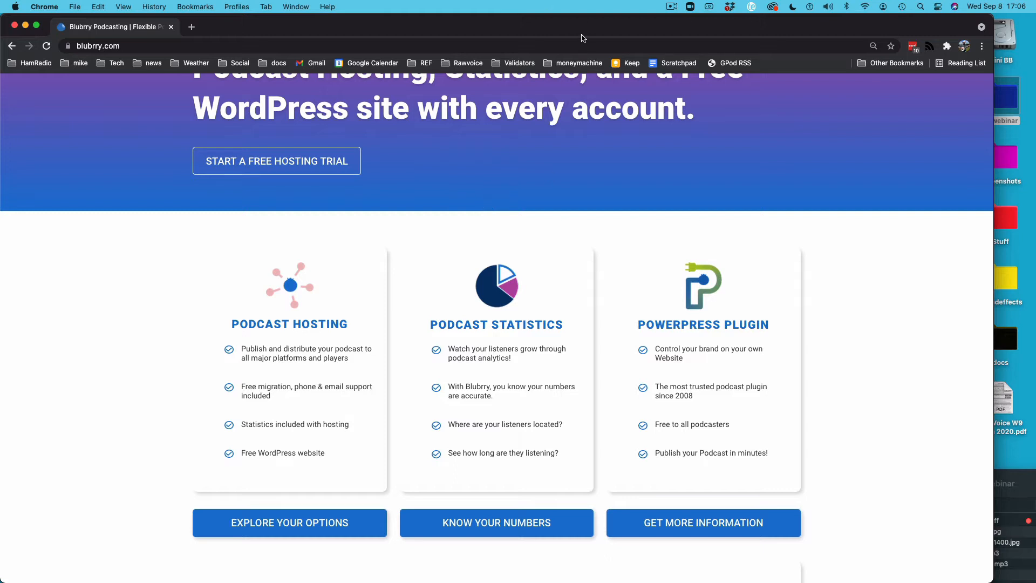
pyautogui.moveTo(541, 173)
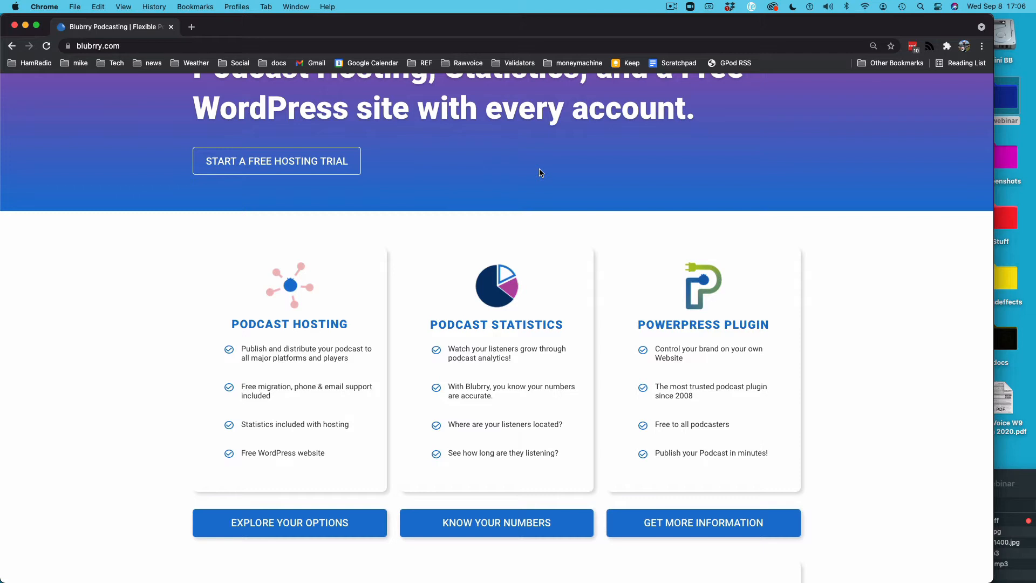
pyautogui.moveTo(290, 523)
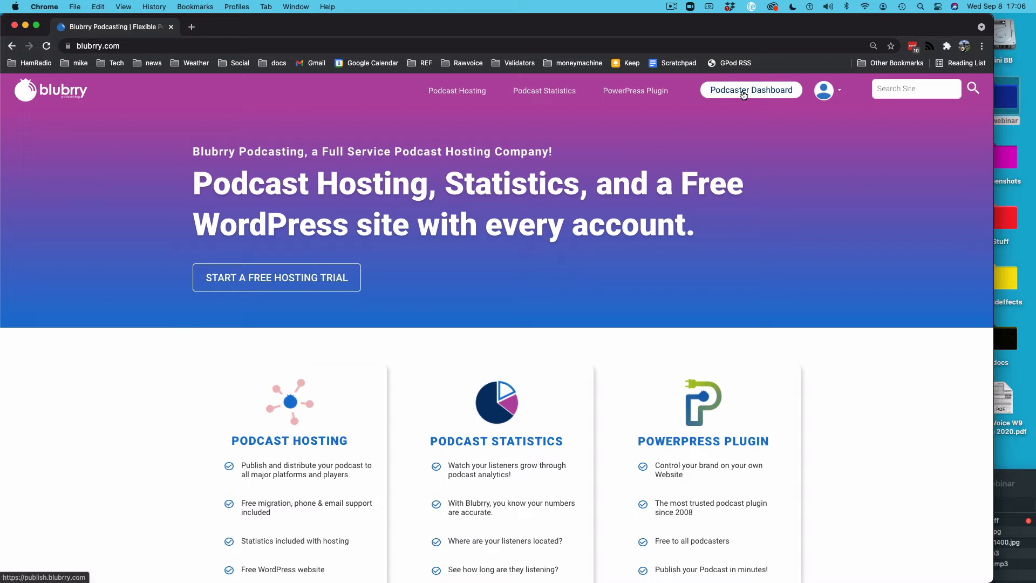
pyautogui.click(751, 90)
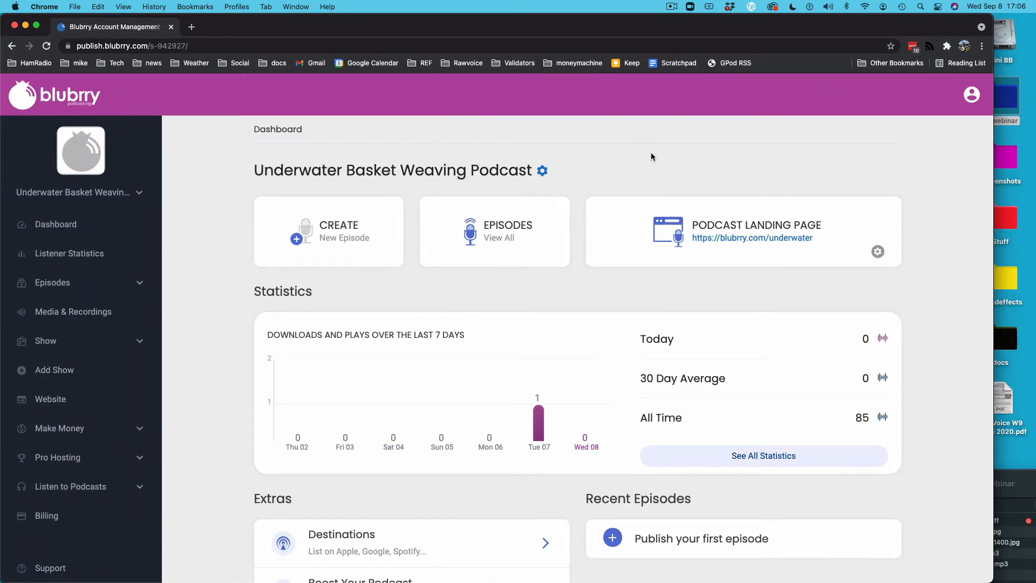
pyautogui.moveTo(317, 126)
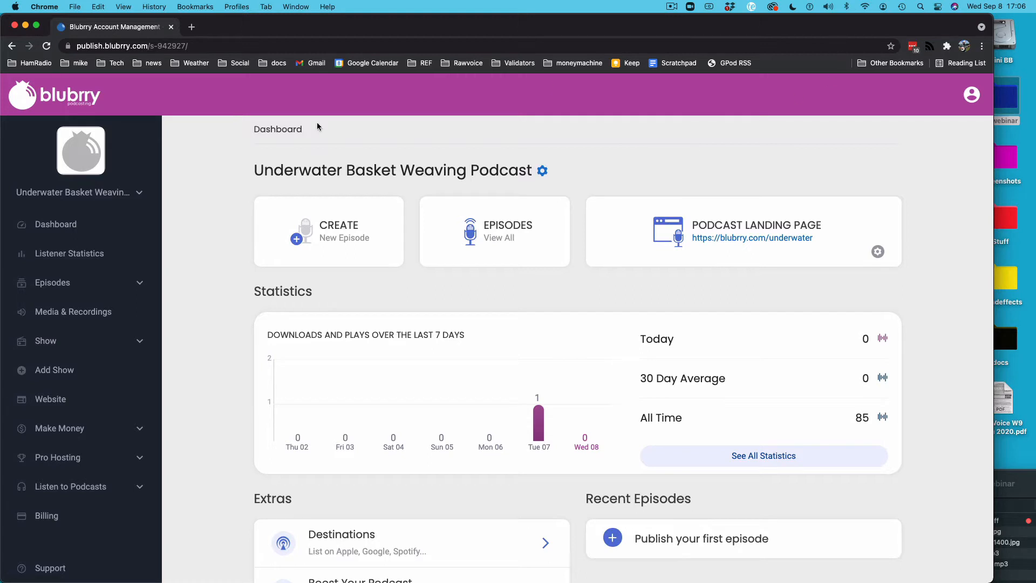
pyautogui.moveTo(196, 394)
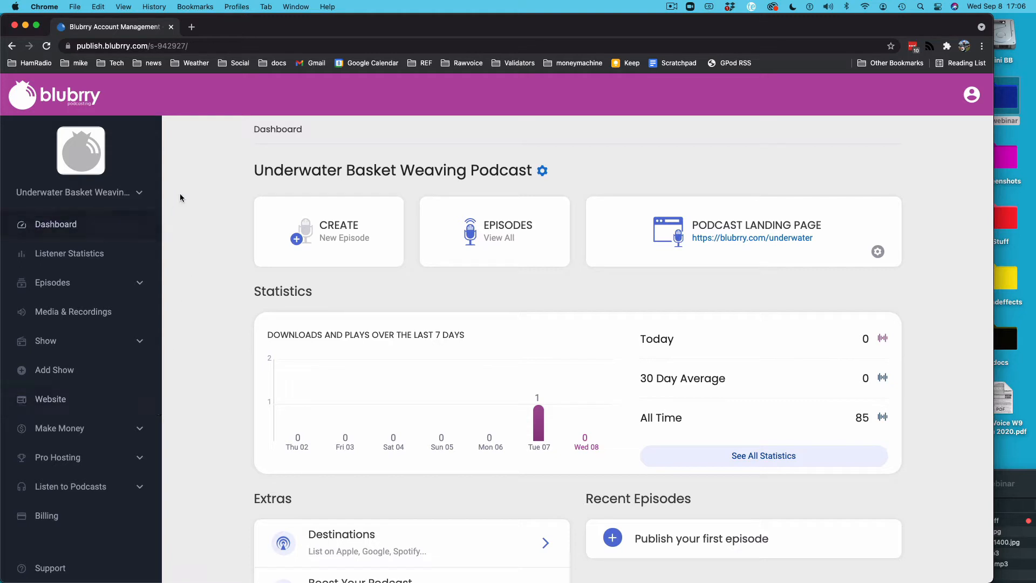
pyautogui.moveTo(201, 197)
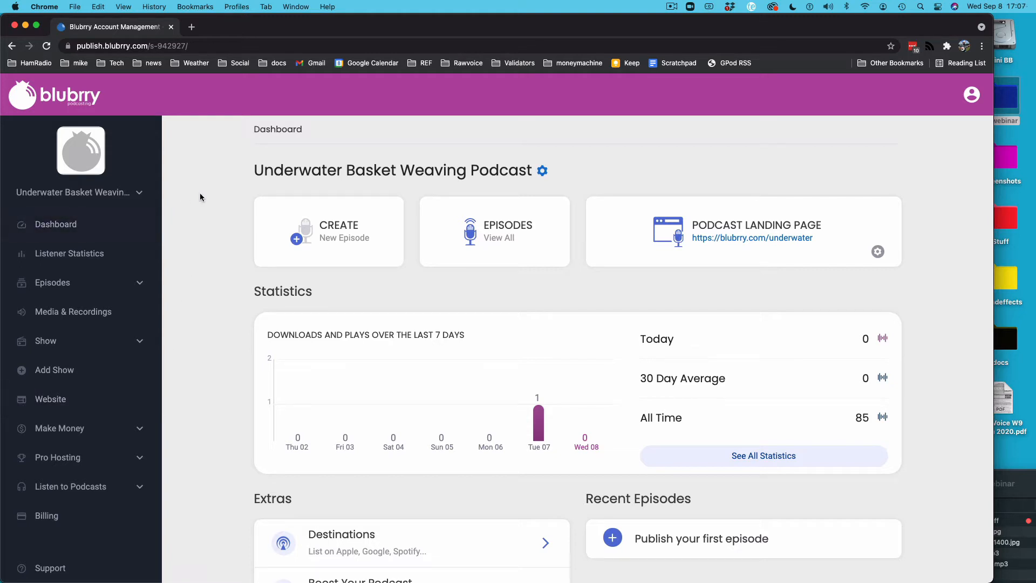
pyautogui.moveTo(192, 321)
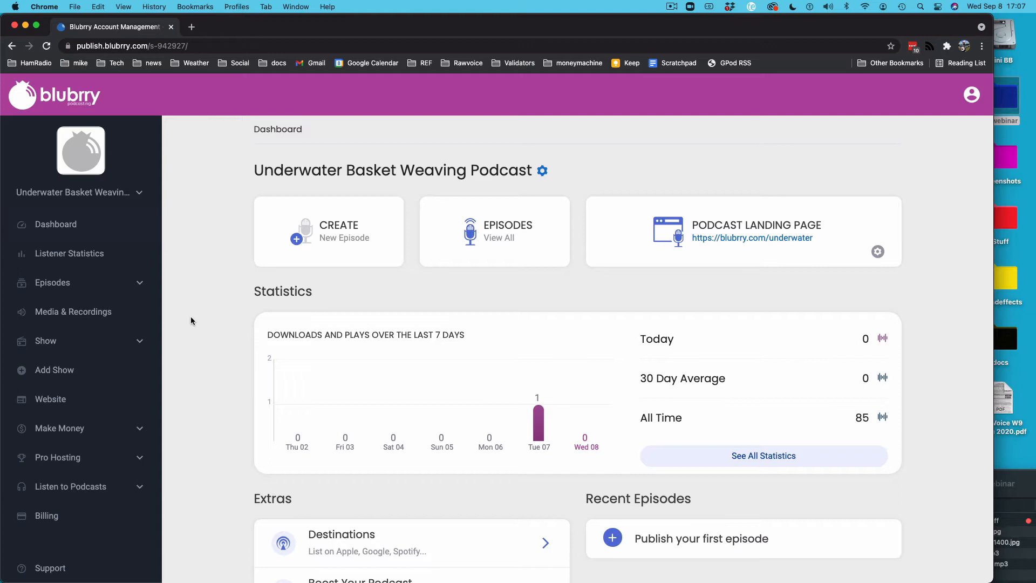
pyautogui.moveTo(176, 320)
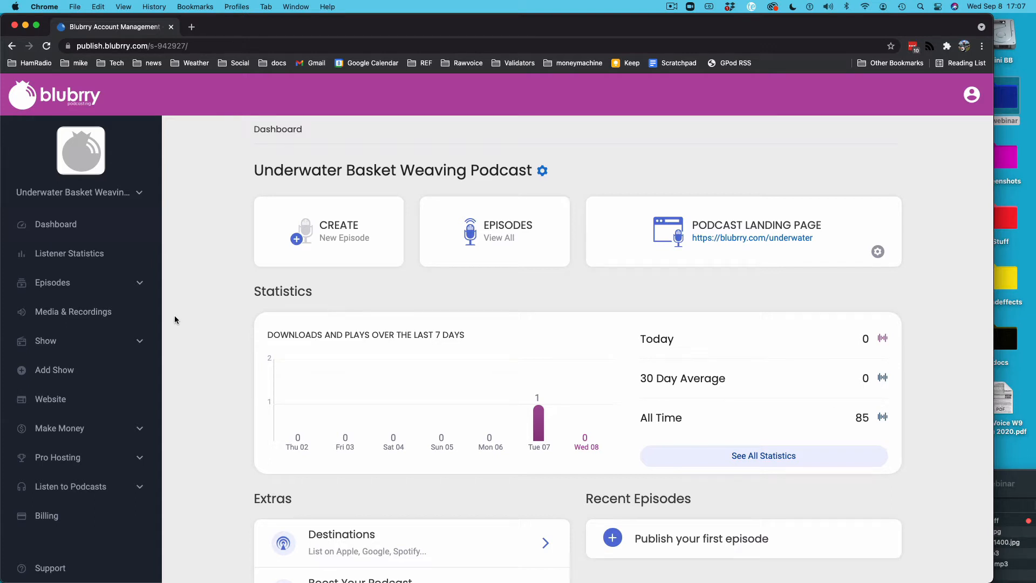
pyautogui.moveTo(186, 327)
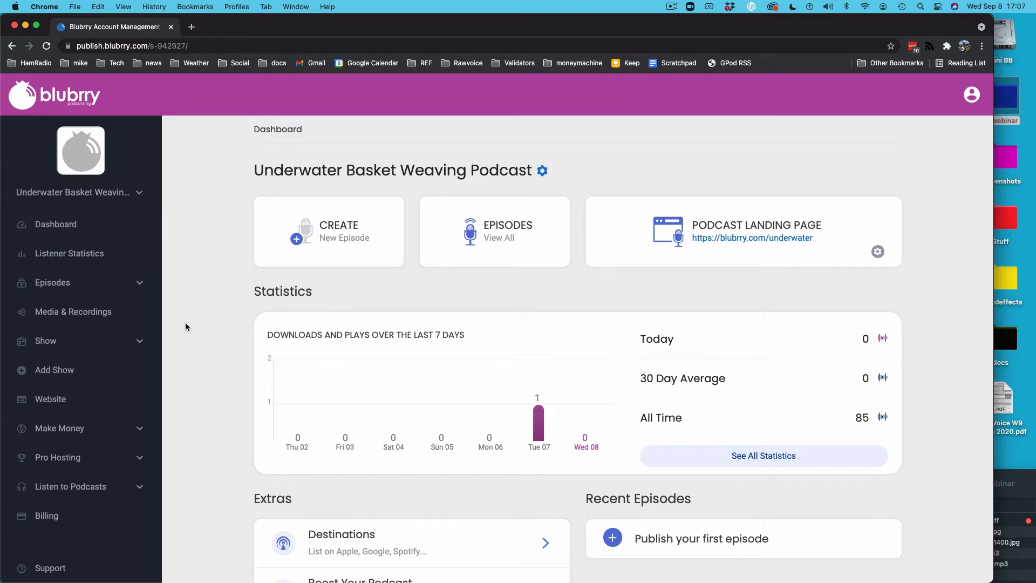
pyautogui.moveTo(138, 343)
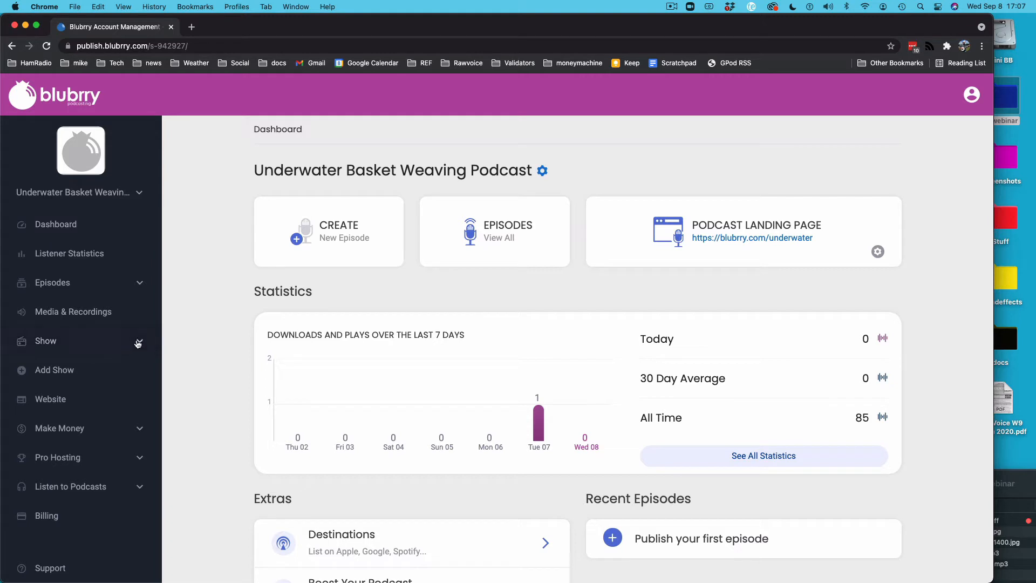
# - Open Manage Show's Tools page listing feed, directory, performance and media links
pyautogui.click(46, 341)
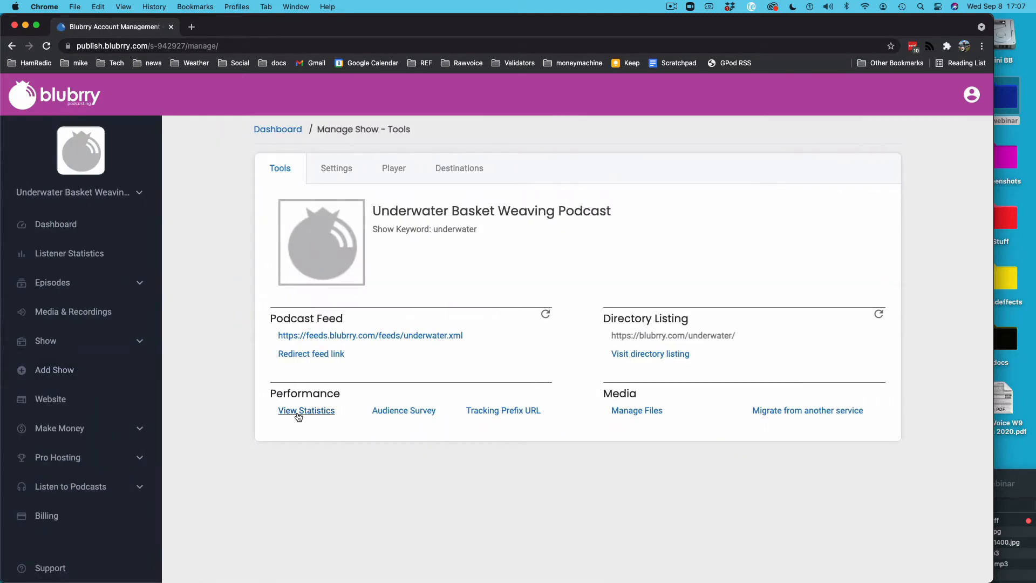
pyautogui.moveTo(463, 345)
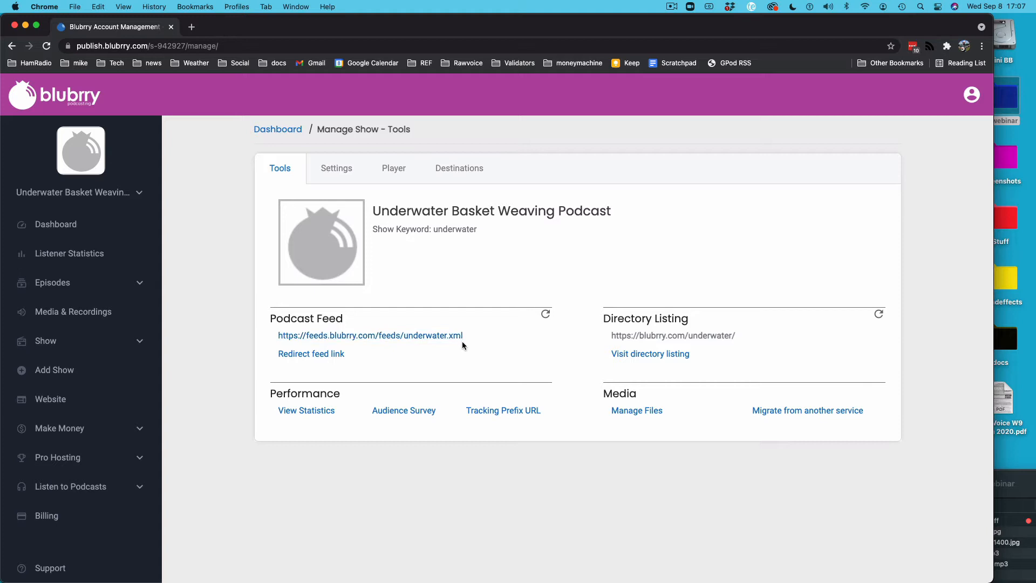
pyautogui.moveTo(580, 339)
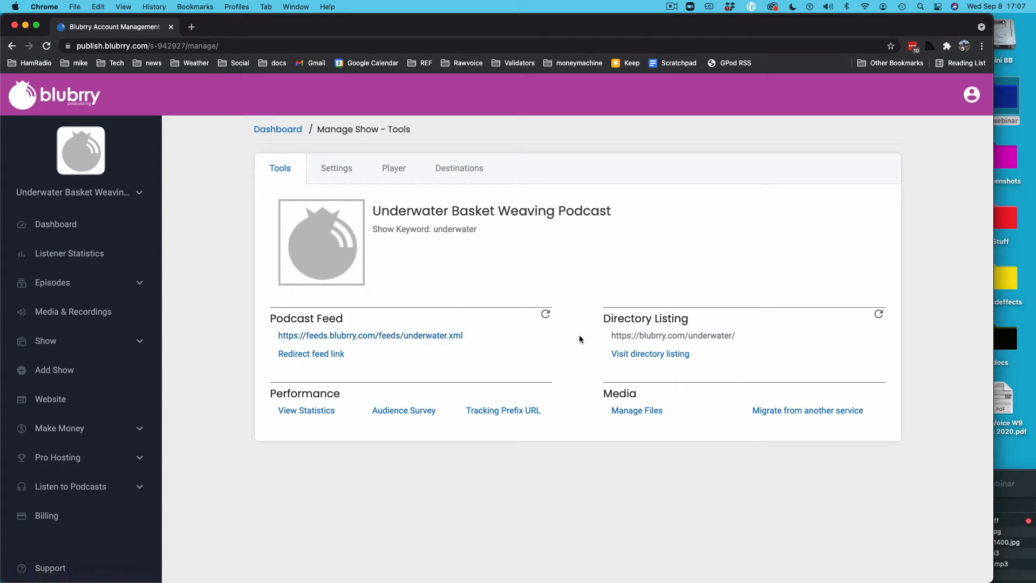
pyautogui.moveTo(722, 339)
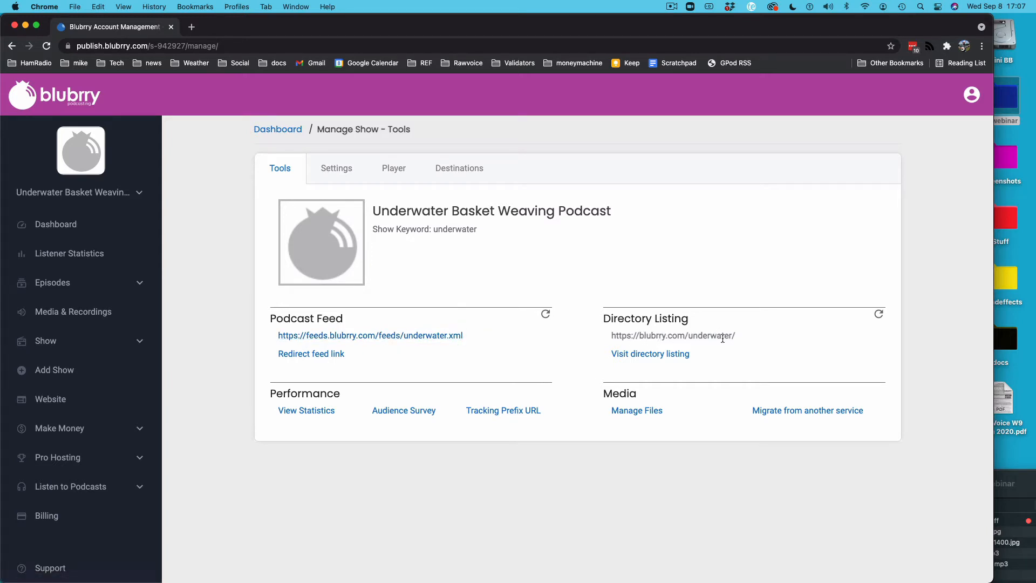
pyautogui.moveTo(425, 385)
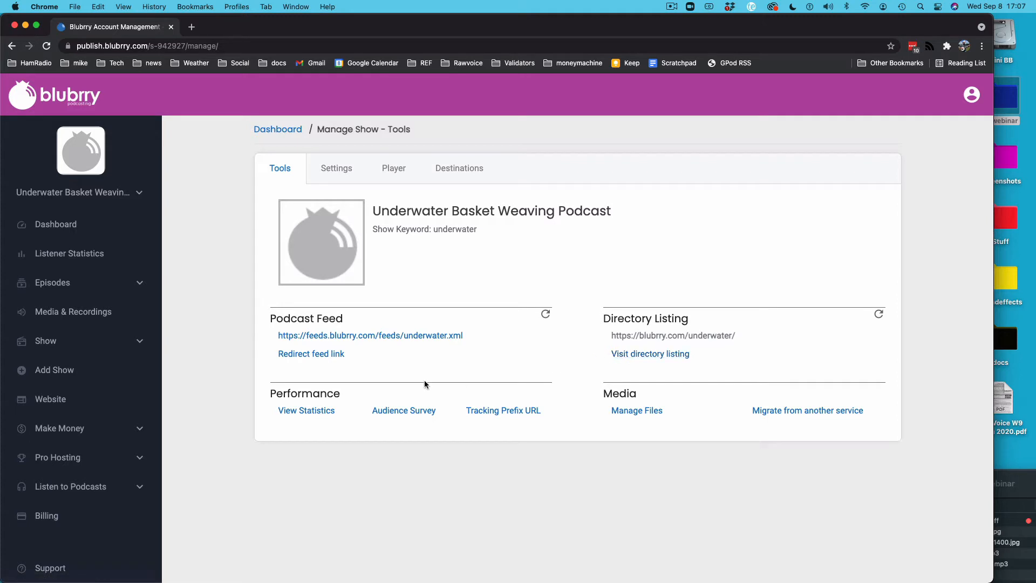
pyautogui.moveTo(454, 382)
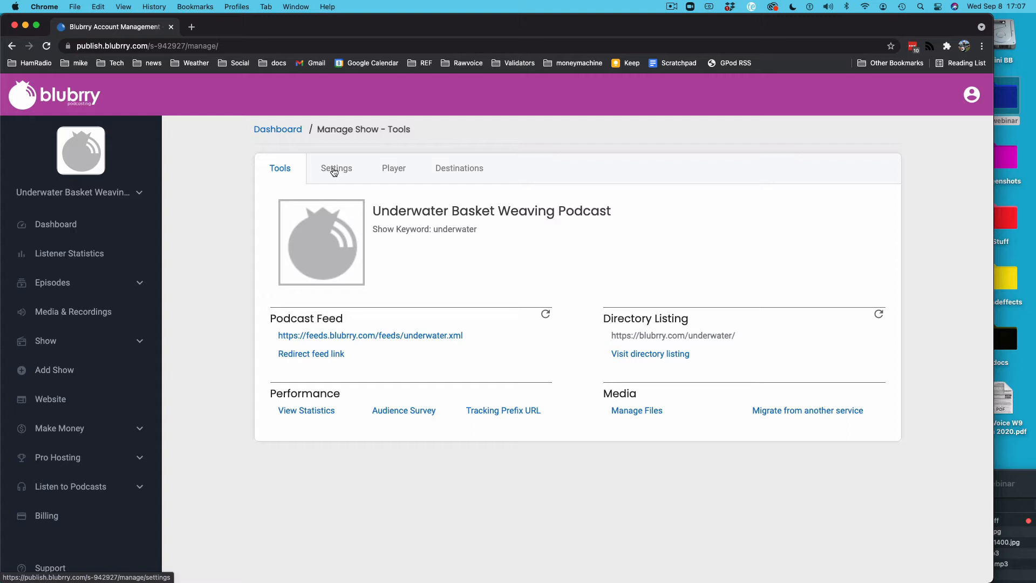
pyautogui.moveTo(335, 170)
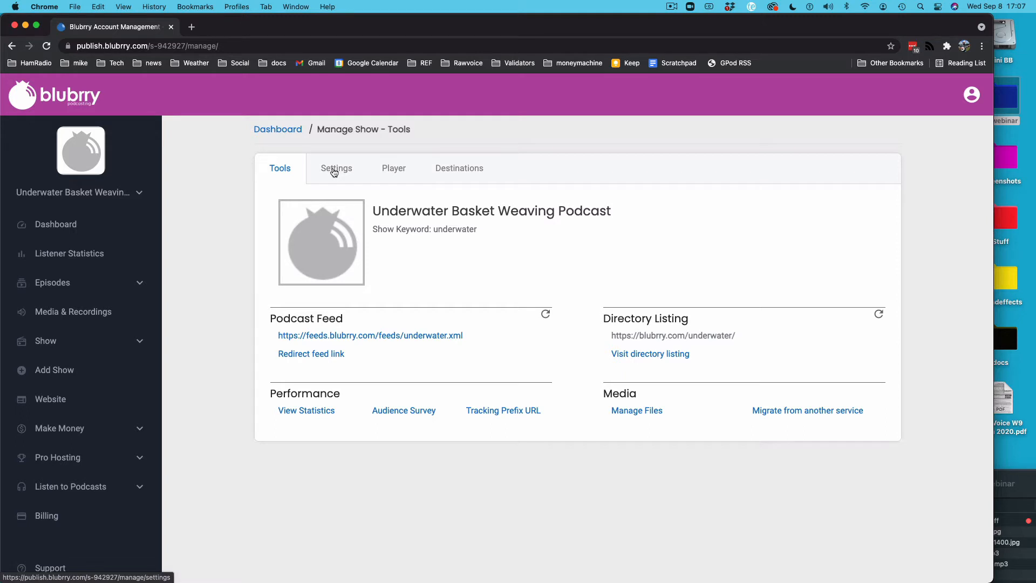
pyautogui.moveTo(334, 173)
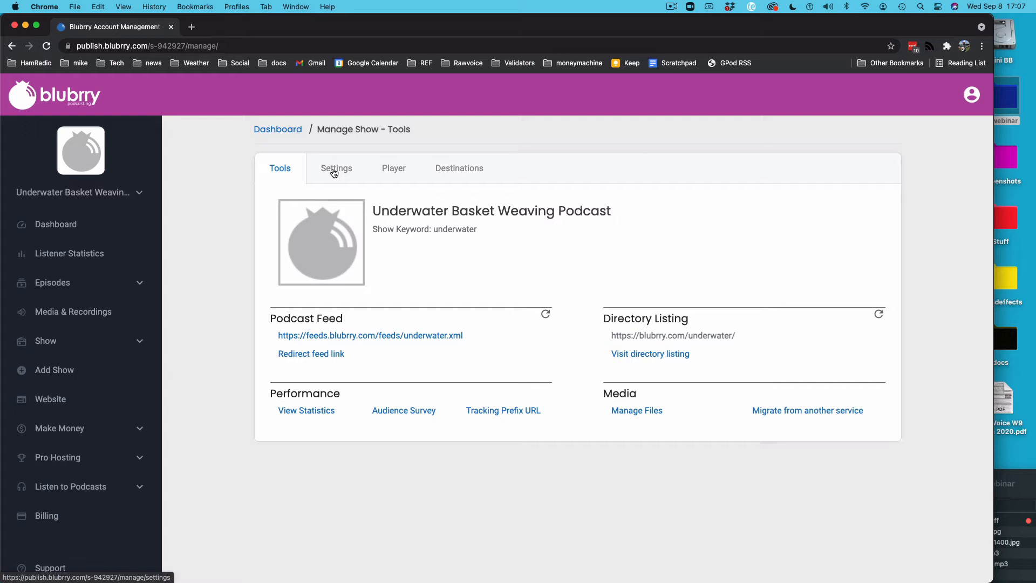
# - On the show's Settings tab, choose ubw1400x1400.jpg as the artwork file
pyautogui.click(336, 168)
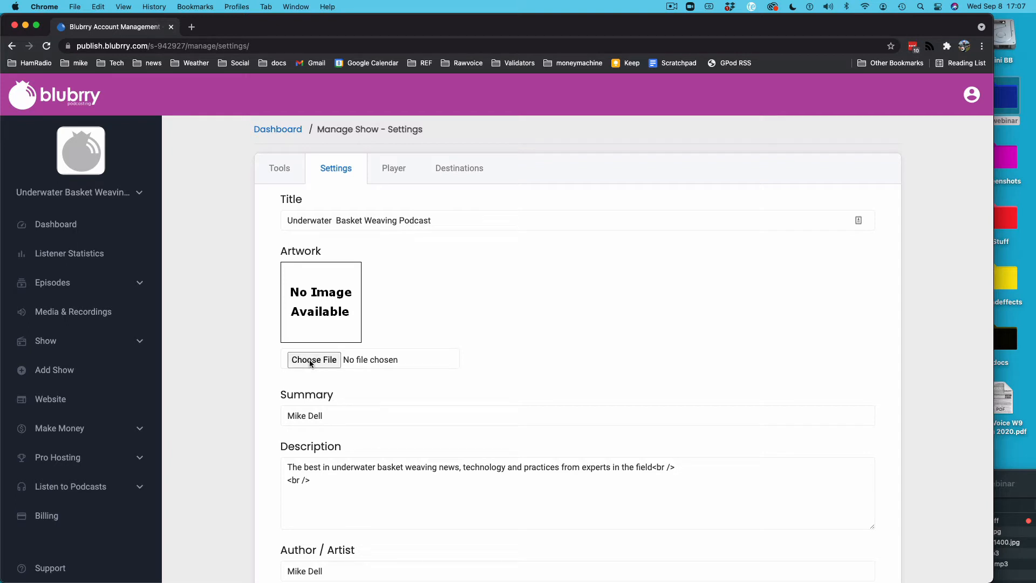
pyautogui.click(315, 359)
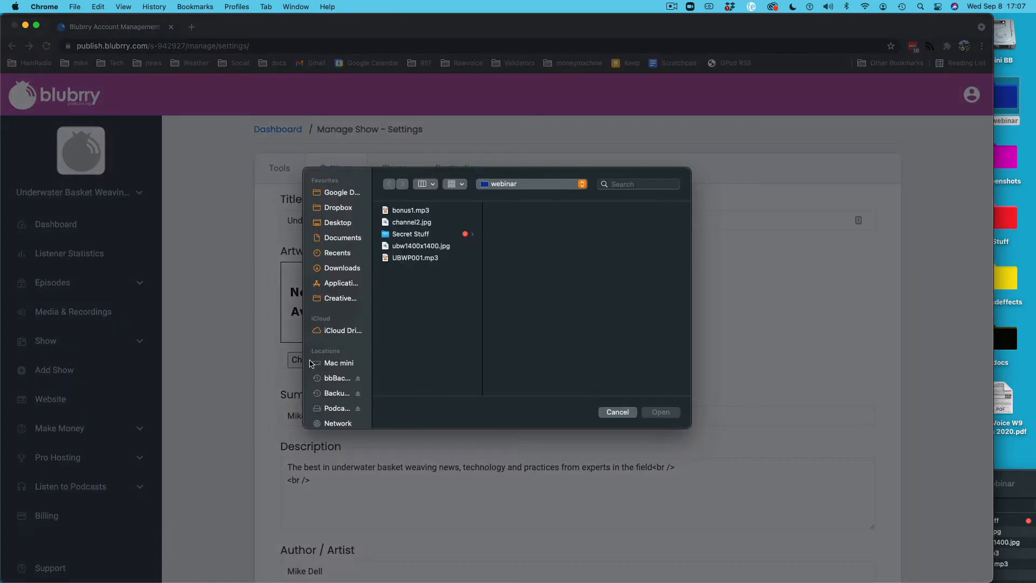
pyautogui.moveTo(433, 254)
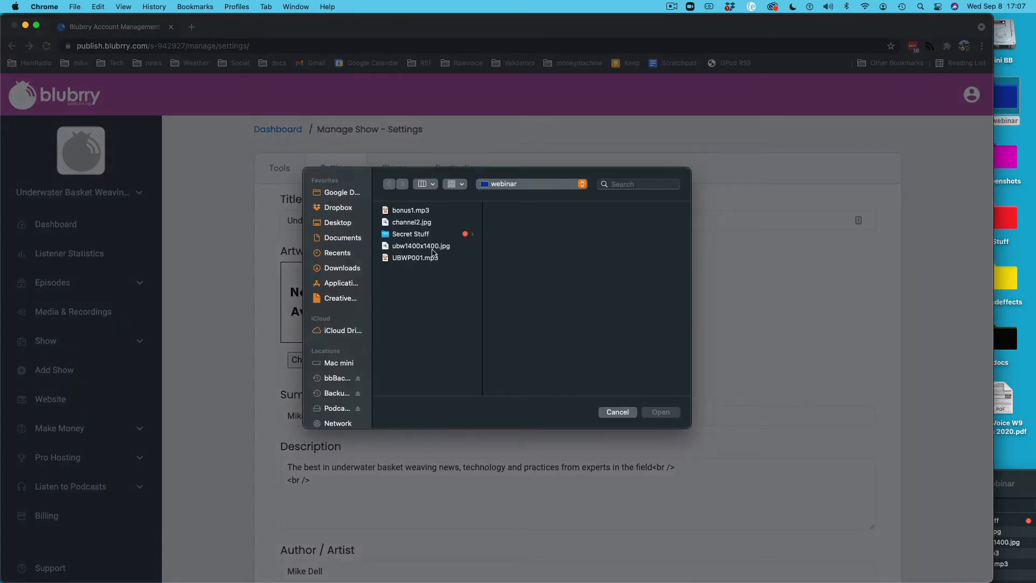
pyautogui.click(421, 245)
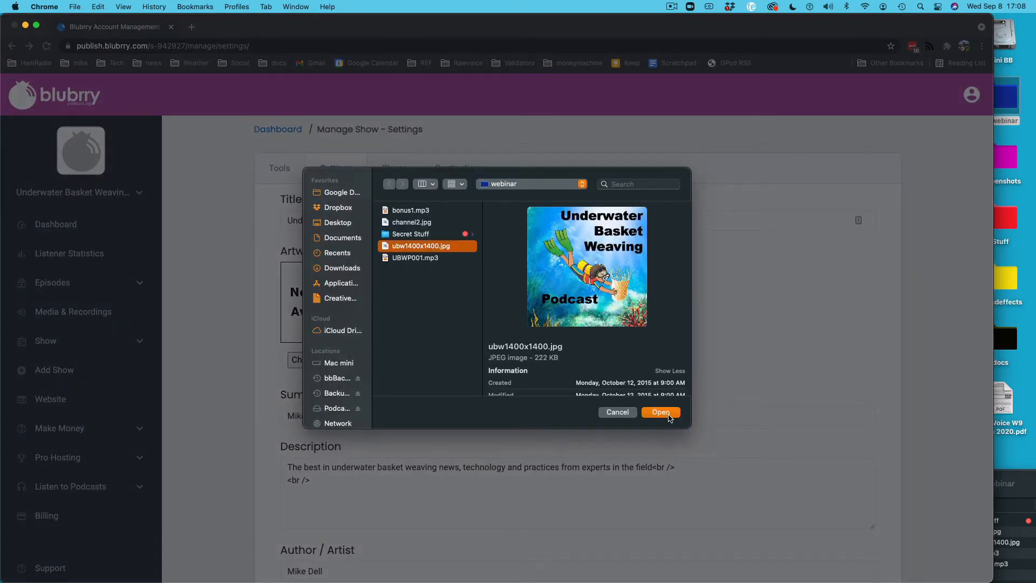
pyautogui.click(660, 412)
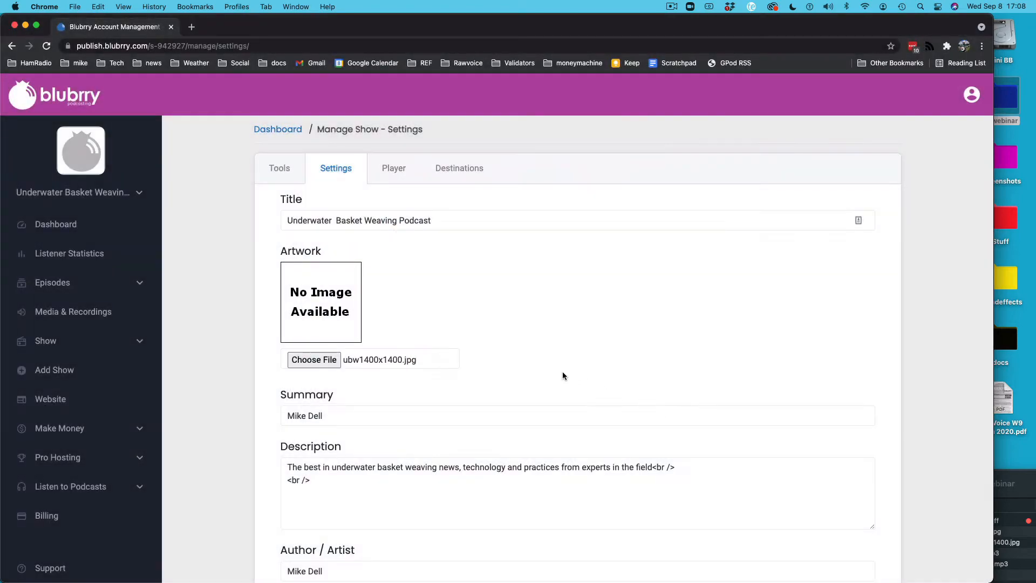
pyautogui.scroll(-3)
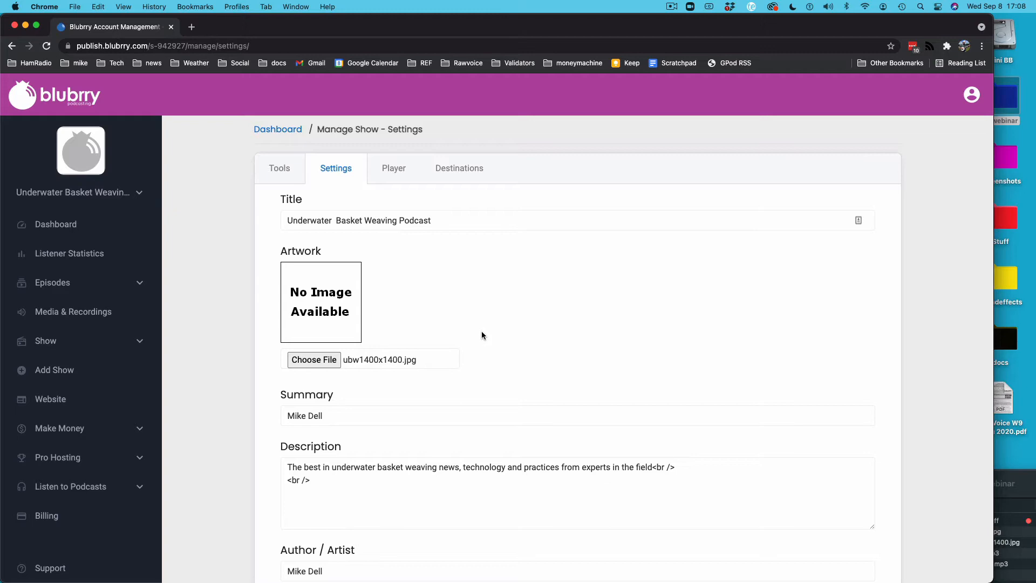
pyautogui.scroll(-3)
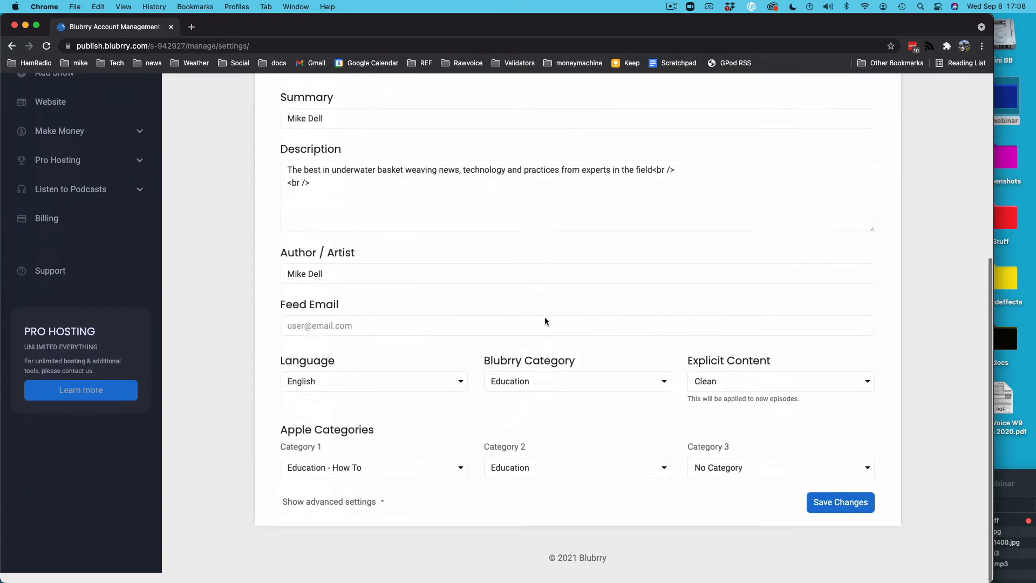
# - Save the show settings until 'Cover Art uploaded successfully' appears with the new artwork
pyautogui.click(840, 502)
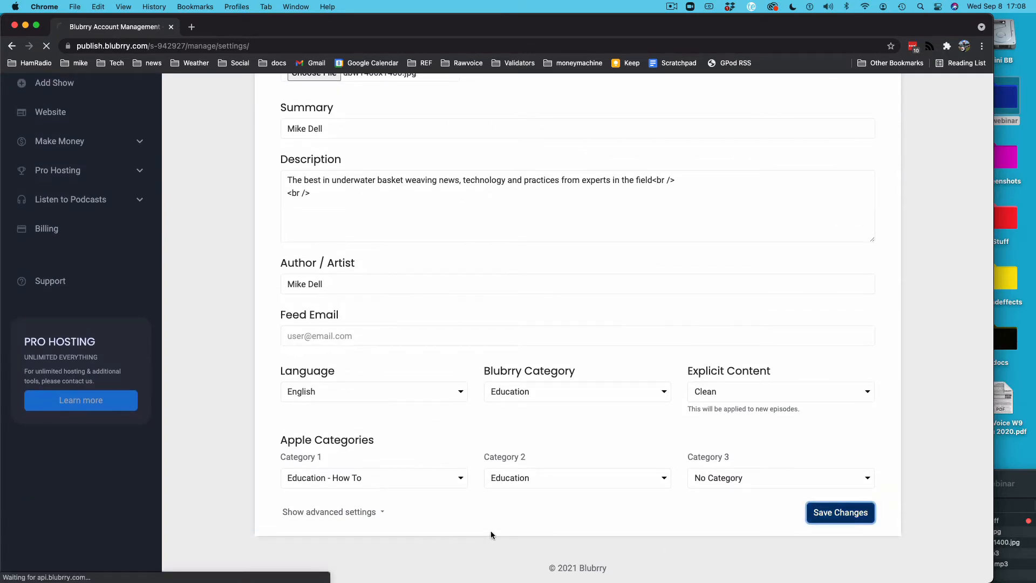
pyautogui.moveTo(501, 503)
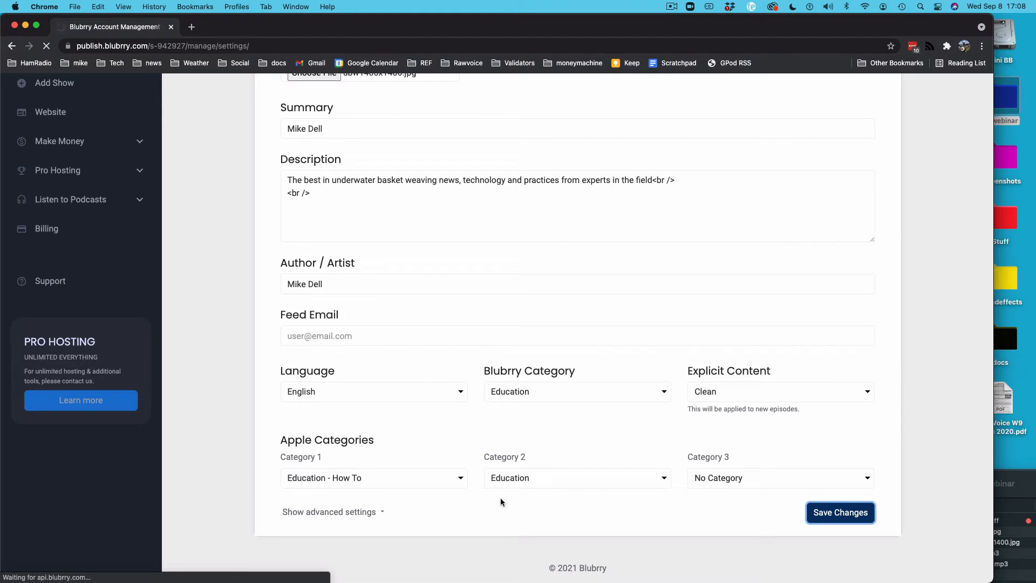
pyautogui.click(841, 512)
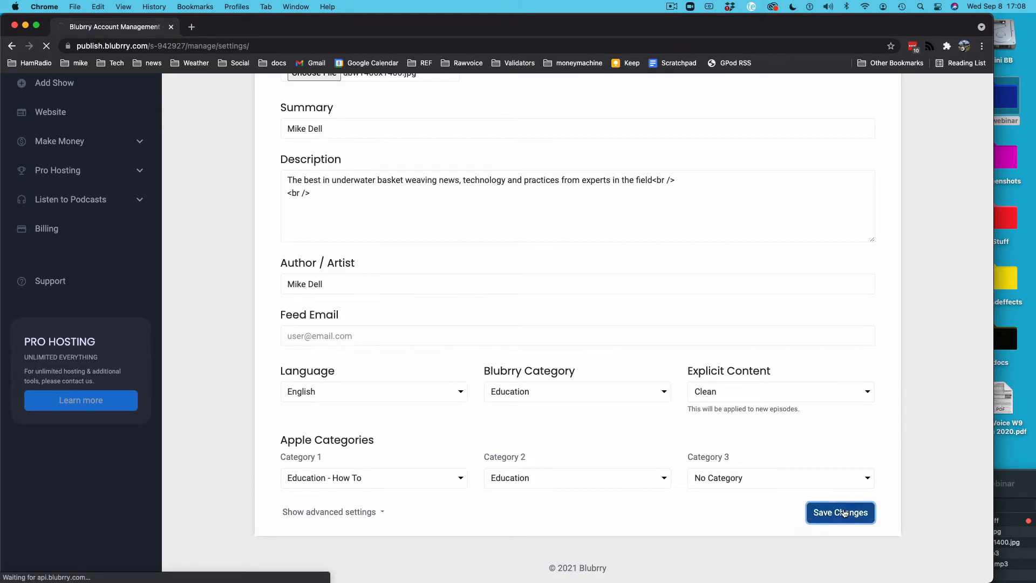
pyautogui.click(840, 512)
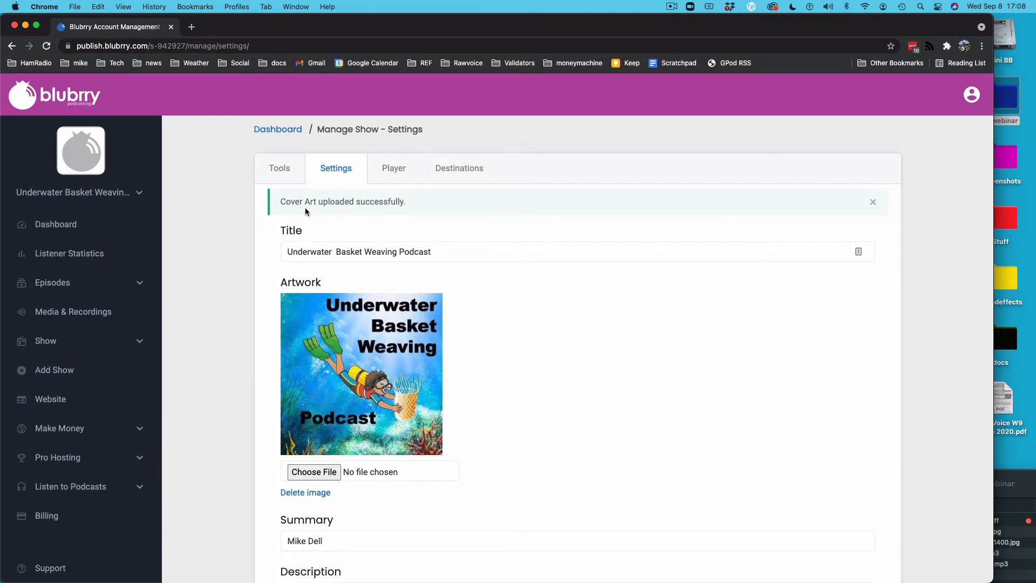
pyautogui.scroll(-3)
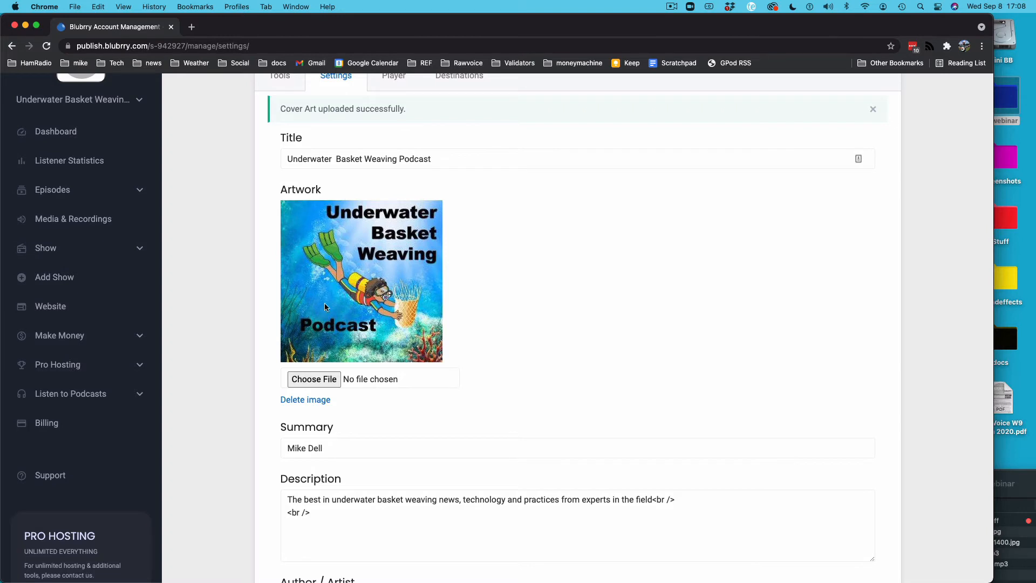
pyautogui.scroll(-3)
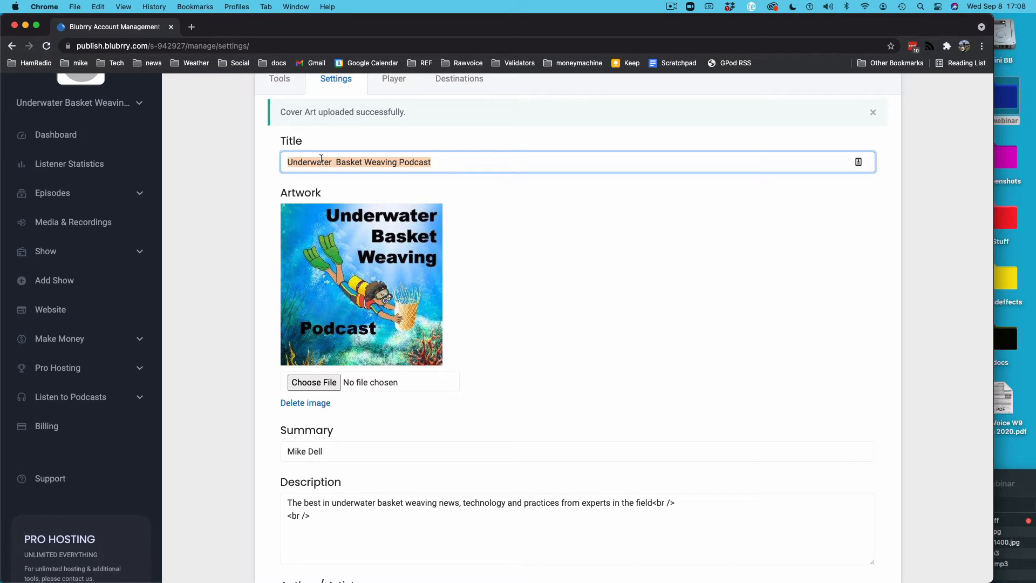
pyautogui.moveTo(356, 165)
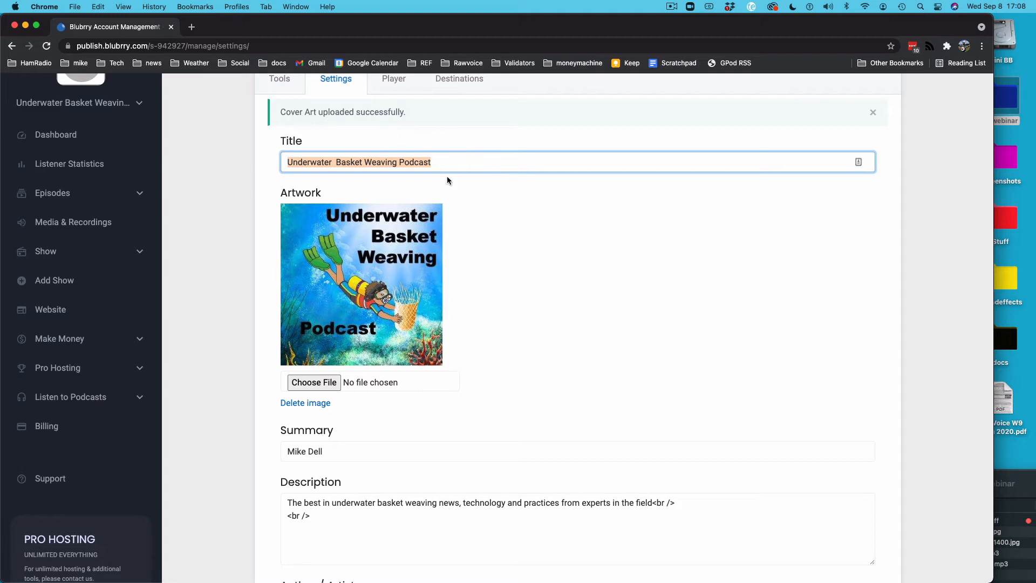
pyautogui.moveTo(509, 289)
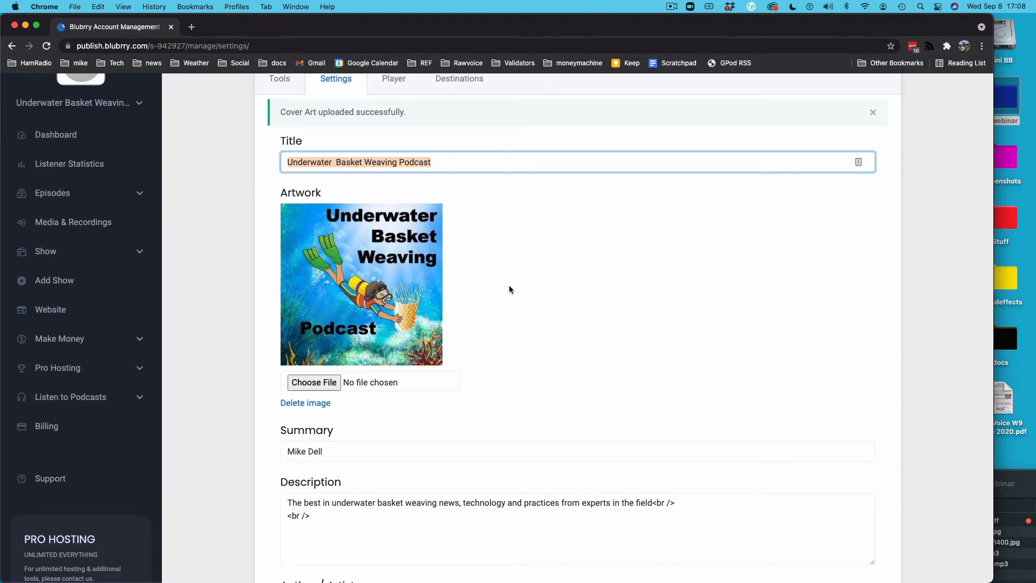
# - Replace the Summary with 'The best in underwater basket weaving news…' and remove <br /> tags
pyautogui.scroll(-3)
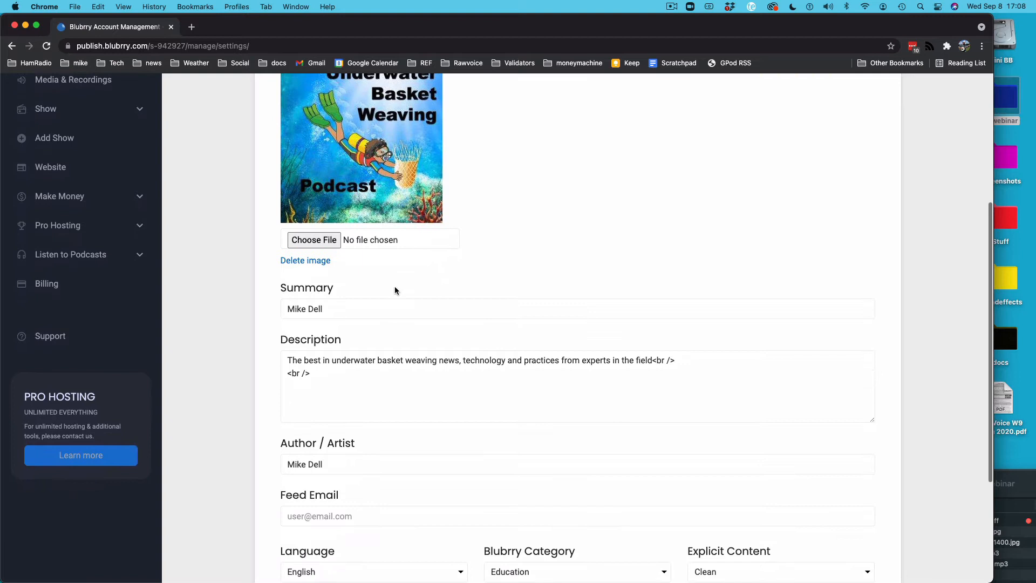
pyautogui.doubleClick(305, 309)
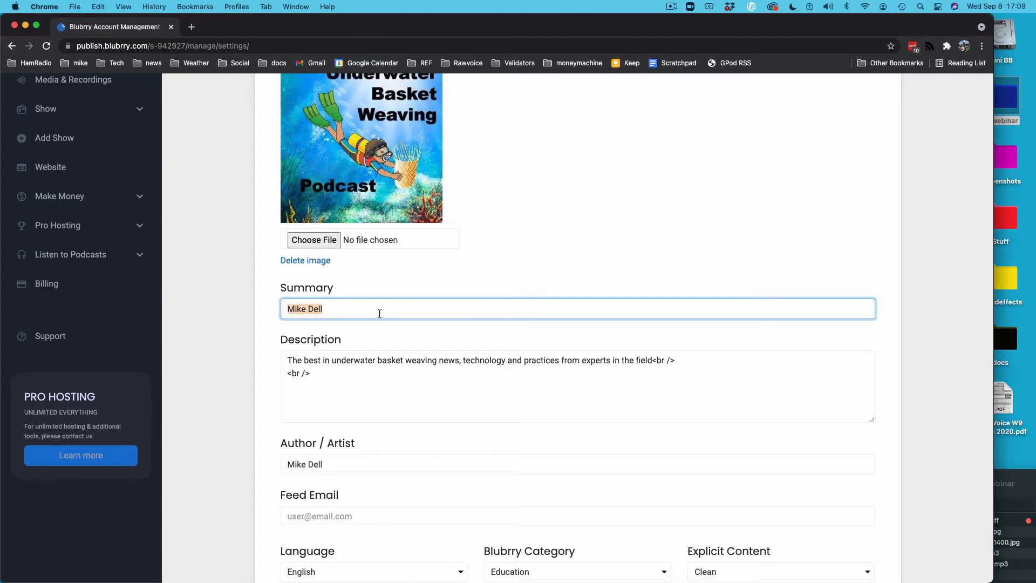
pyautogui.write('The best in underwater basket weaving news, technology and practices from experts in the field')
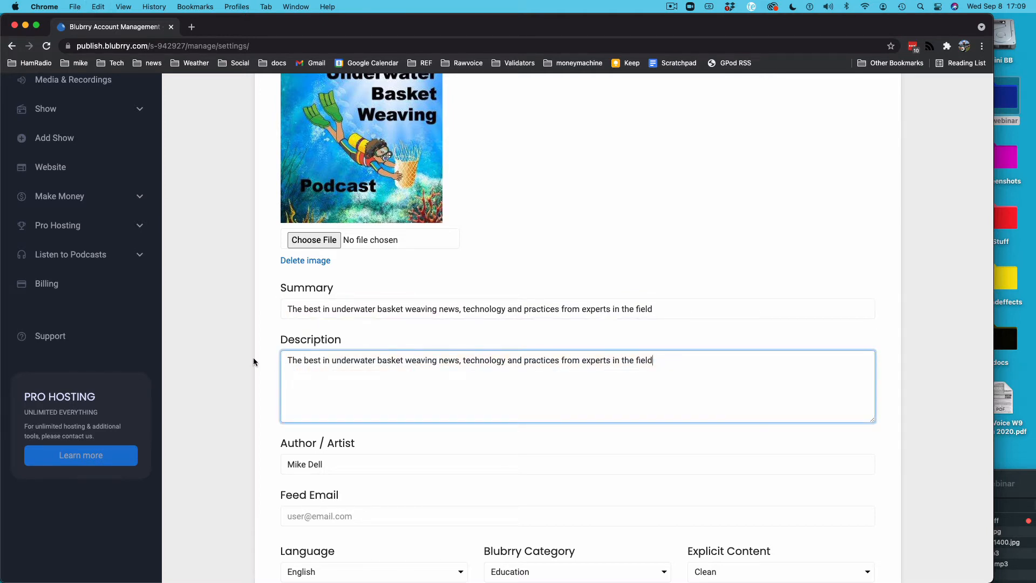
pyautogui.moveTo(377, 344)
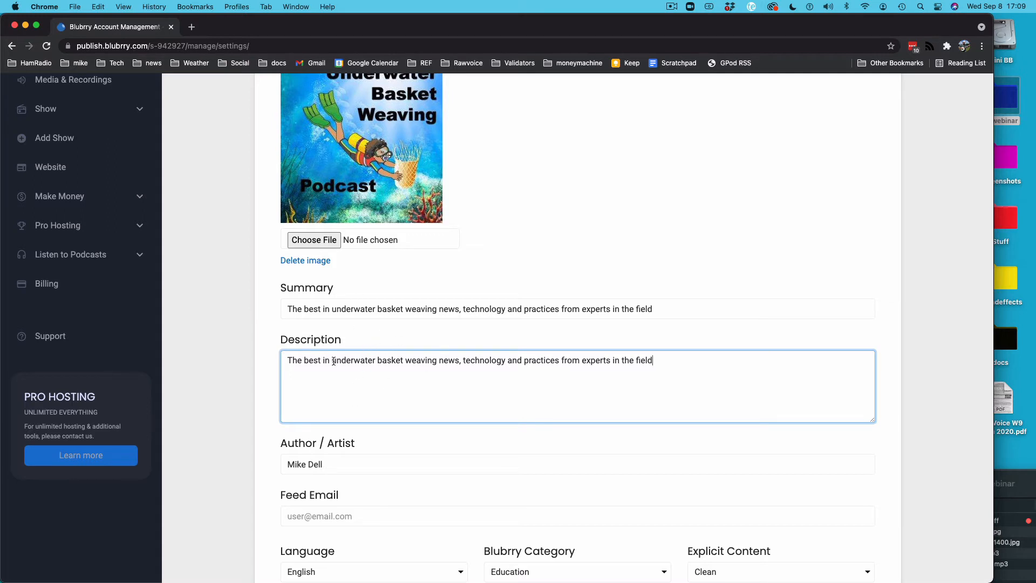
pyautogui.moveTo(378, 324)
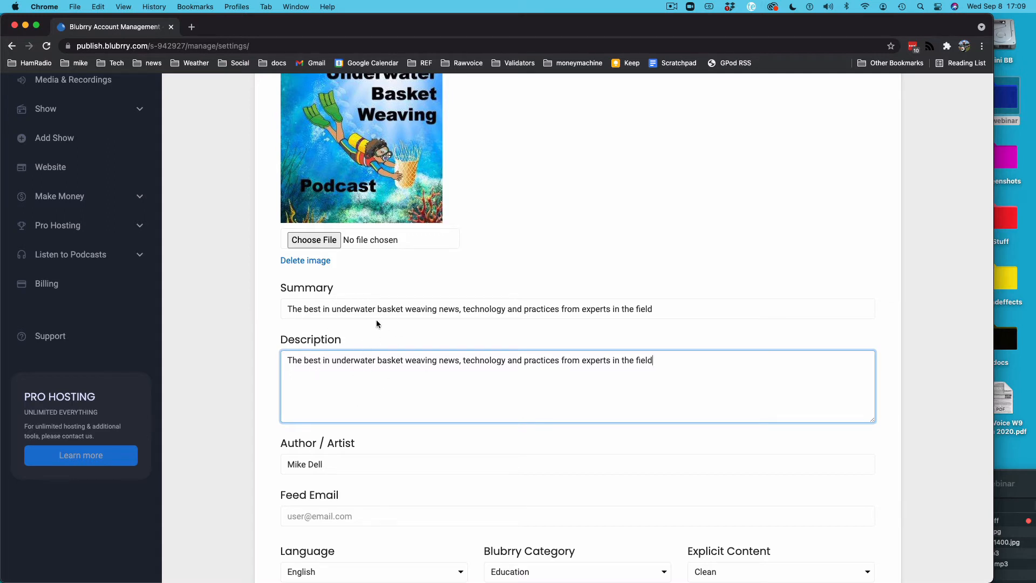
pyautogui.scroll(-3)
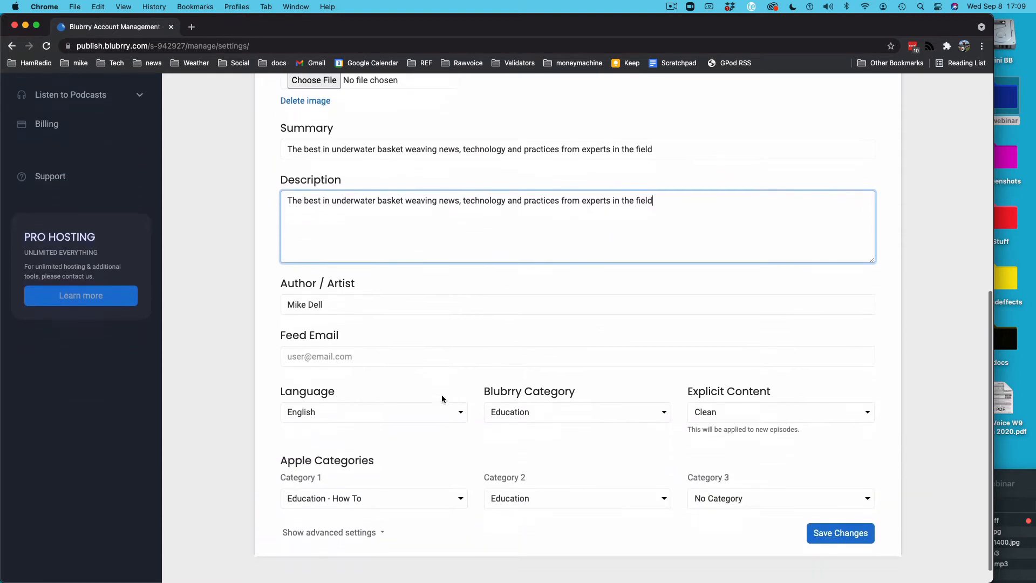
pyautogui.doubleClick(305, 303)
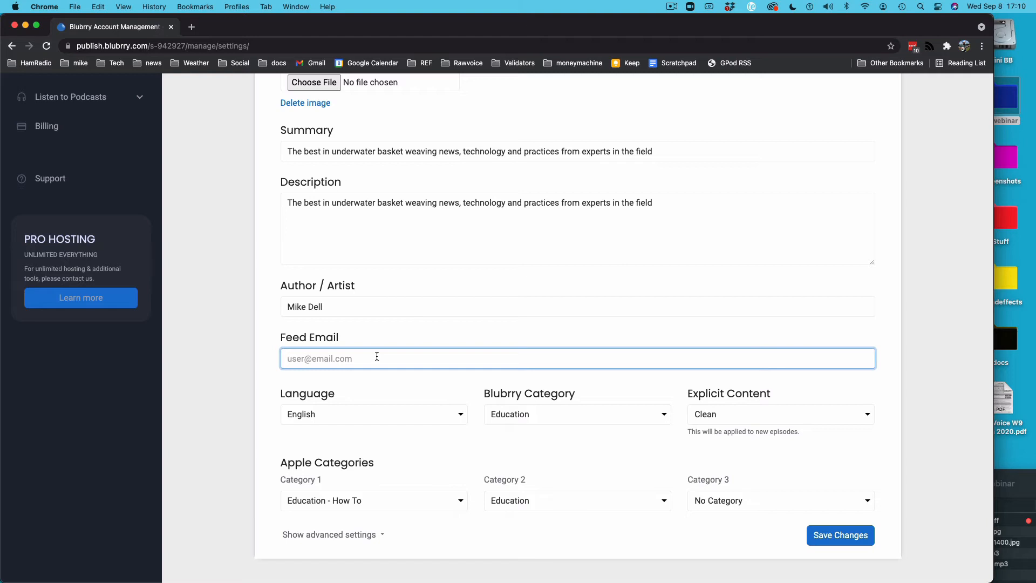
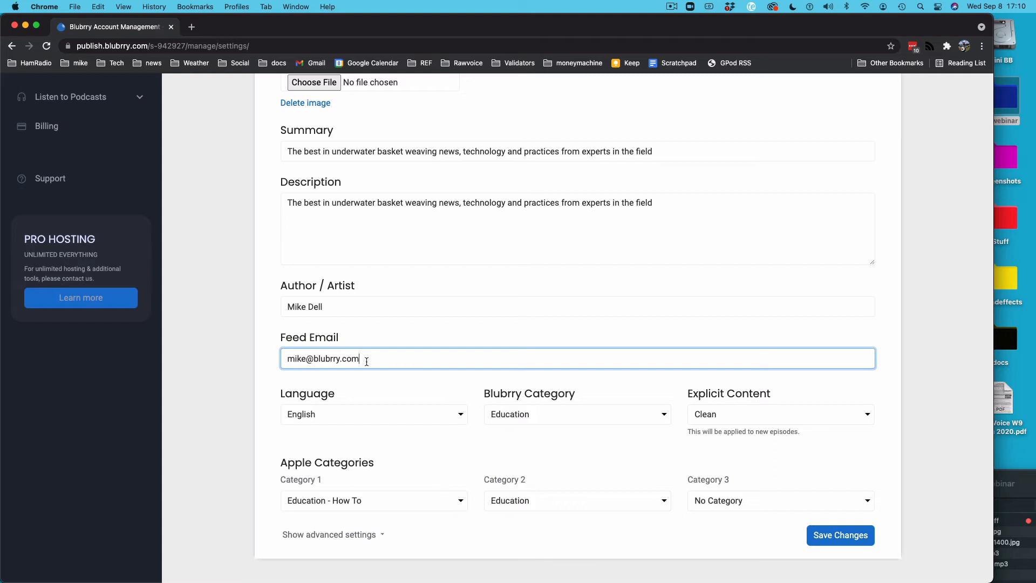
pyautogui.moveTo(548, 416)
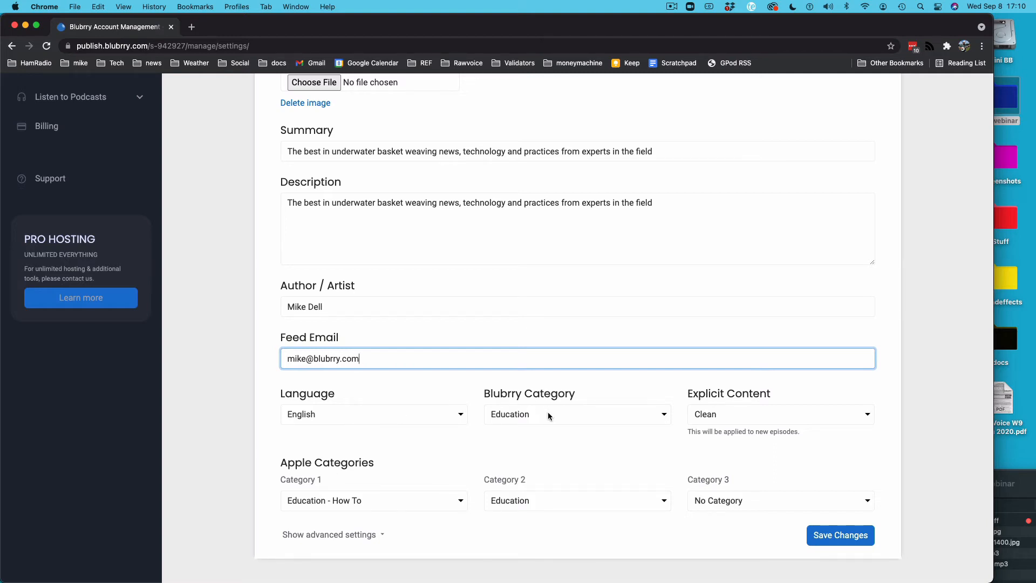
# - Keep Education selected as the Blubrry category
pyautogui.click(576, 415)
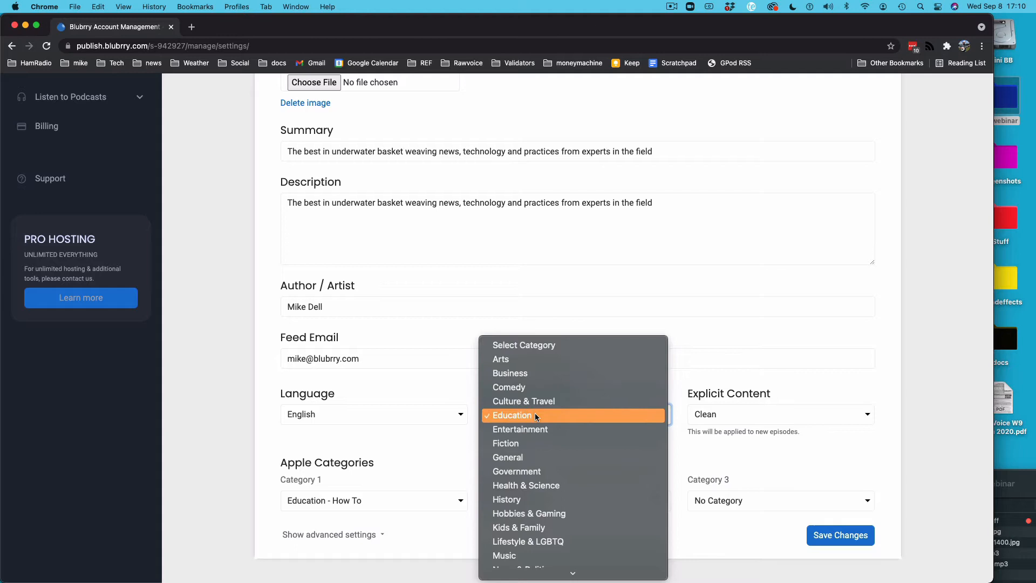
pyautogui.click(511, 415)
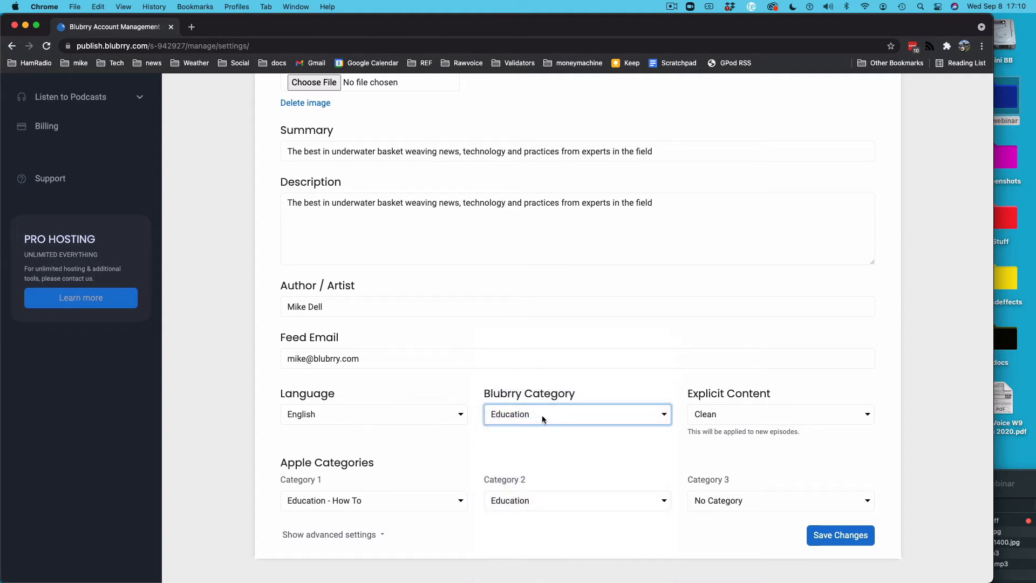
pyautogui.click(576, 414)
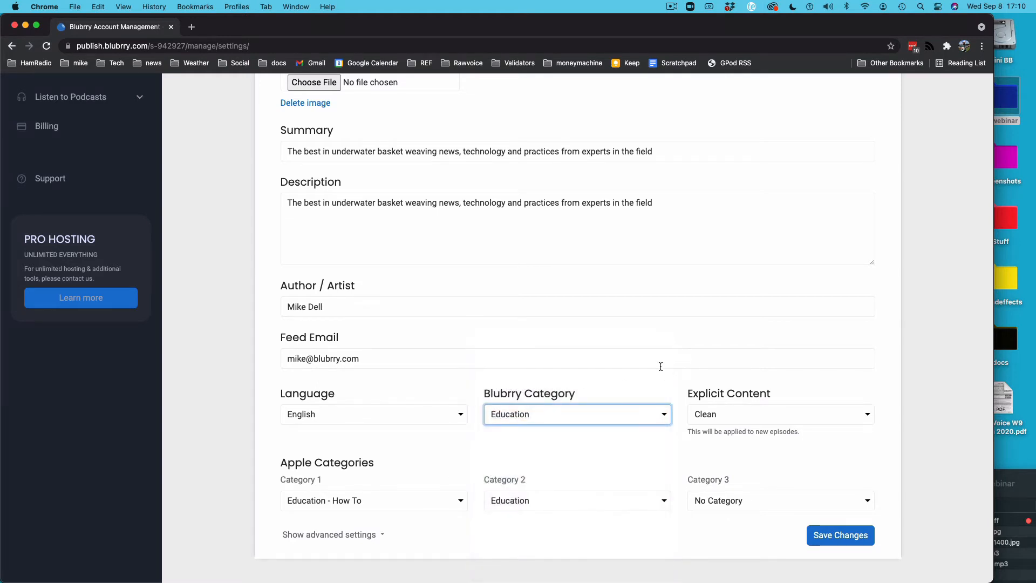
# - Set the show's explicit content rating to Clean
pyautogui.click(781, 415)
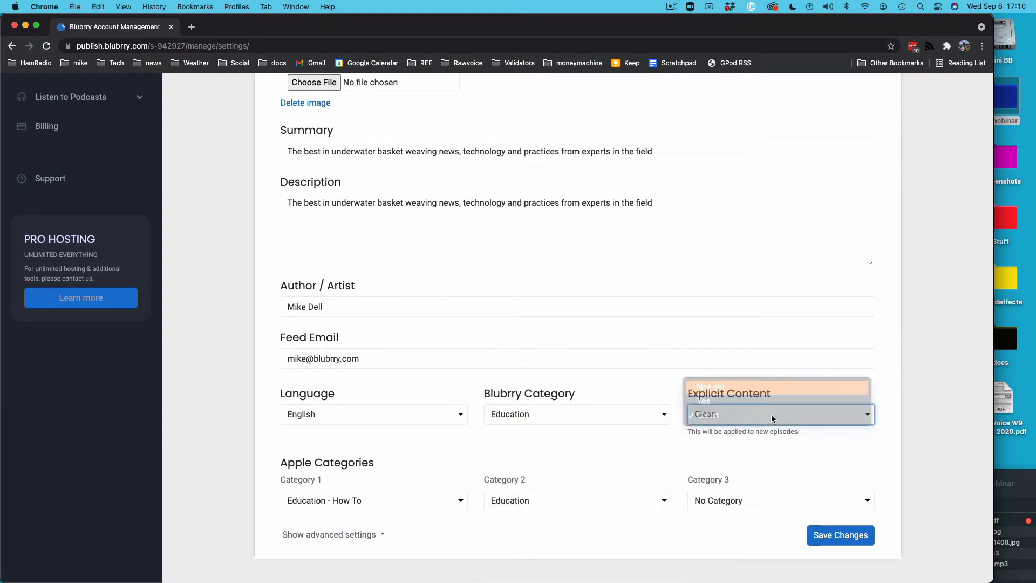
pyautogui.click(777, 414)
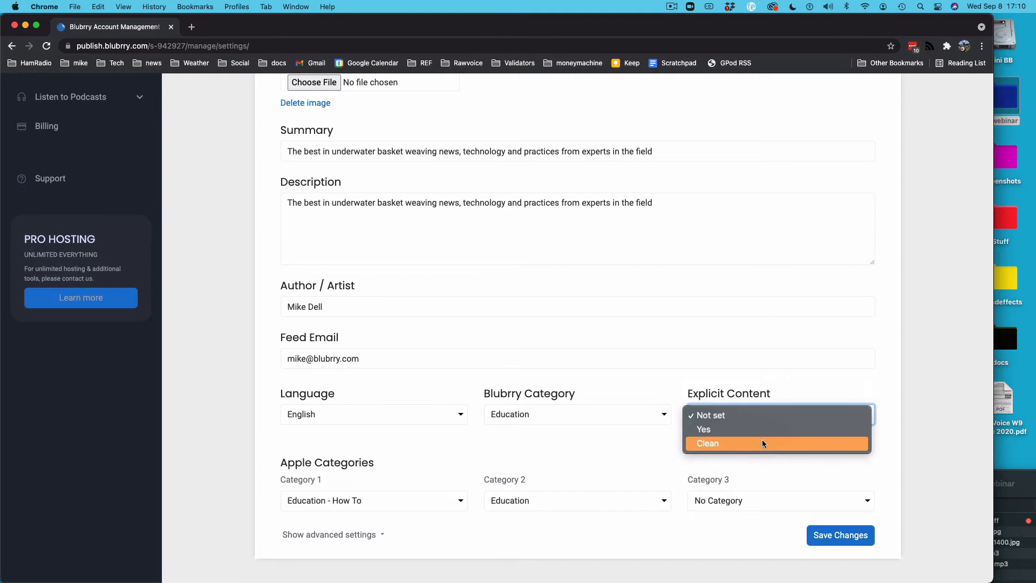
pyautogui.click(707, 444)
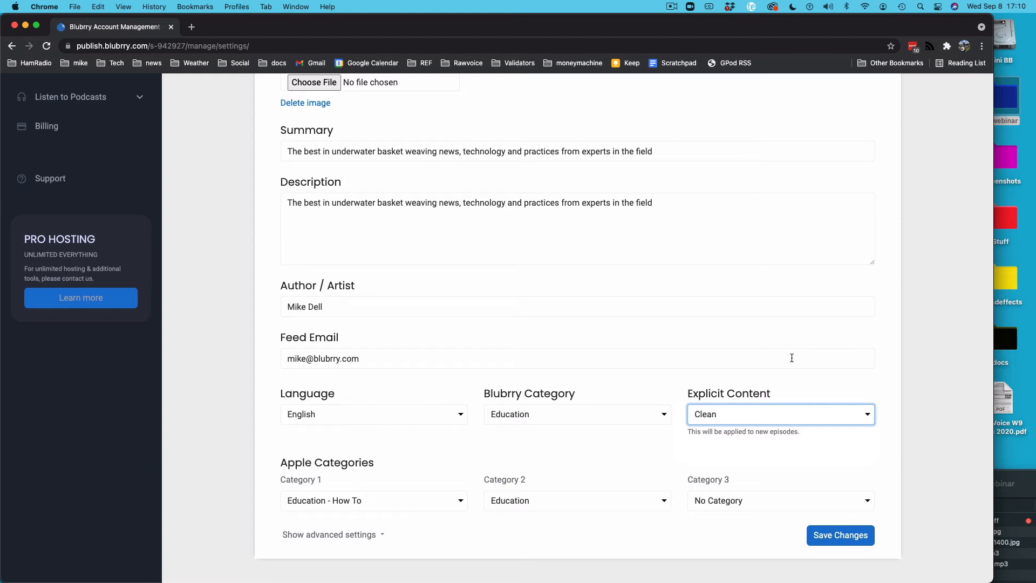
pyautogui.moveTo(724, 407)
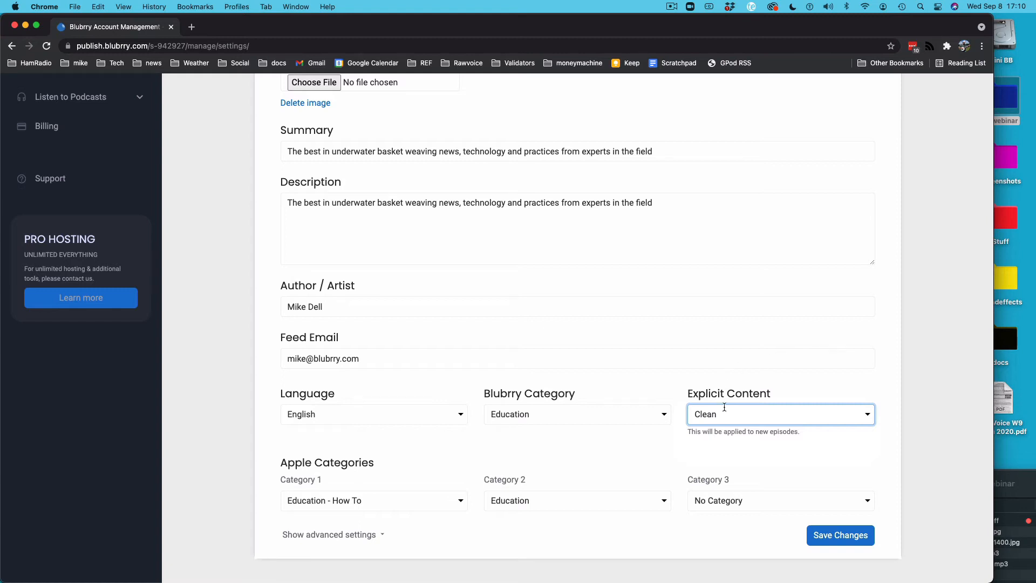
pyautogui.click(780, 414)
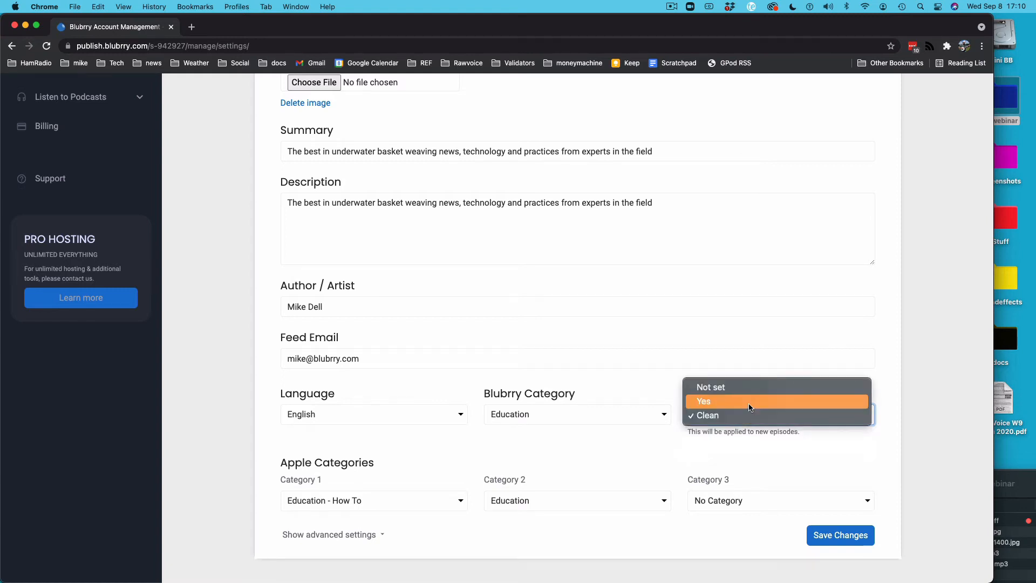
pyautogui.click(705, 415)
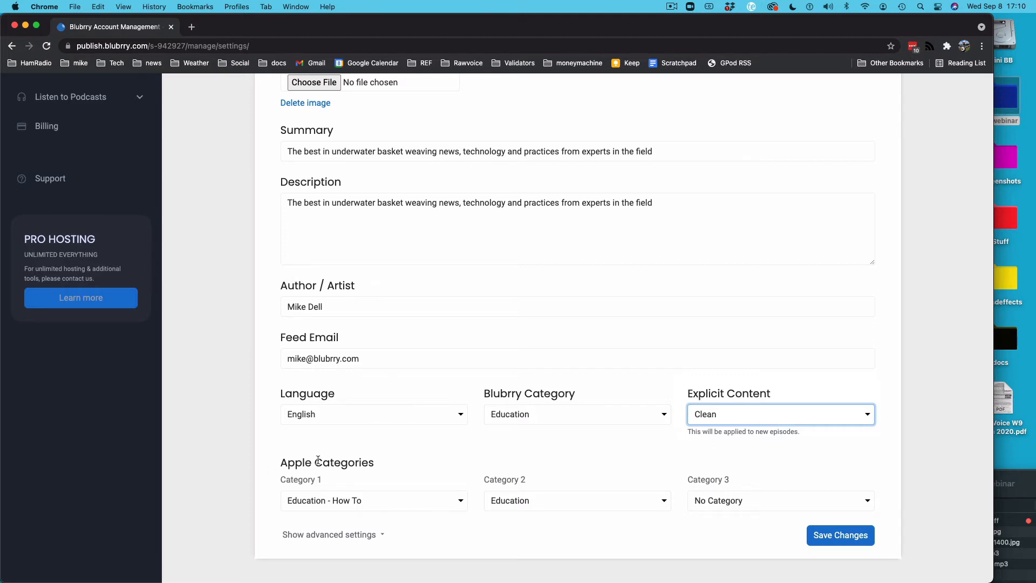
pyautogui.moveTo(374, 506)
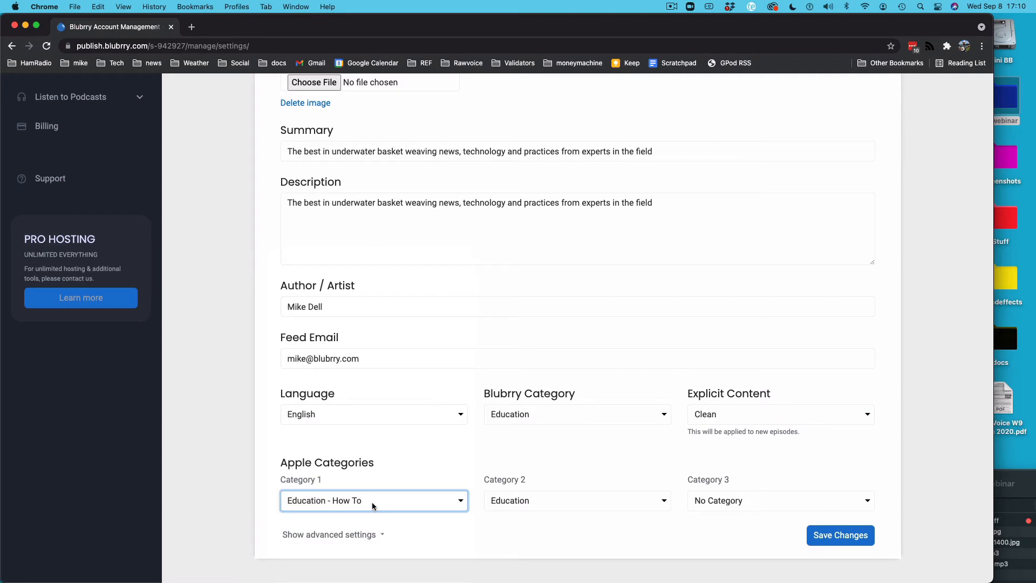
# - Set Apple Category 2 to Education and submit the show settings
pyautogui.click(576, 500)
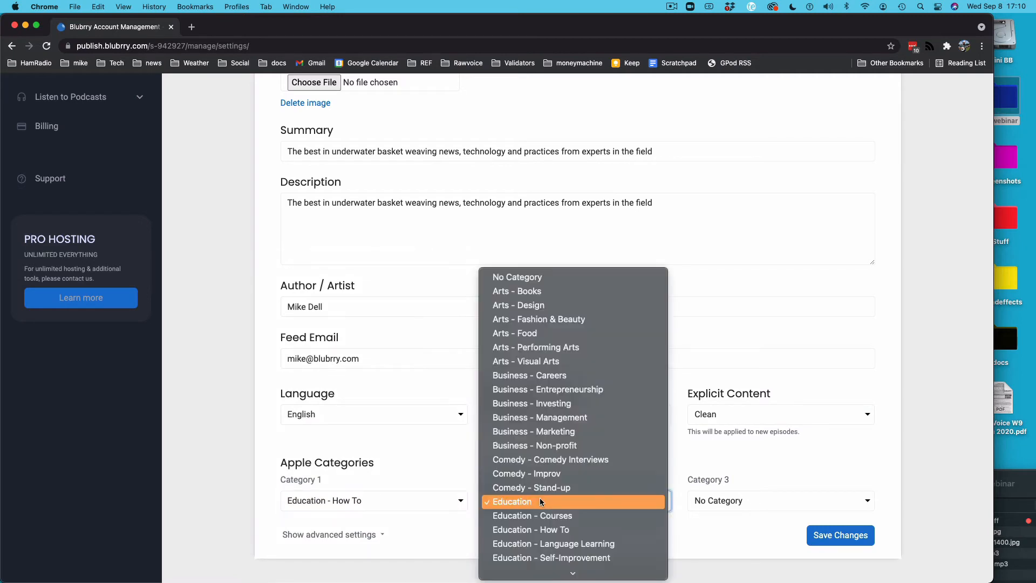
pyautogui.click(513, 501)
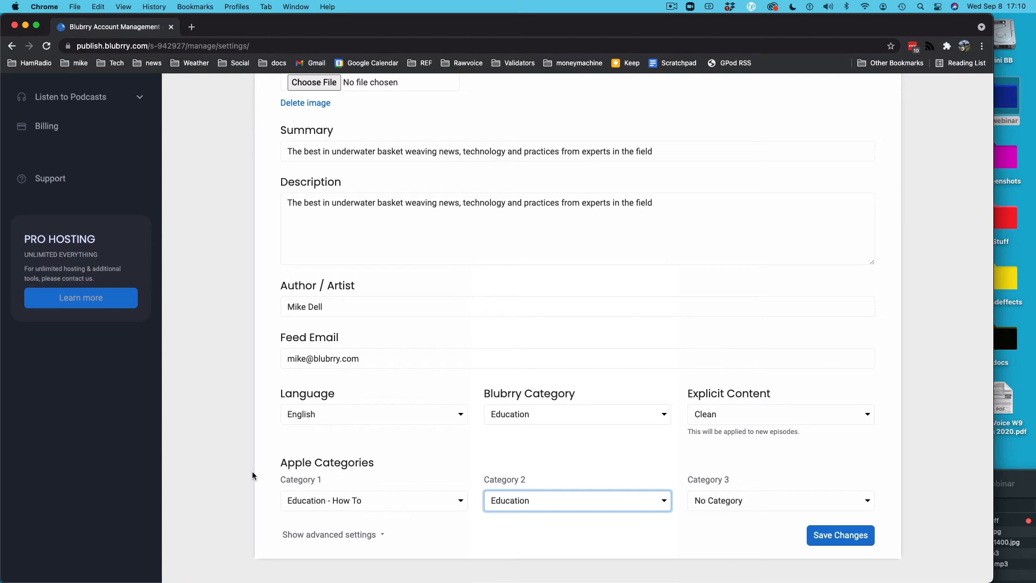
pyautogui.moveTo(281, 452)
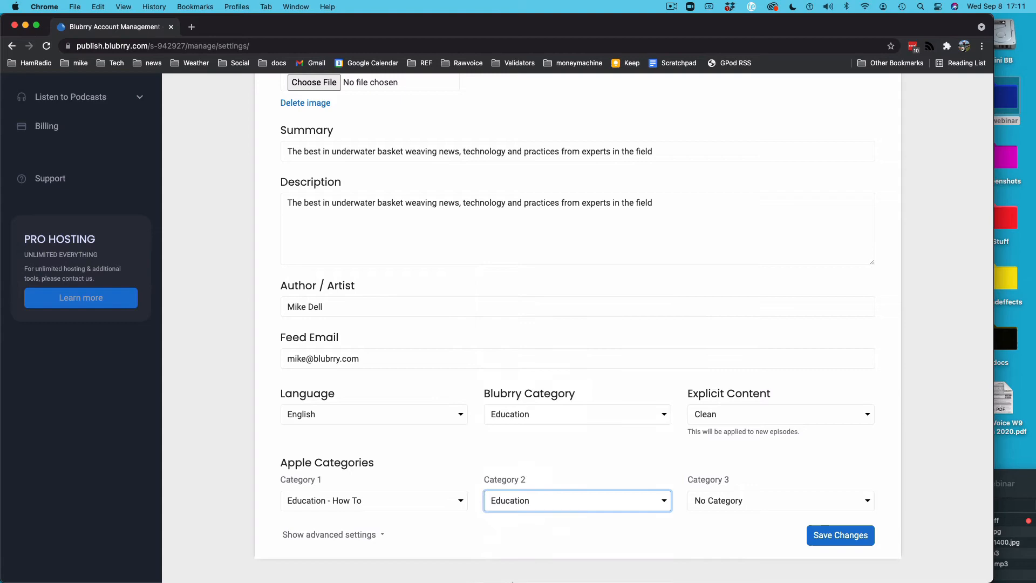
pyautogui.moveTo(769, 534)
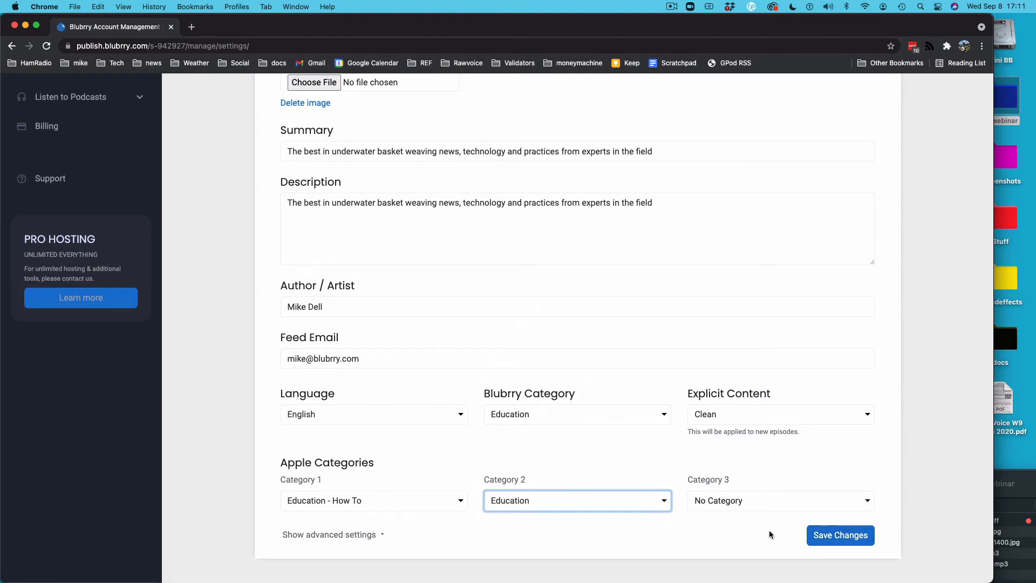
pyautogui.click(840, 535)
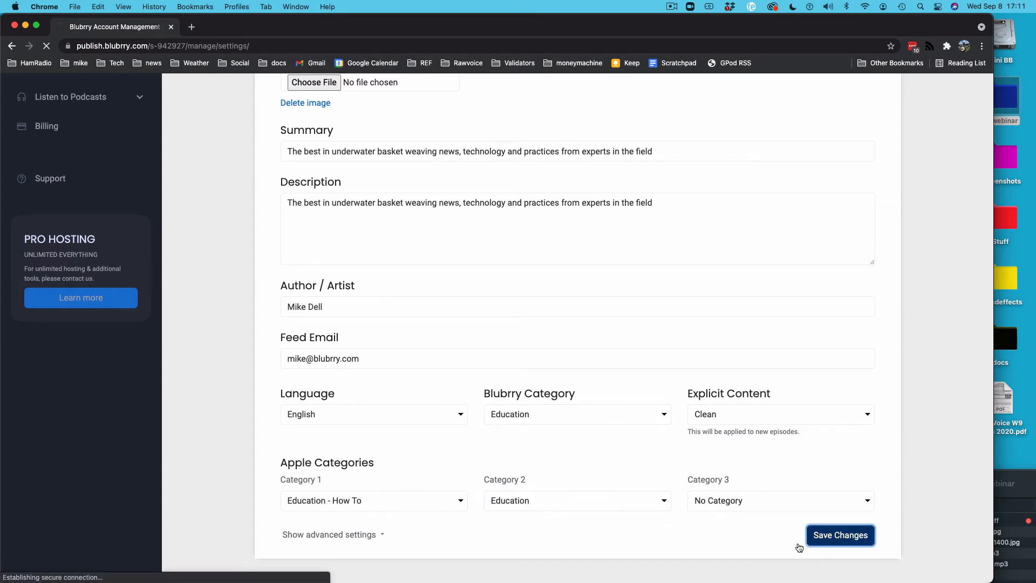
# - Resubmit Save Changes to get the 'Settings successfully saved' confirmation
pyautogui.click(840, 535)
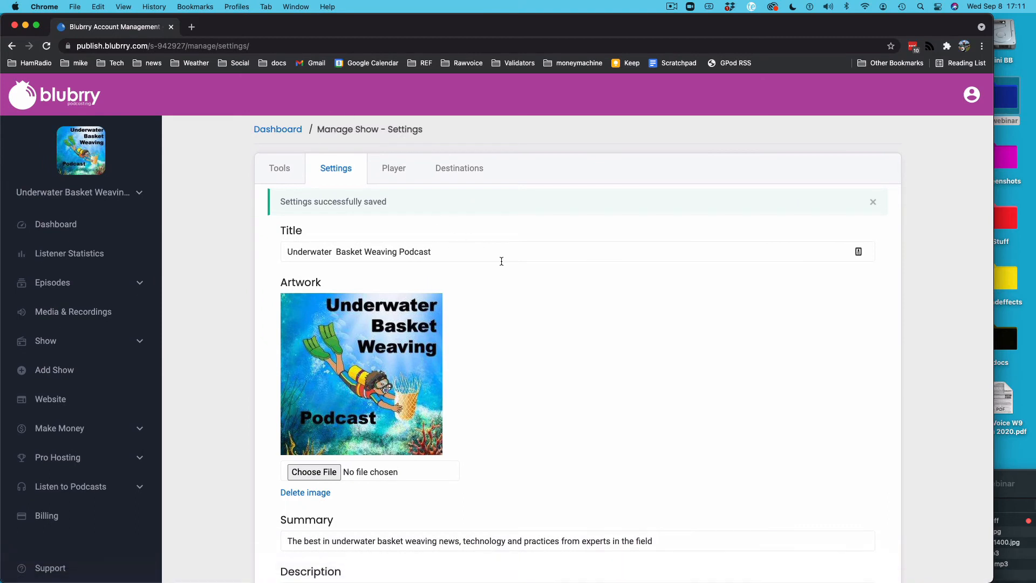
pyautogui.moveTo(406, 232)
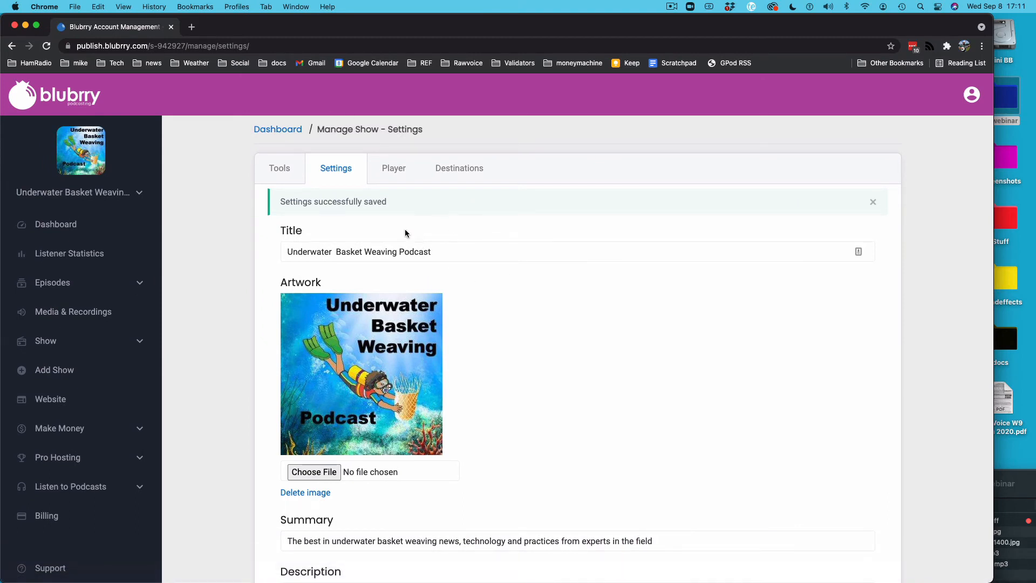
pyautogui.moveTo(69, 374)
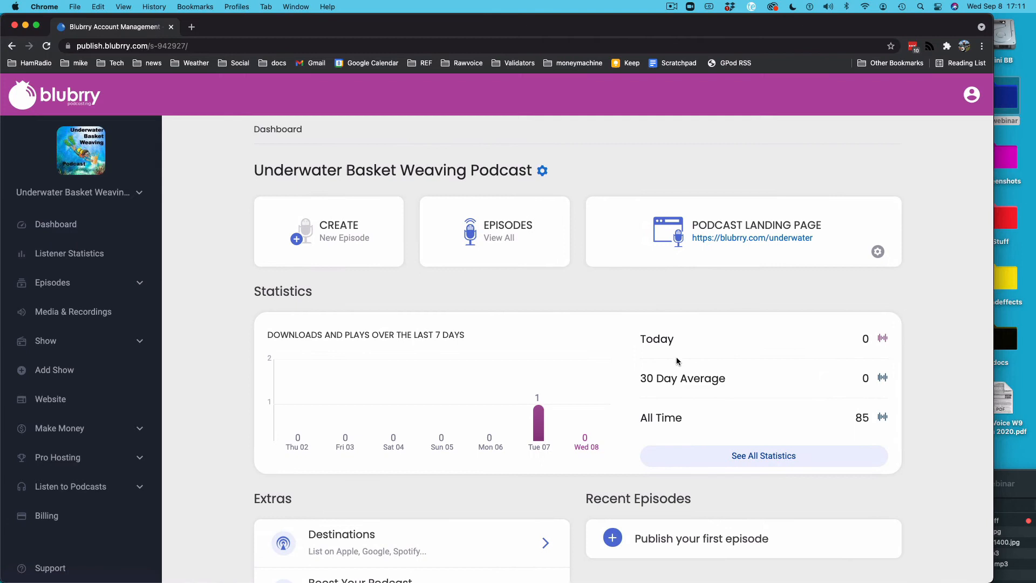
pyautogui.moveTo(512, 231)
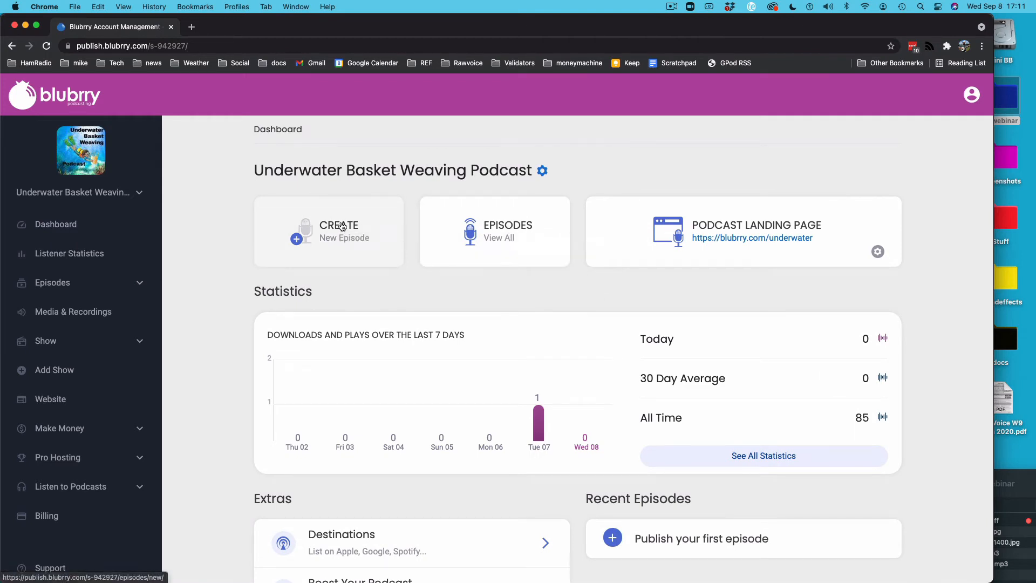
# - Create a new episode titled 'Weaving your First Basket' and start entering its show notes
pyautogui.click(329, 232)
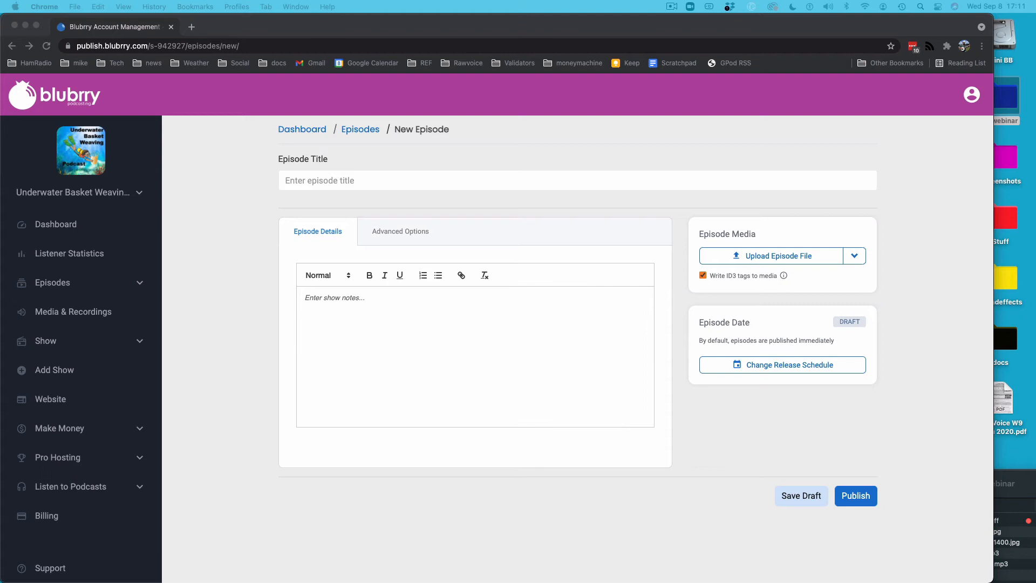
pyautogui.moveTo(392, 179)
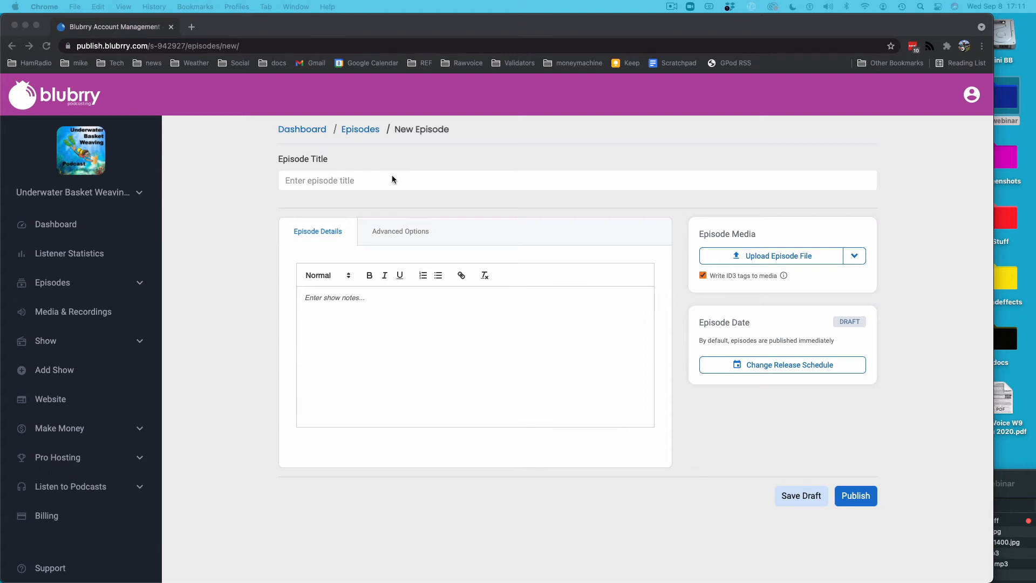
pyautogui.write('Weaving your First Basket')
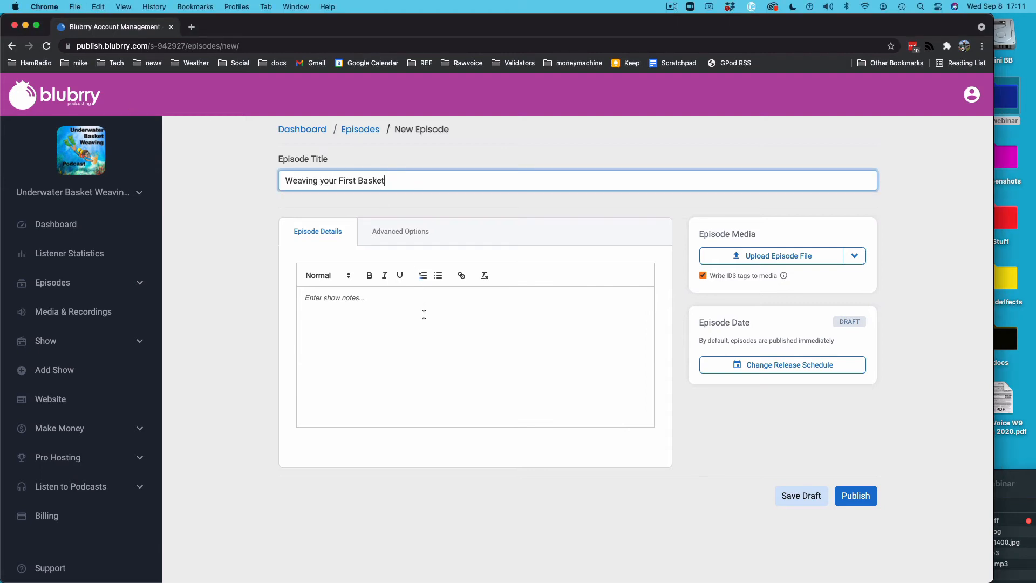
pyautogui.moveTo(515, 385)
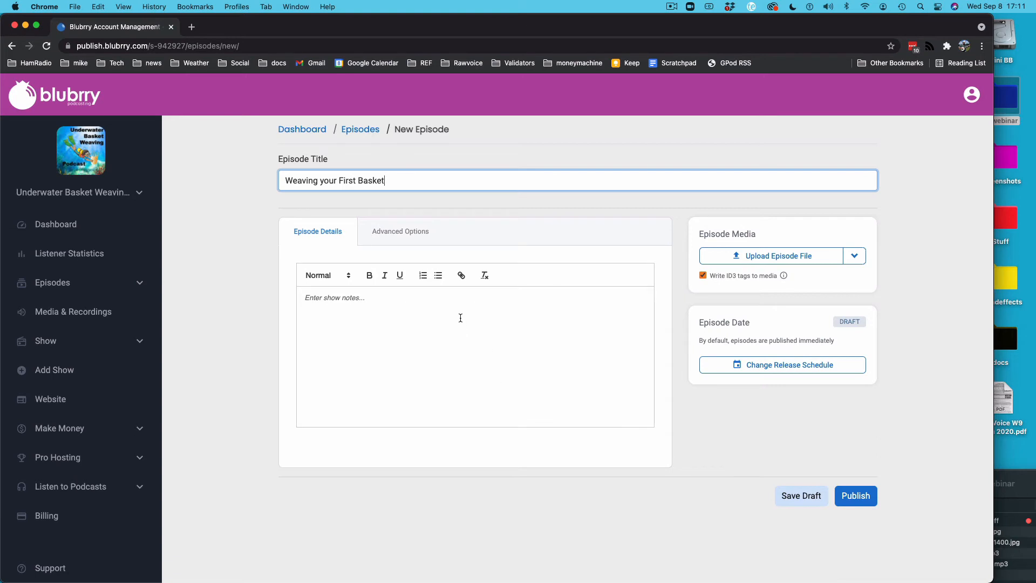
pyautogui.moveTo(773, 203)
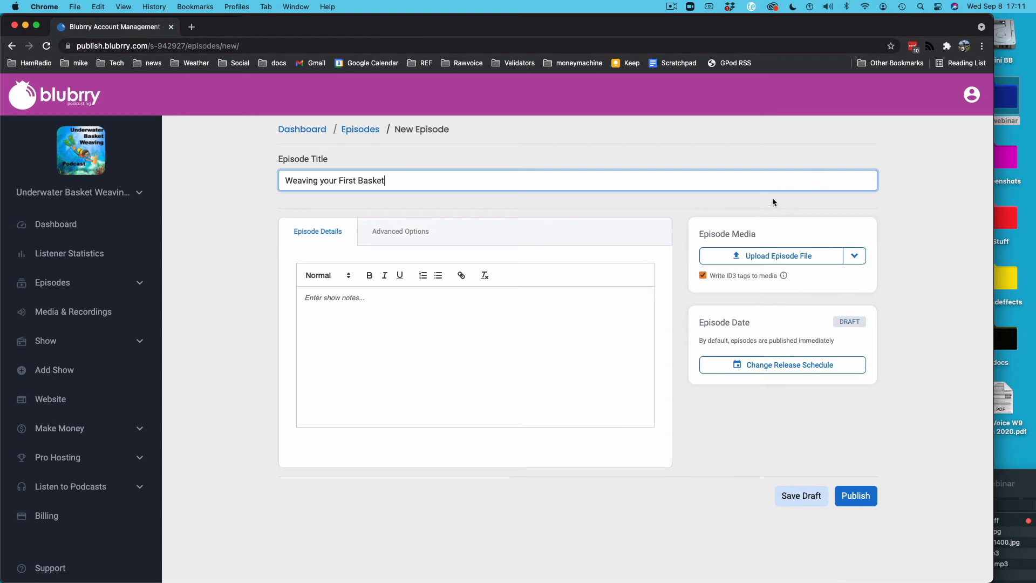
pyautogui.moveTo(376, 173)
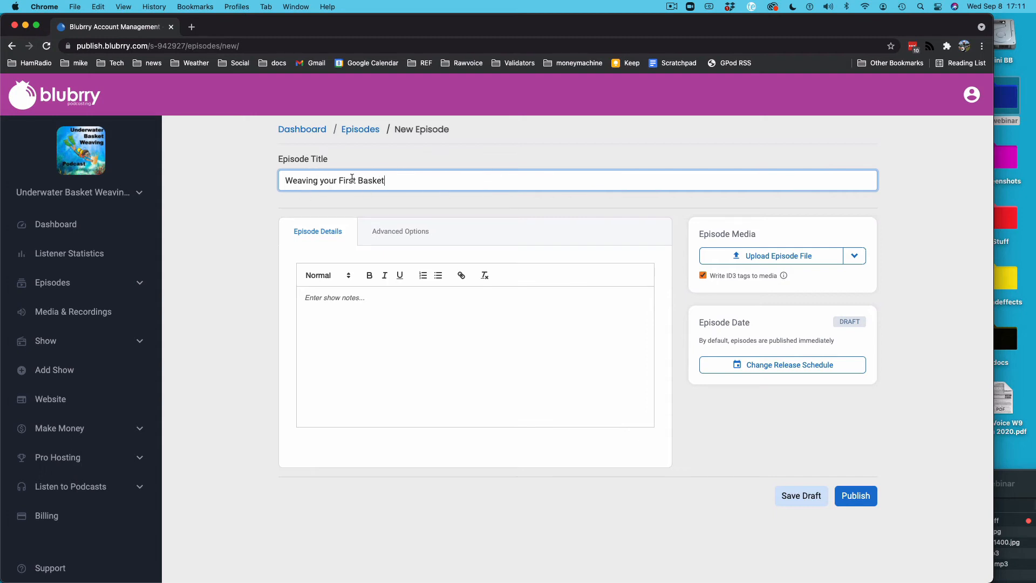
pyautogui.moveTo(246, 320)
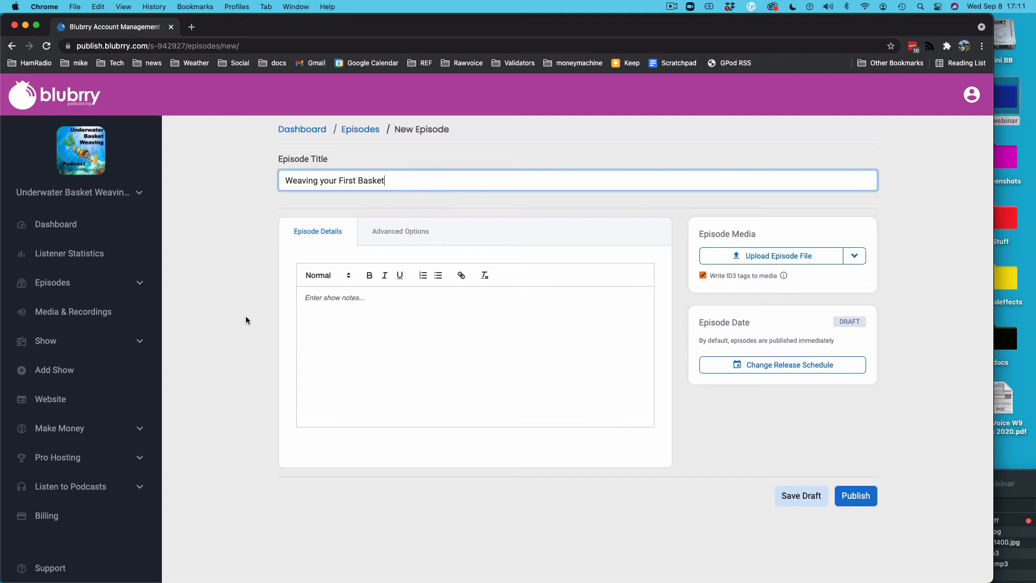
pyautogui.click(385, 337)
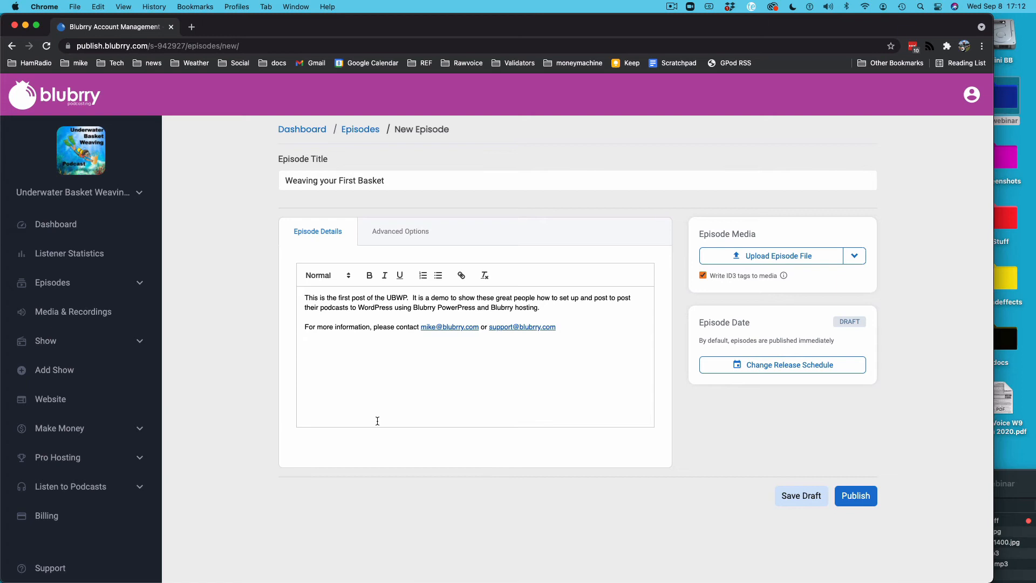
pyautogui.moveTo(382, 421)
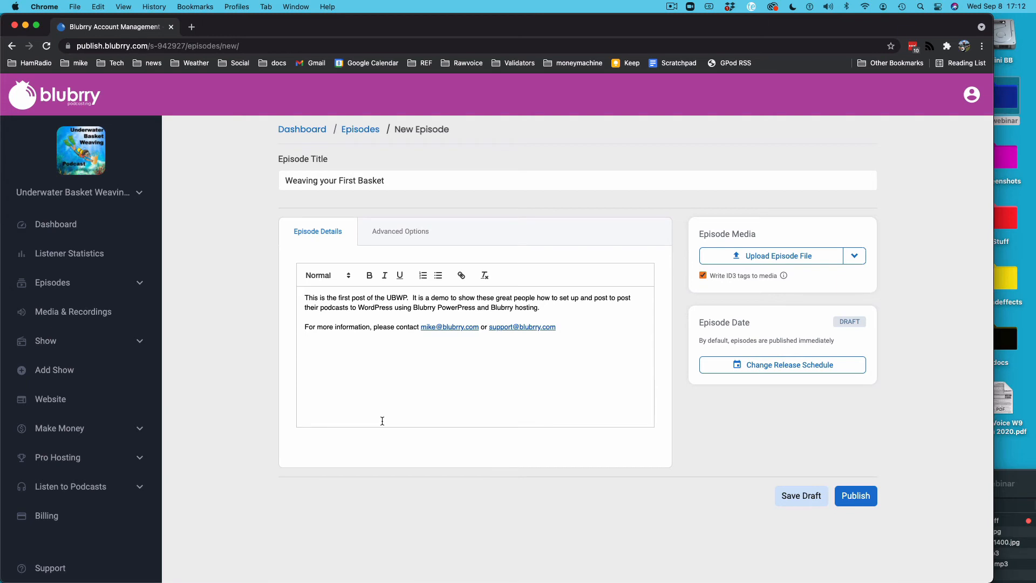
pyautogui.click(400, 232)
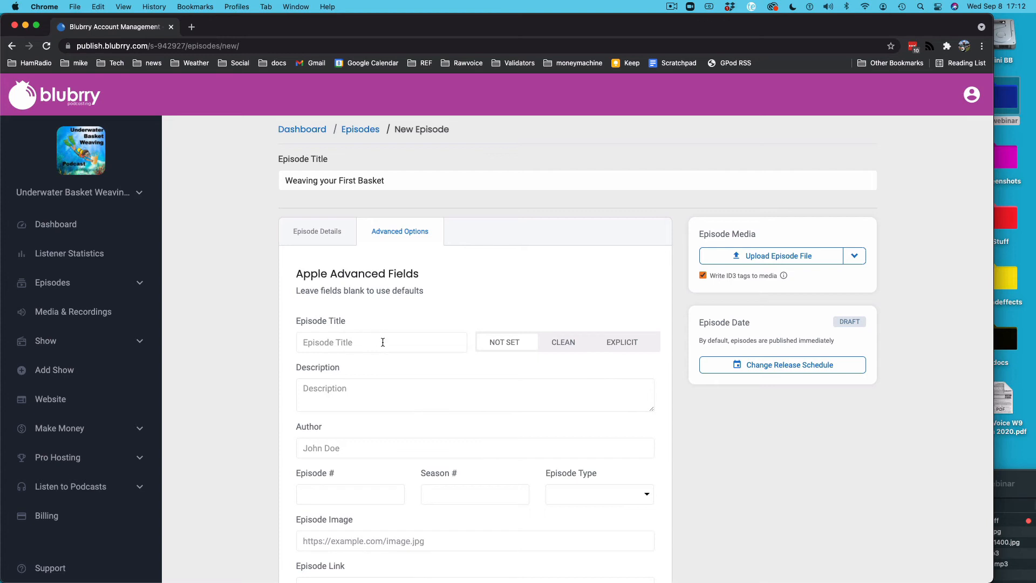
pyautogui.moveTo(431, 347)
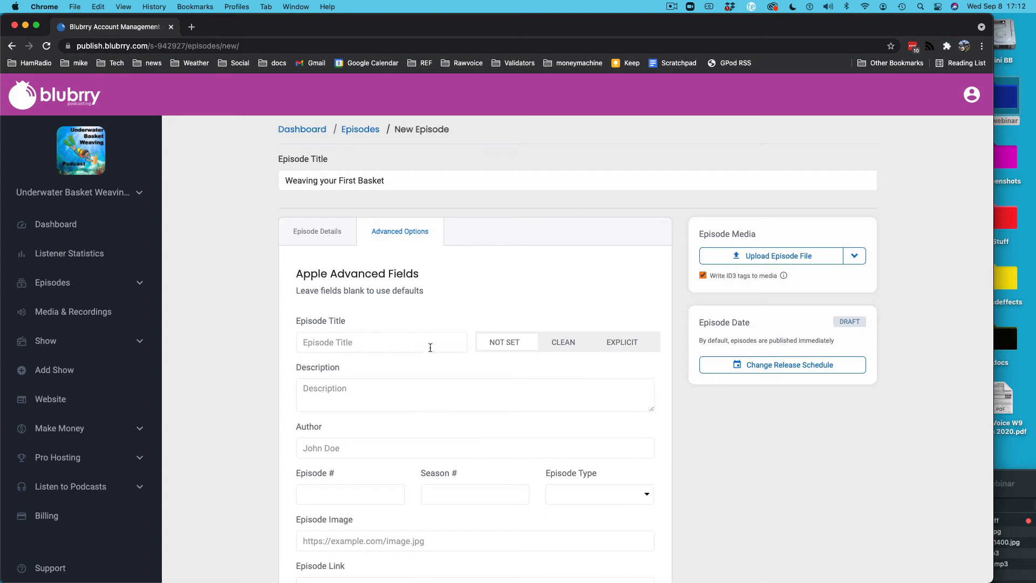
pyautogui.moveTo(348, 388)
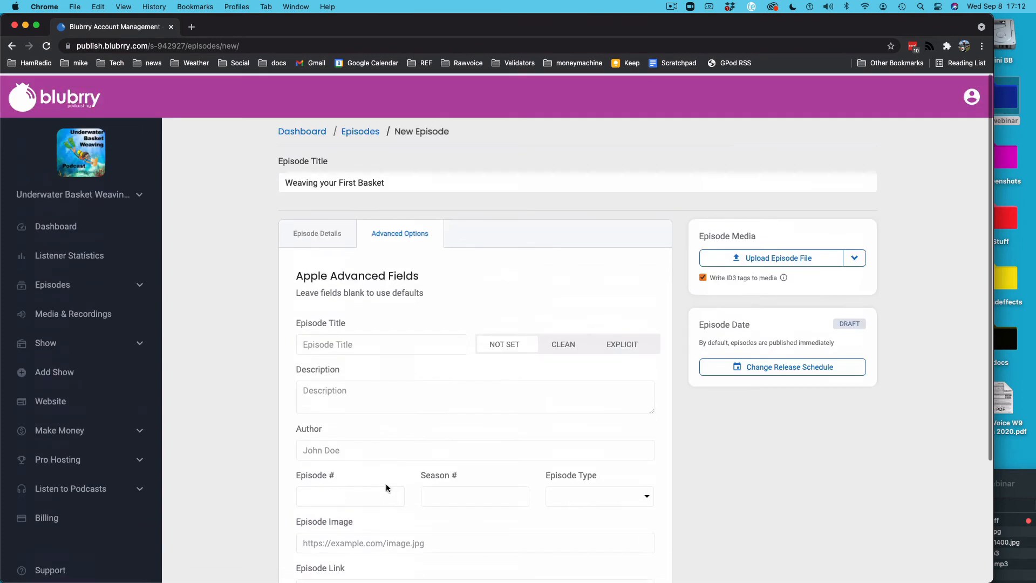
pyautogui.click(318, 234)
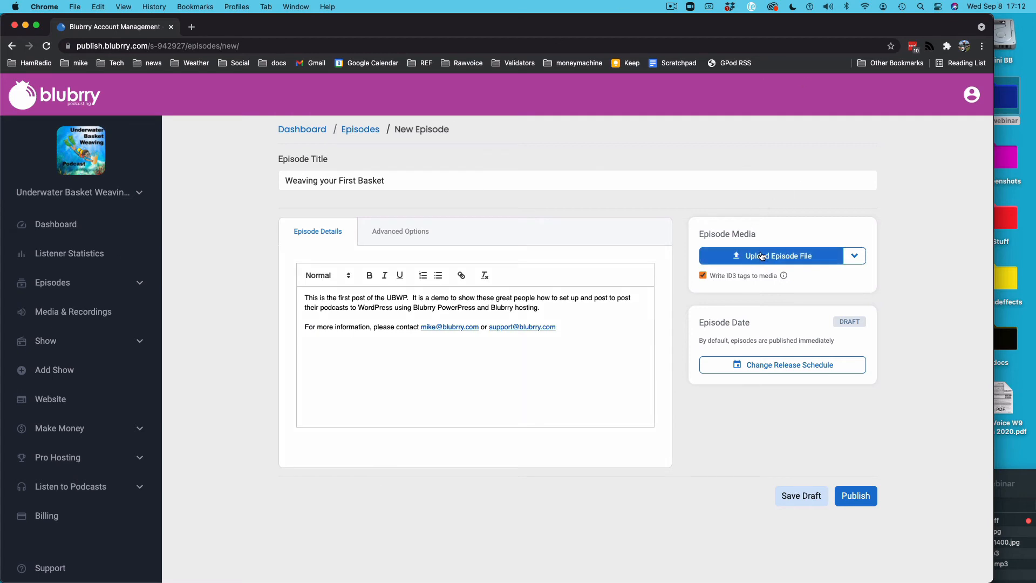
pyautogui.moveTo(776, 256)
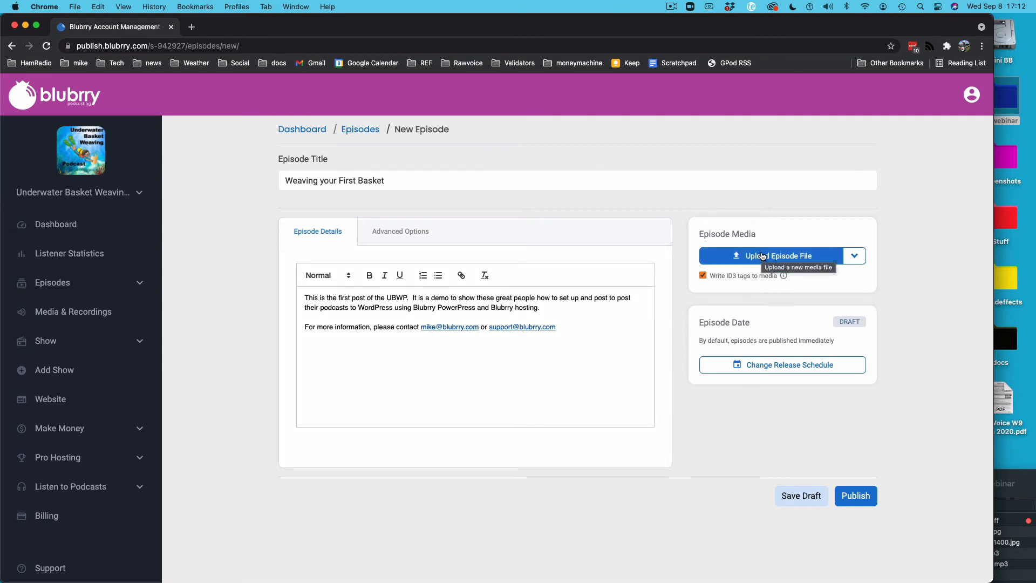
# - Attach UBWP001.mp3 as the draft episode's media file by dragging it into the uploader
pyautogui.click(771, 256)
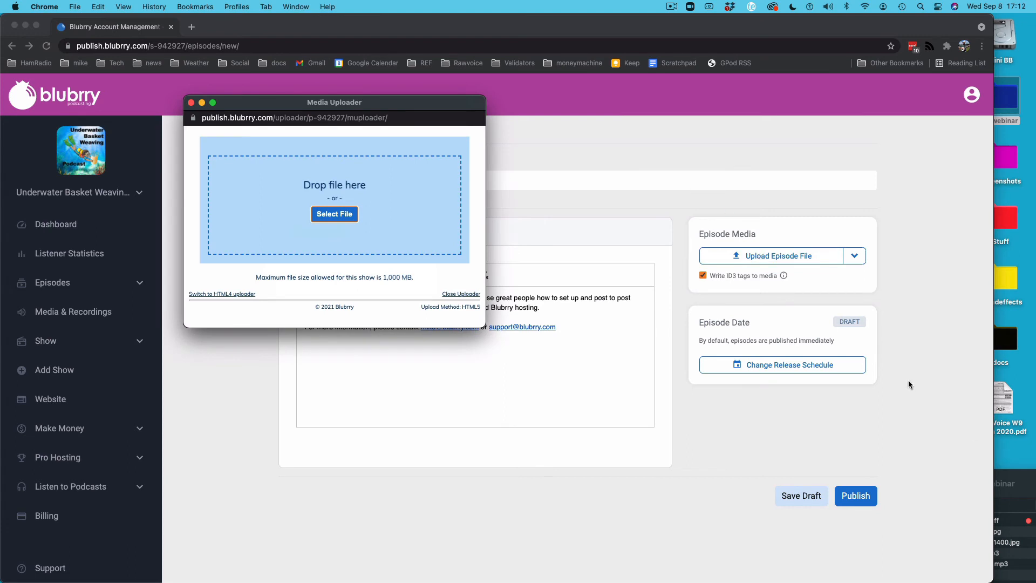
pyautogui.click(335, 214)
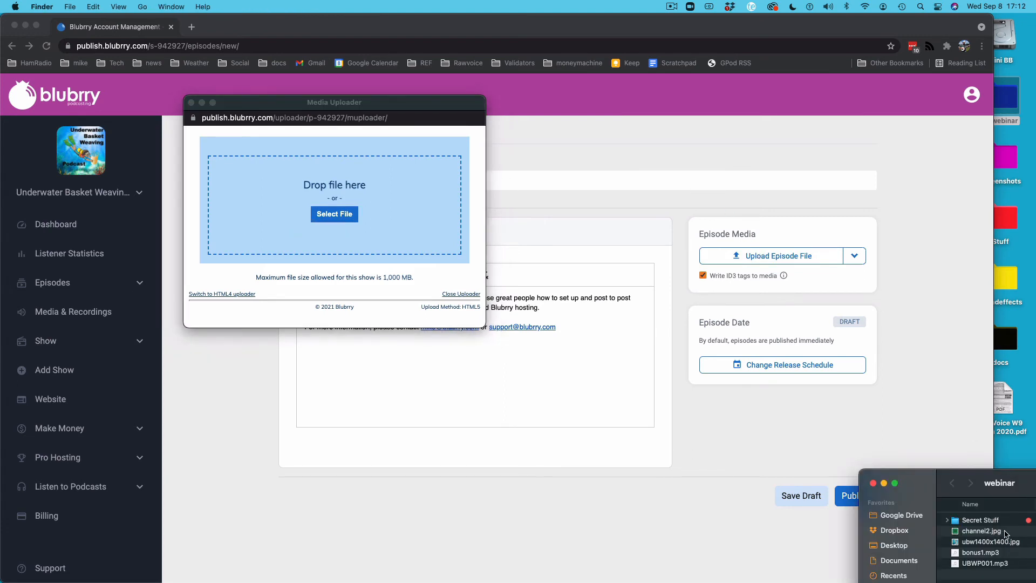
pyautogui.moveTo(985, 568)
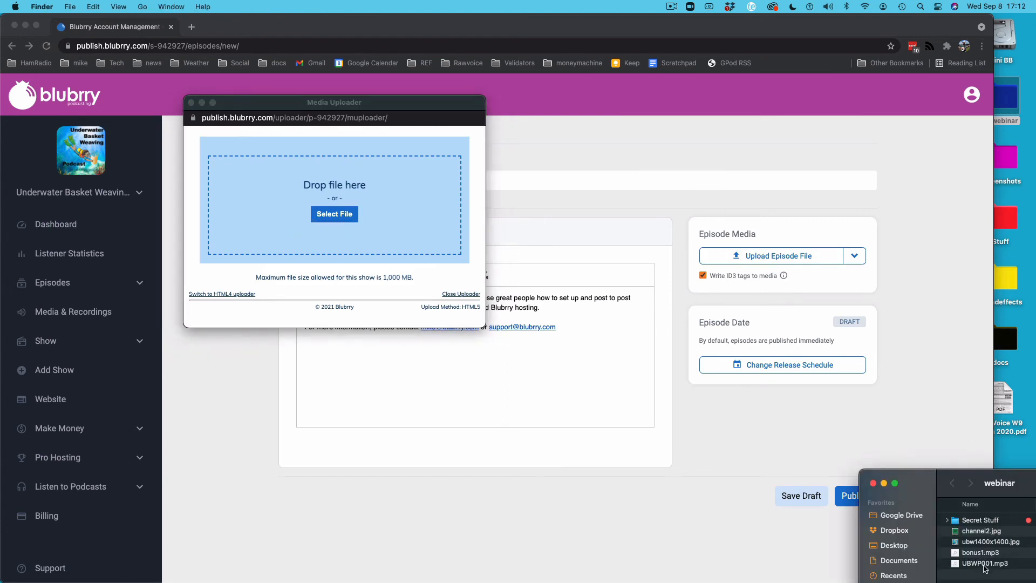
pyautogui.moveTo(986, 563); pyautogui.dragTo(324, 185)
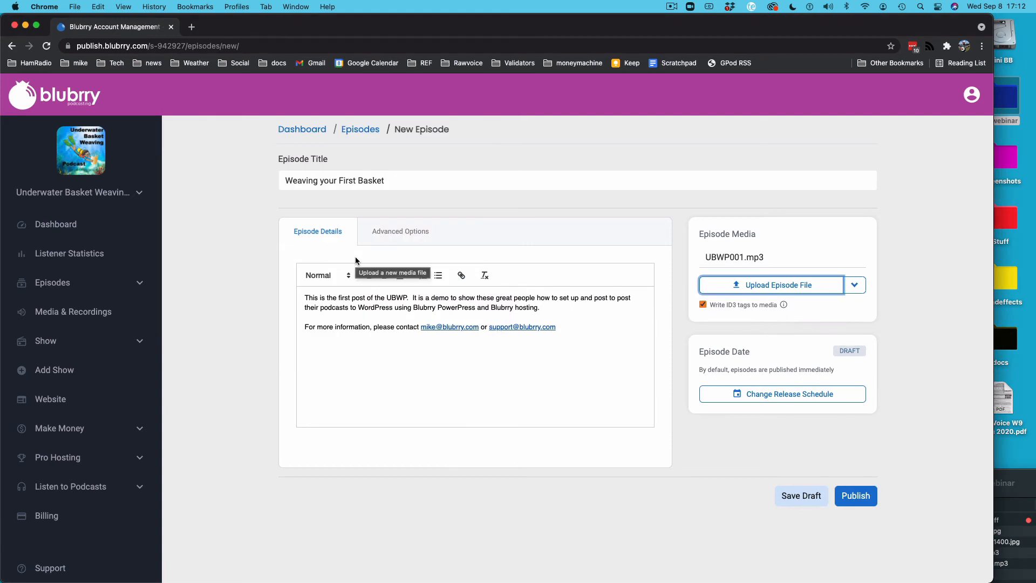
pyautogui.moveTo(764, 296)
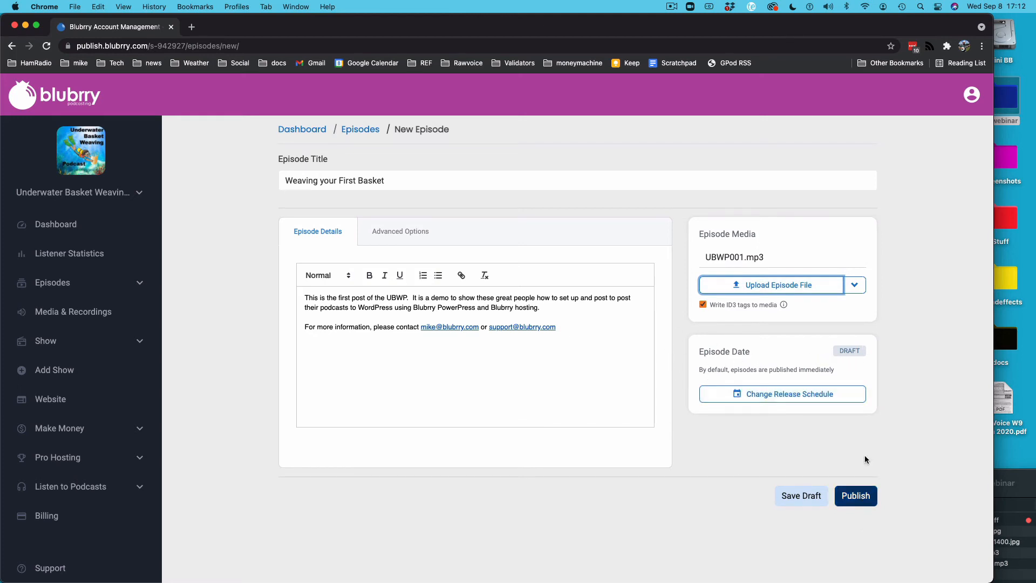
pyautogui.moveTo(730, 424)
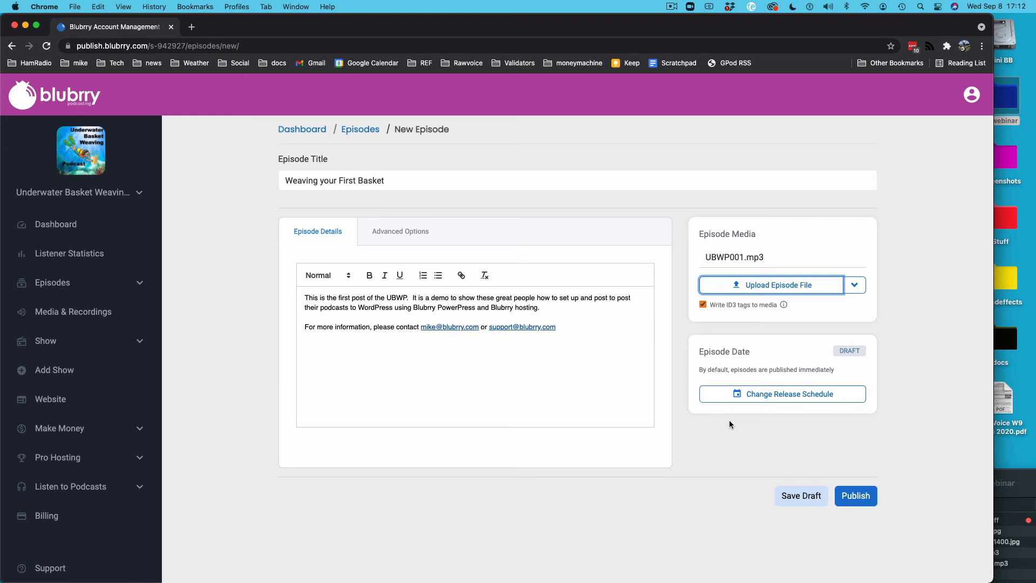
pyautogui.moveTo(782, 394)
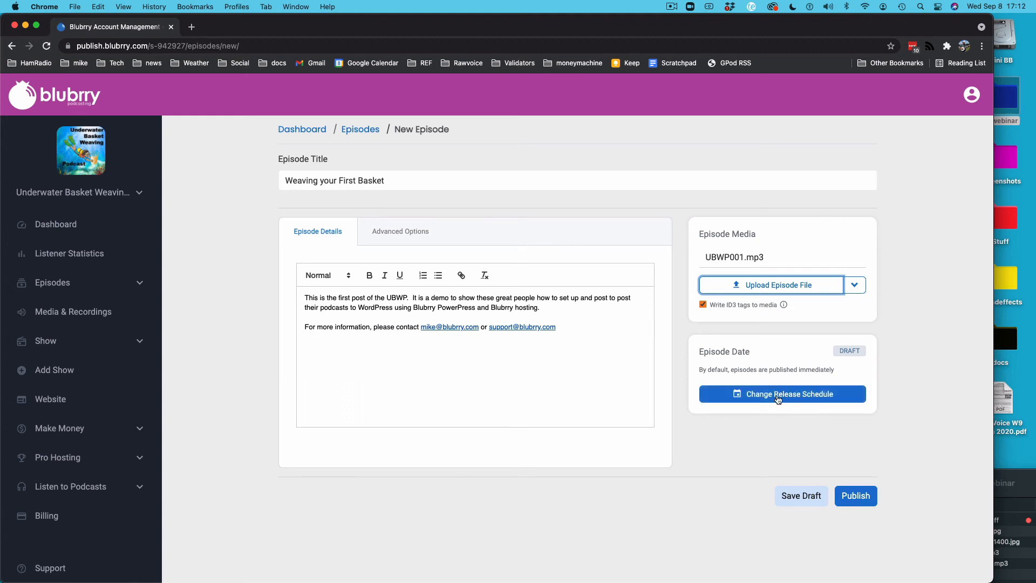
pyautogui.moveTo(766, 430)
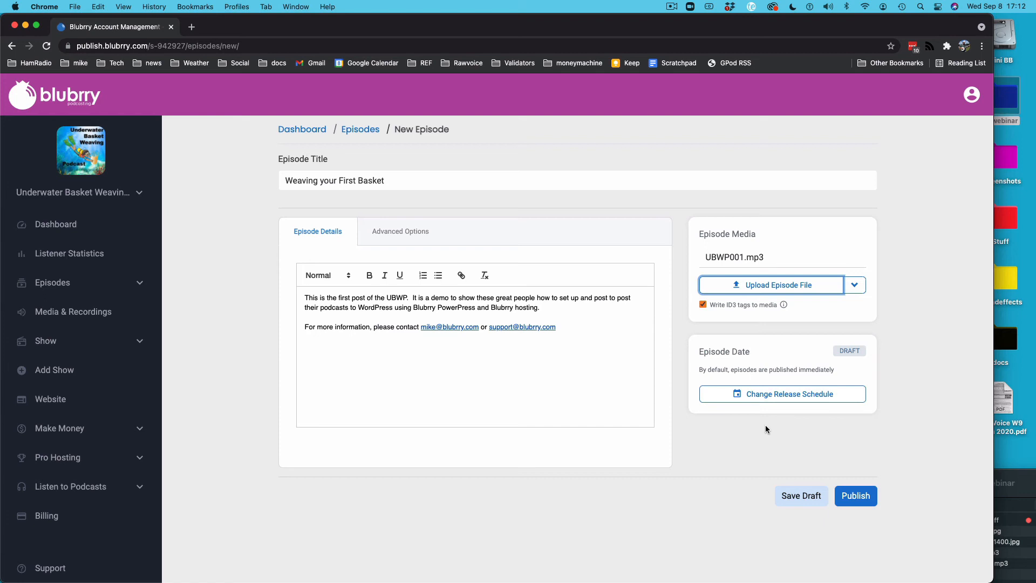
pyautogui.moveTo(771, 428)
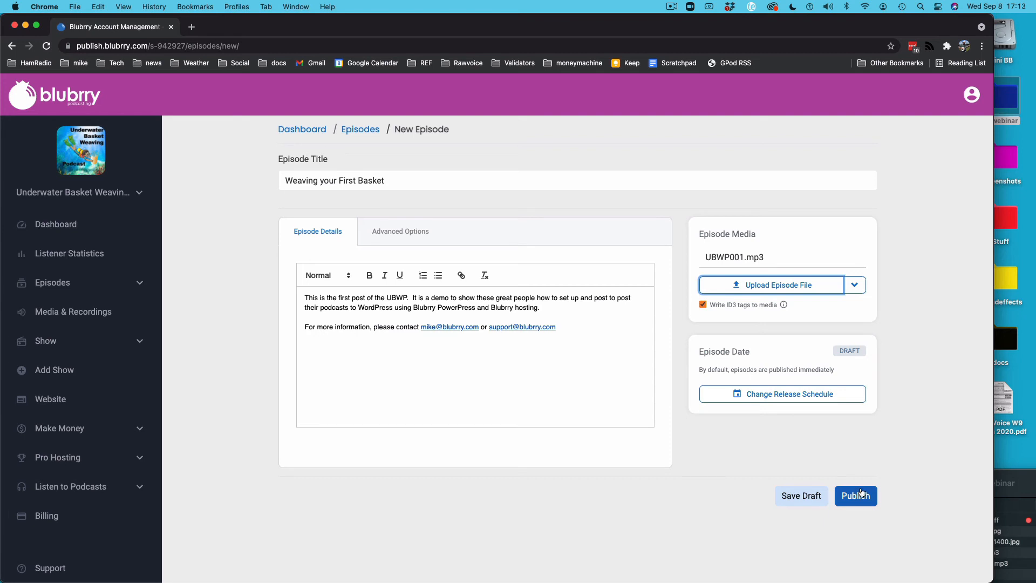
pyautogui.moveTo(860, 395)
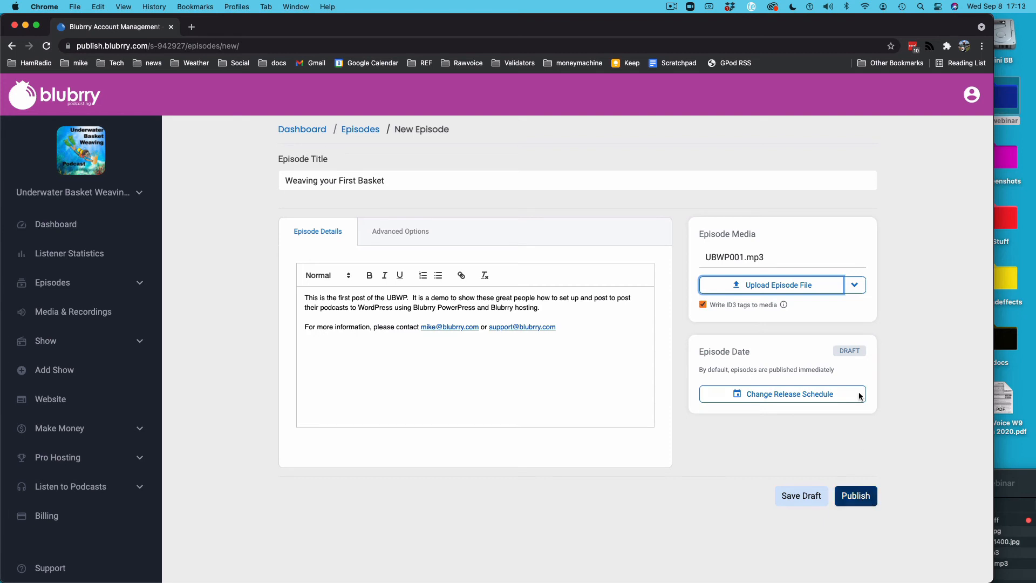
pyautogui.moveTo(857, 495)
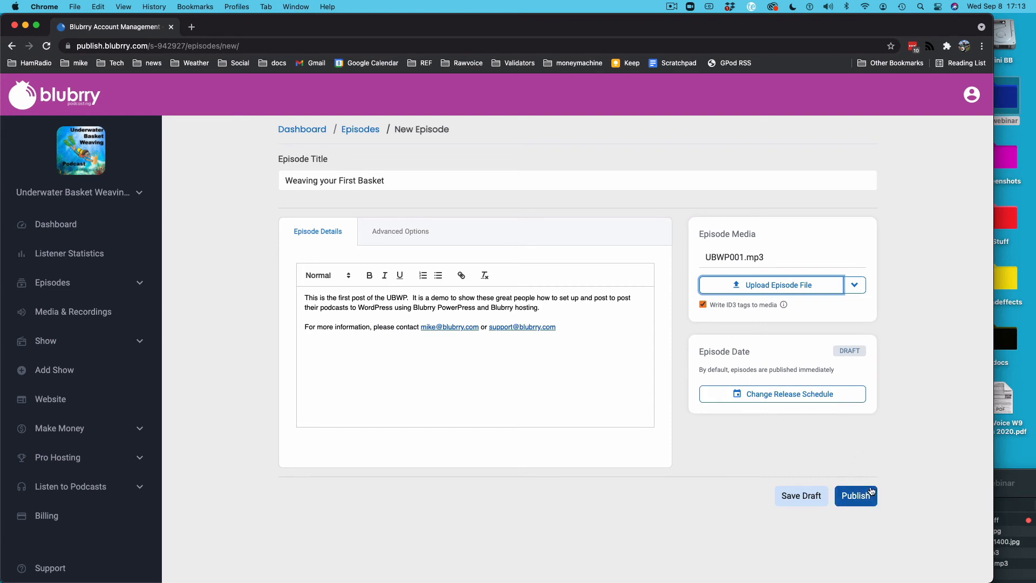
# - Publish the 'Weaving your First Basket' episode and select its embed player code
pyautogui.click(856, 495)
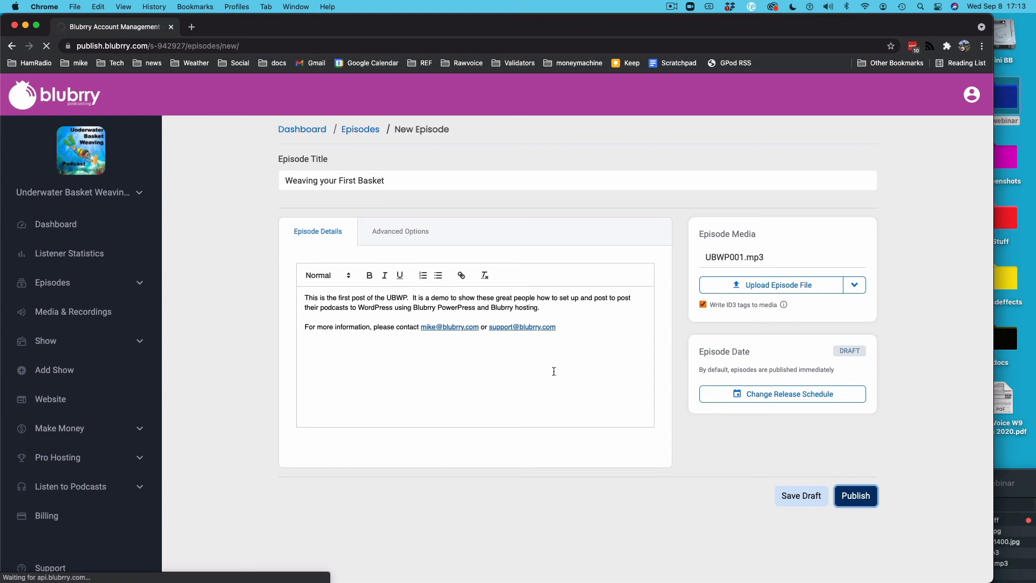
pyautogui.click(856, 496)
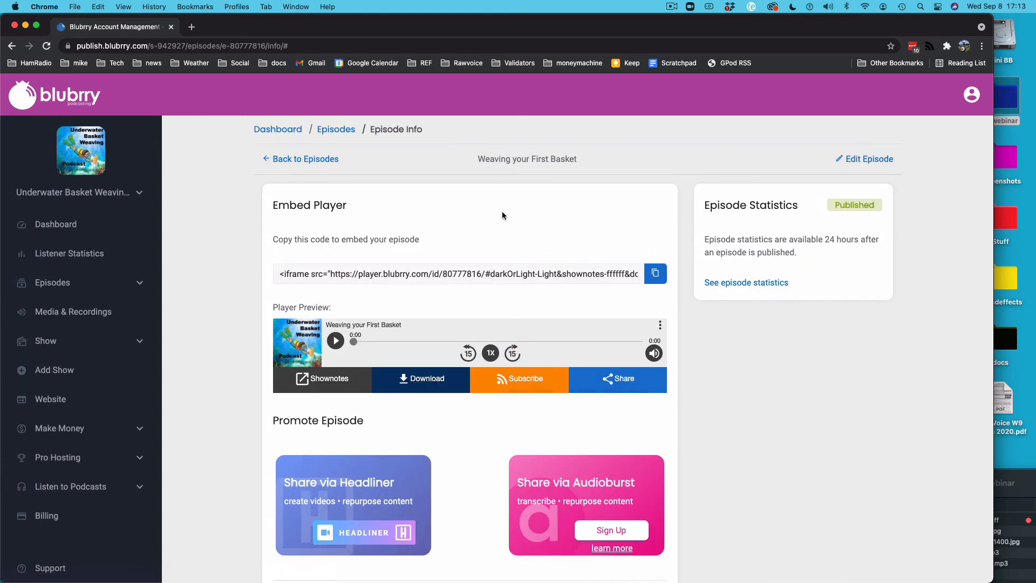
pyautogui.moveTo(486, 191)
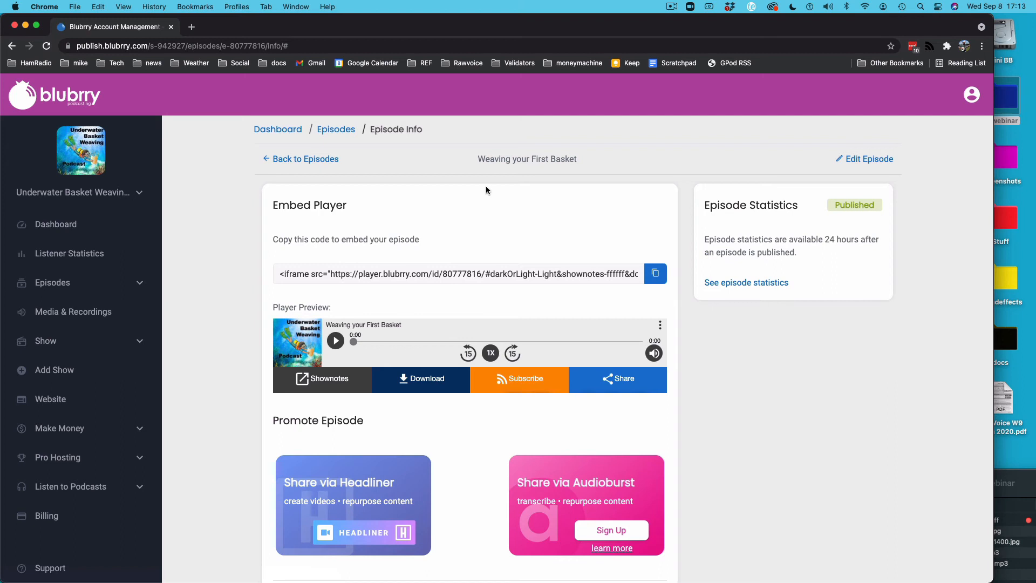
pyautogui.scroll(-3)
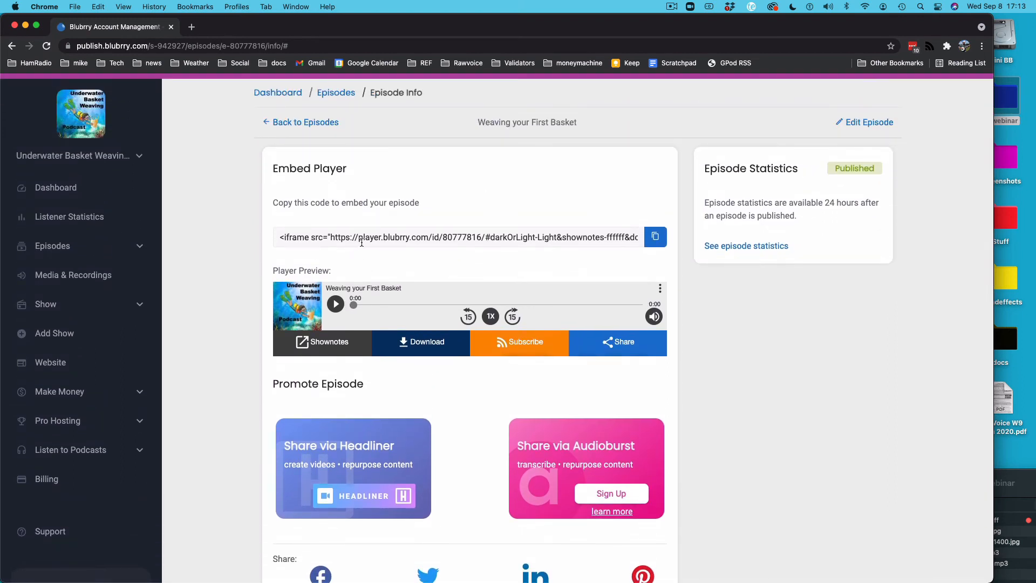
pyautogui.click(655, 237)
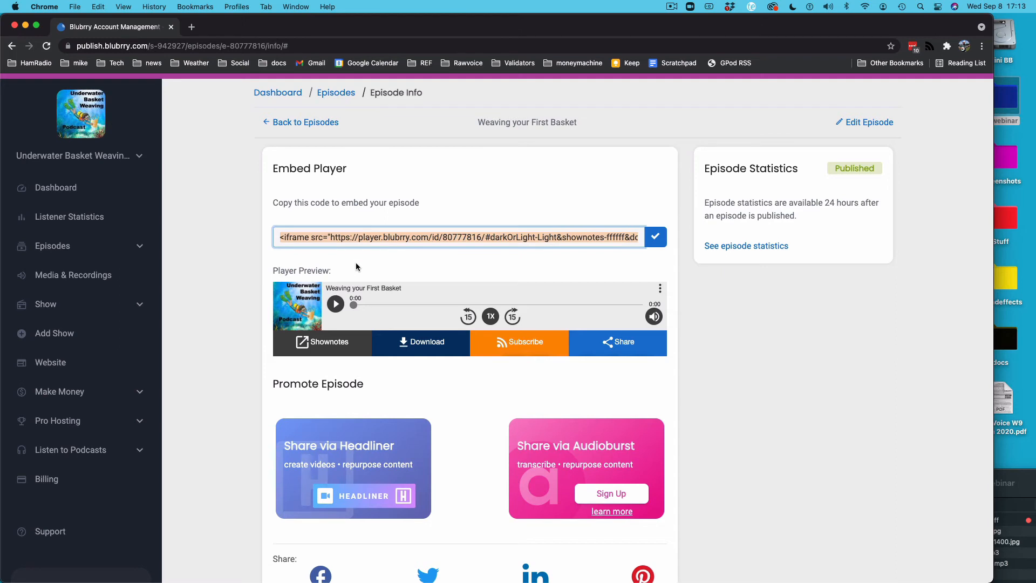
# - Scroll down to Direct Link and select the episode's direct URL
pyautogui.scroll(-3)
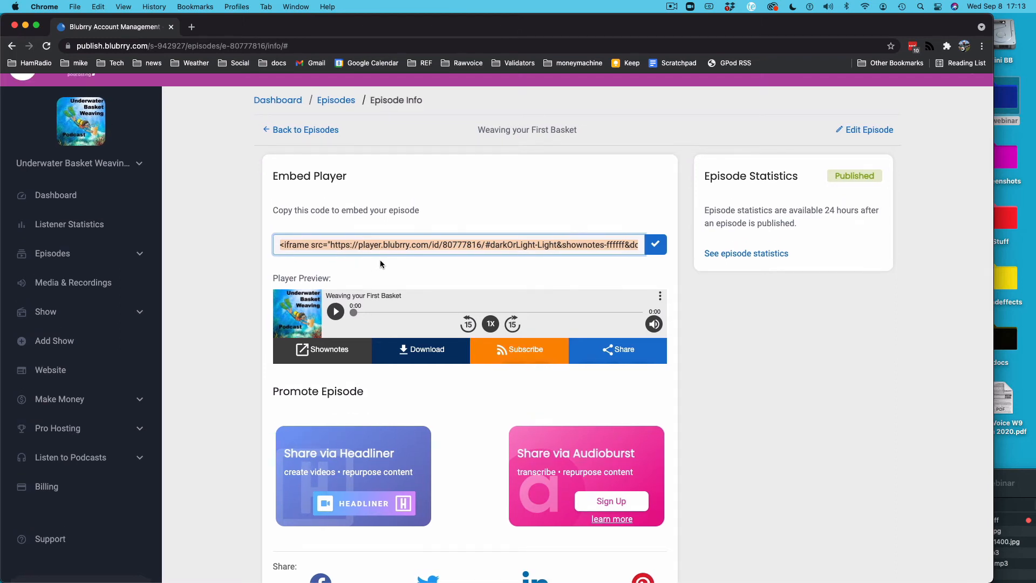
pyautogui.scroll(-3)
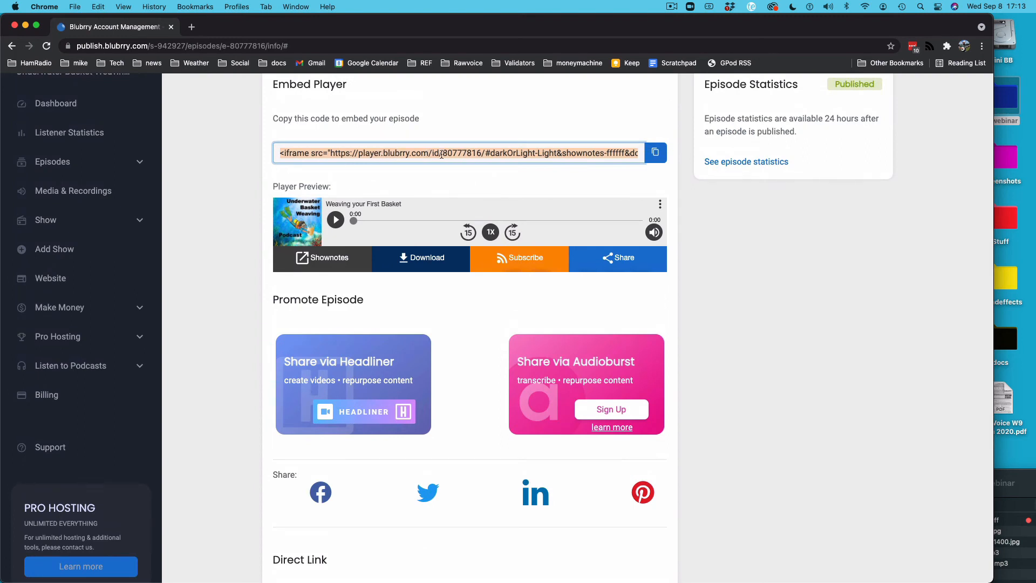
pyautogui.scroll(-3)
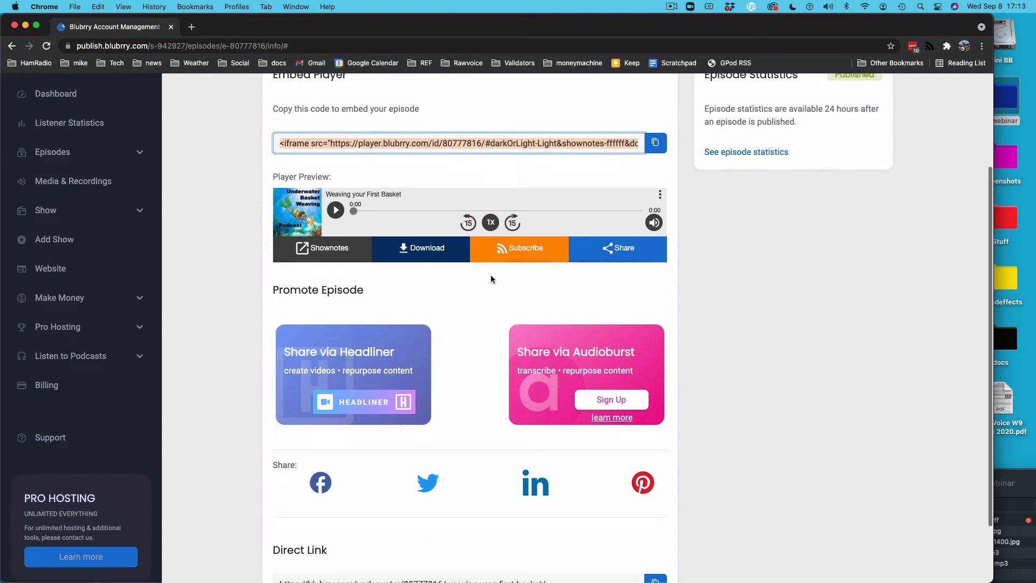
pyautogui.scroll(-3)
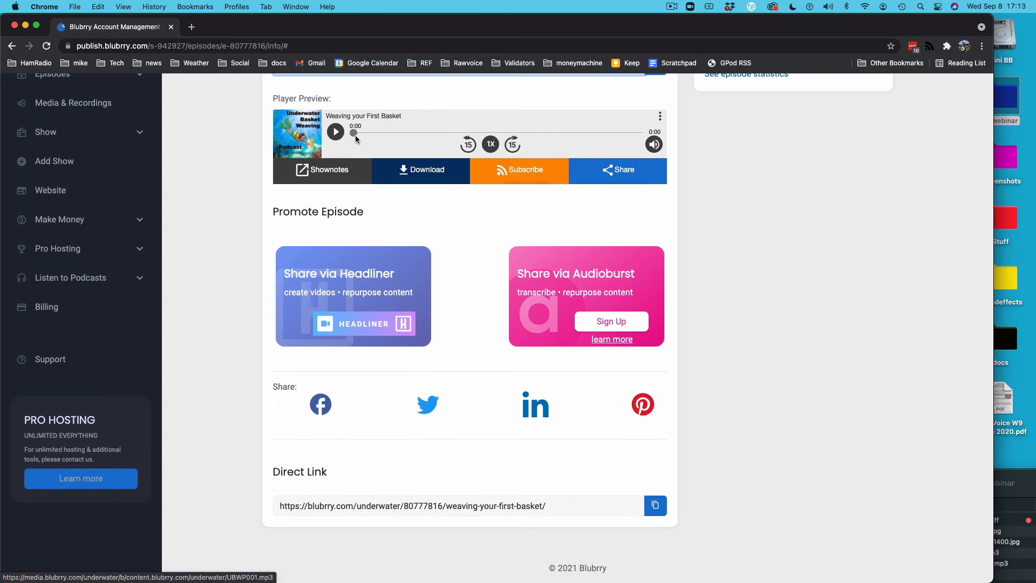
pyautogui.moveTo(491, 215)
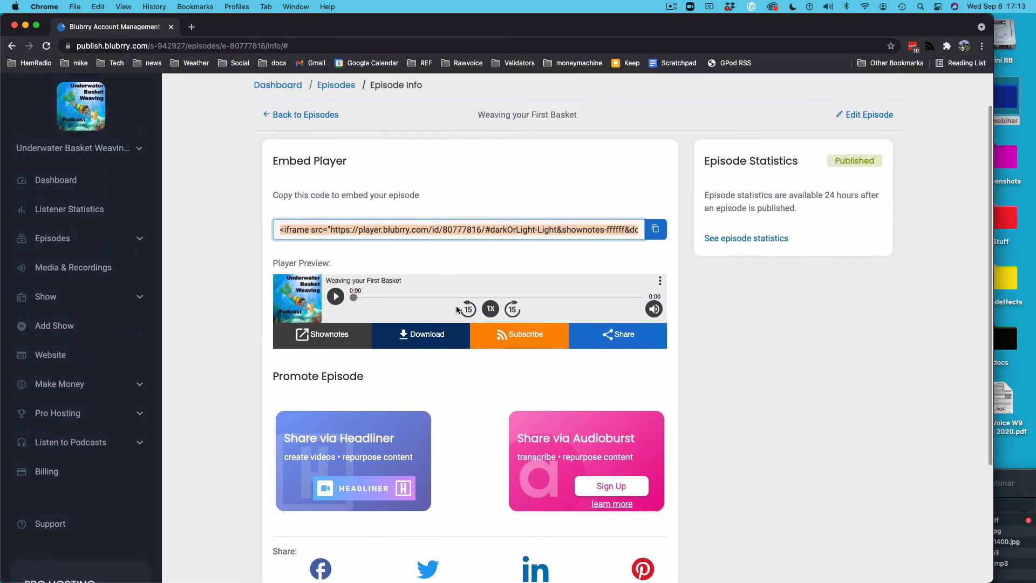
pyautogui.scroll(-3)
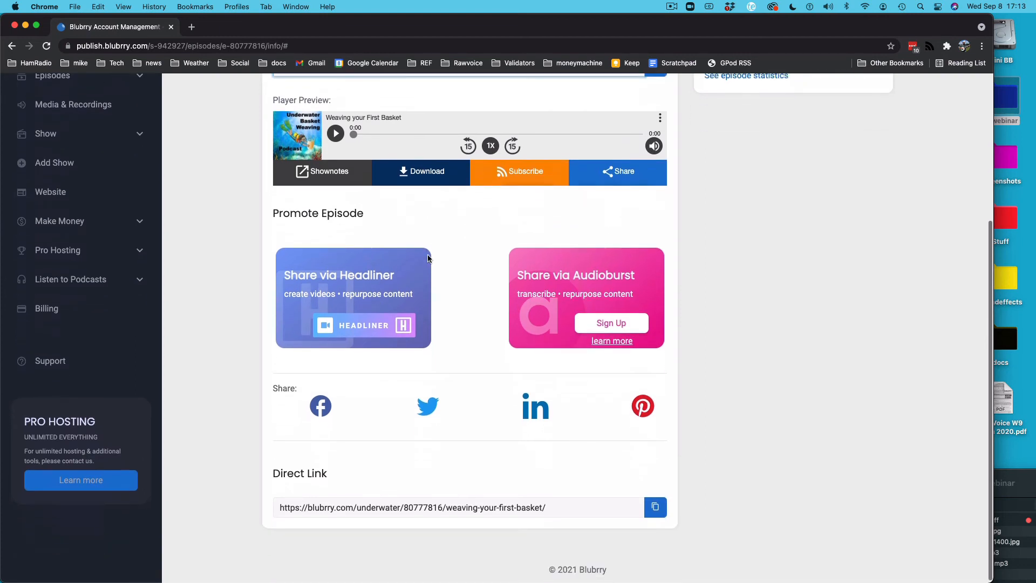
pyautogui.scroll(-3)
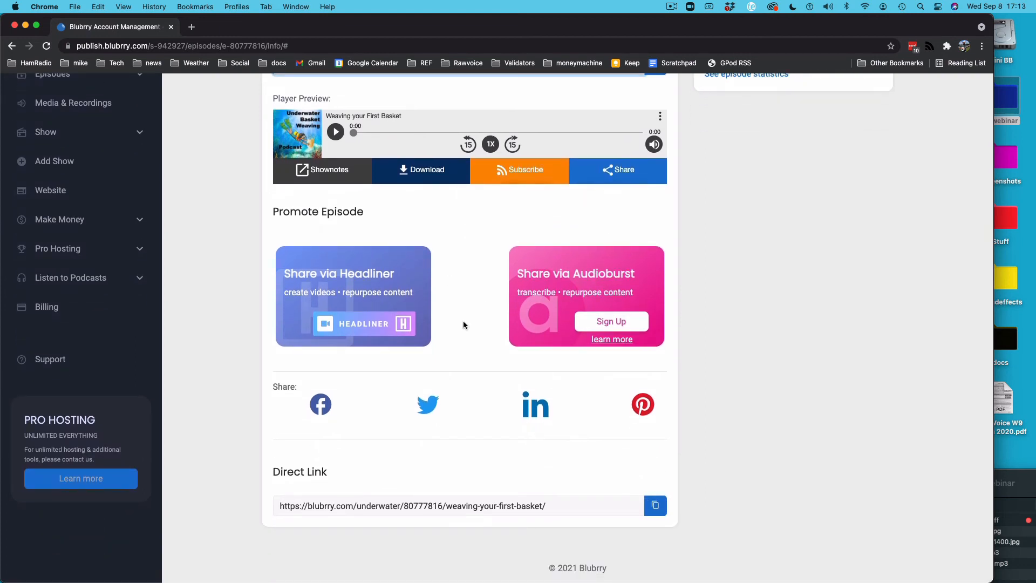
pyautogui.moveTo(700, 298)
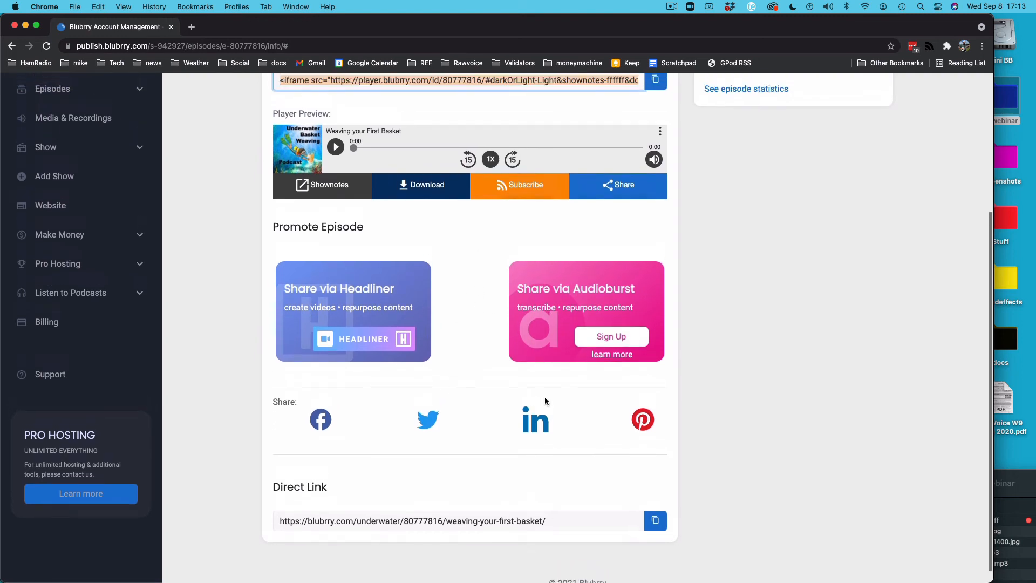
pyautogui.moveTo(464, 330)
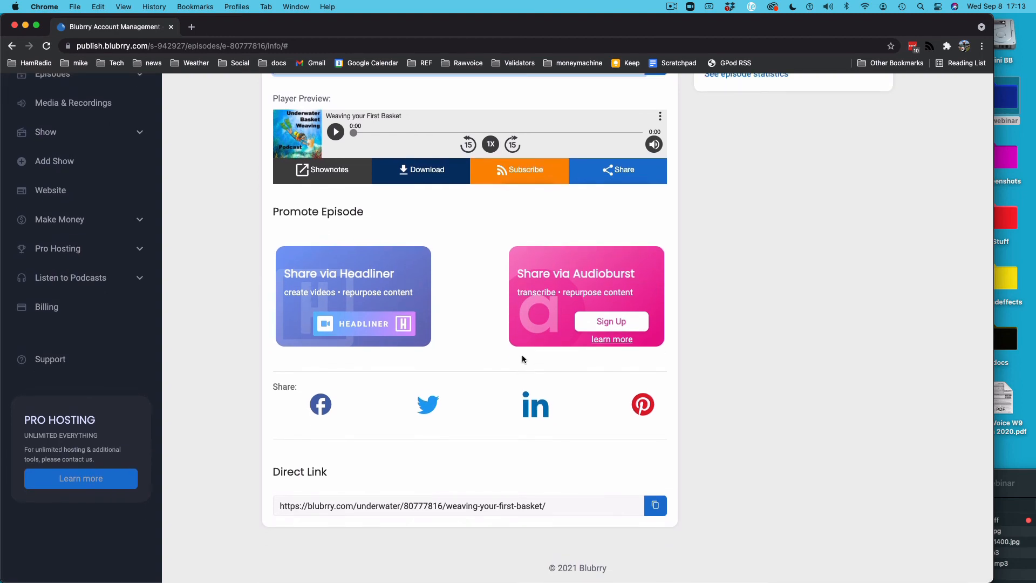
pyautogui.click(462, 506)
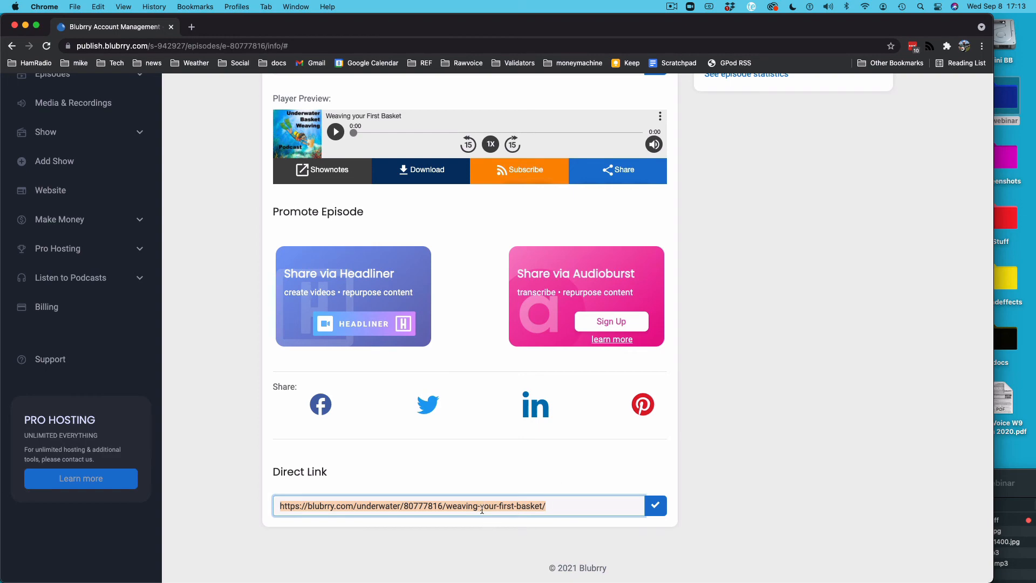
pyautogui.moveTo(468, 522)
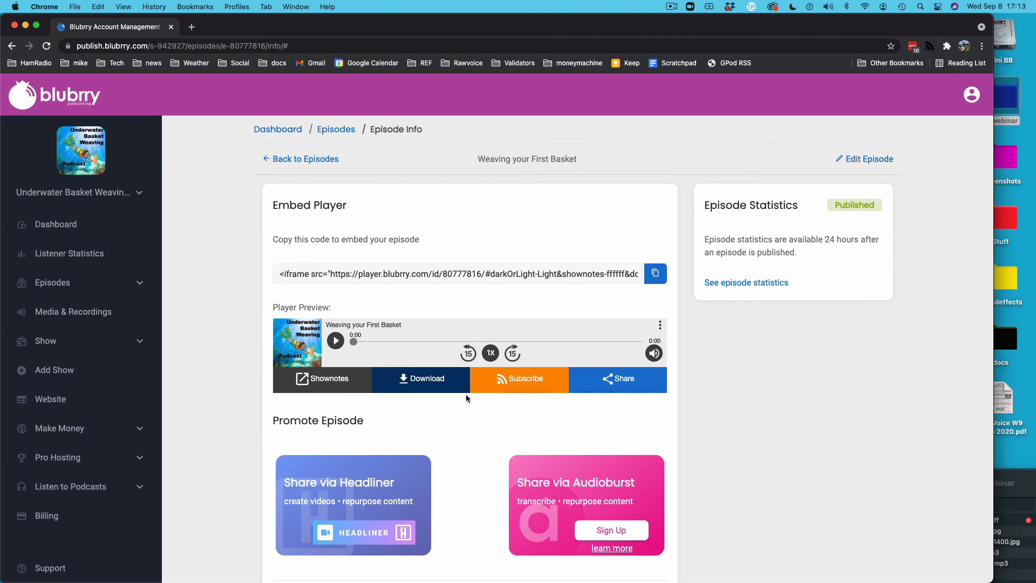
pyautogui.moveTo(371, 222)
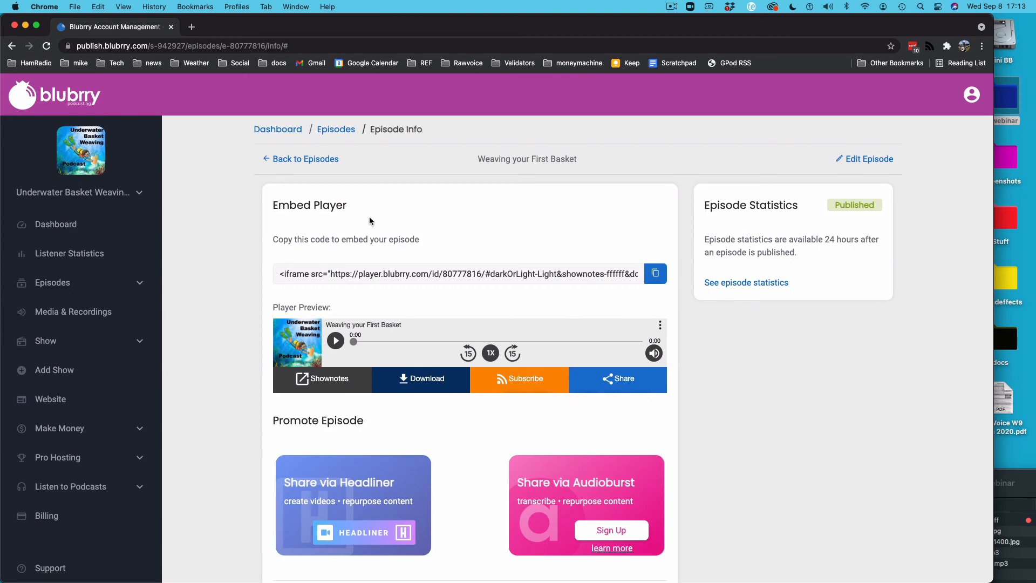
pyautogui.moveTo(378, 218)
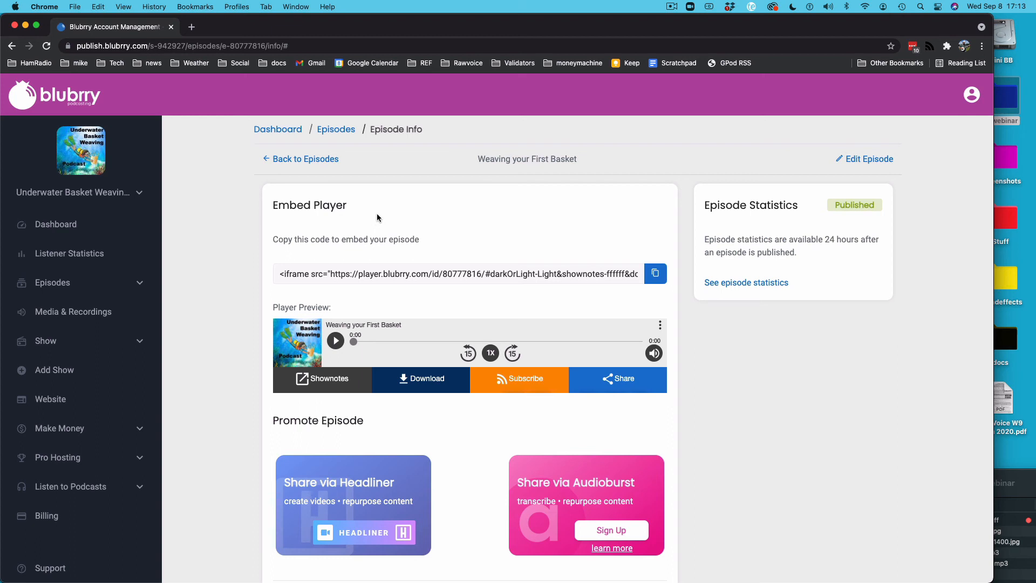
pyautogui.moveTo(414, 220)
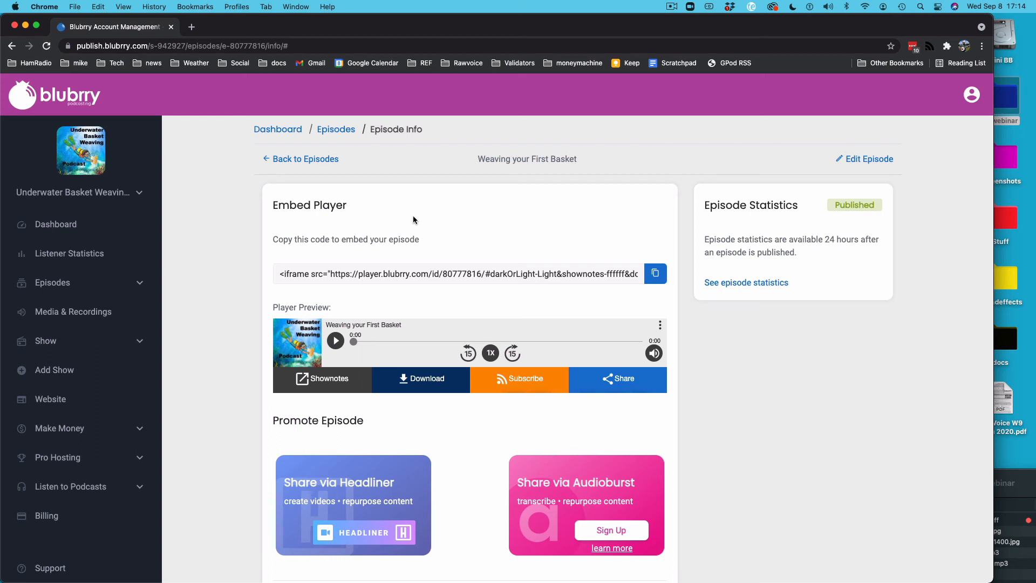
pyautogui.moveTo(64, 347)
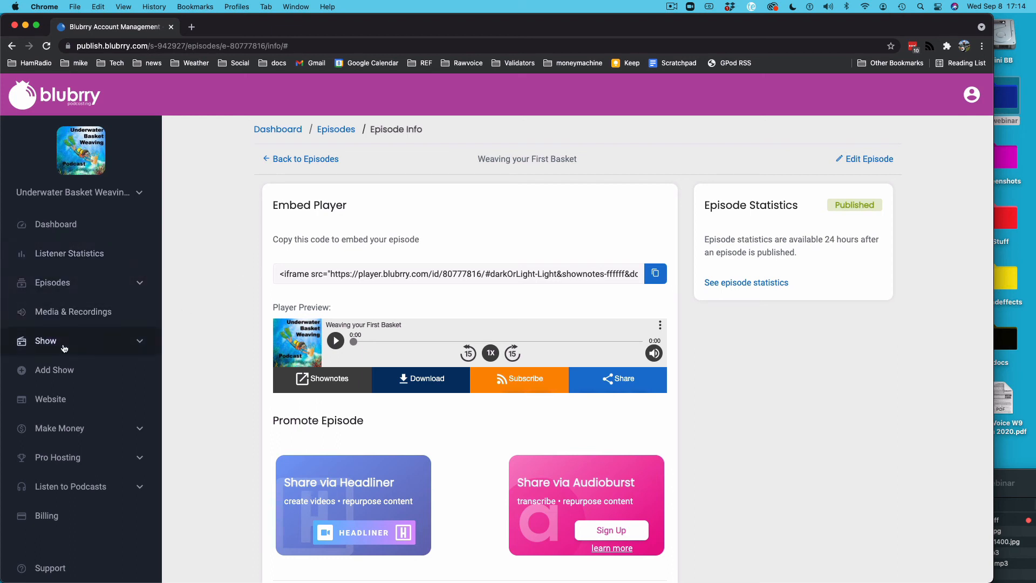
# - View the show's Player preview and customization options, then return to the dashboard
pyautogui.click(45, 341)
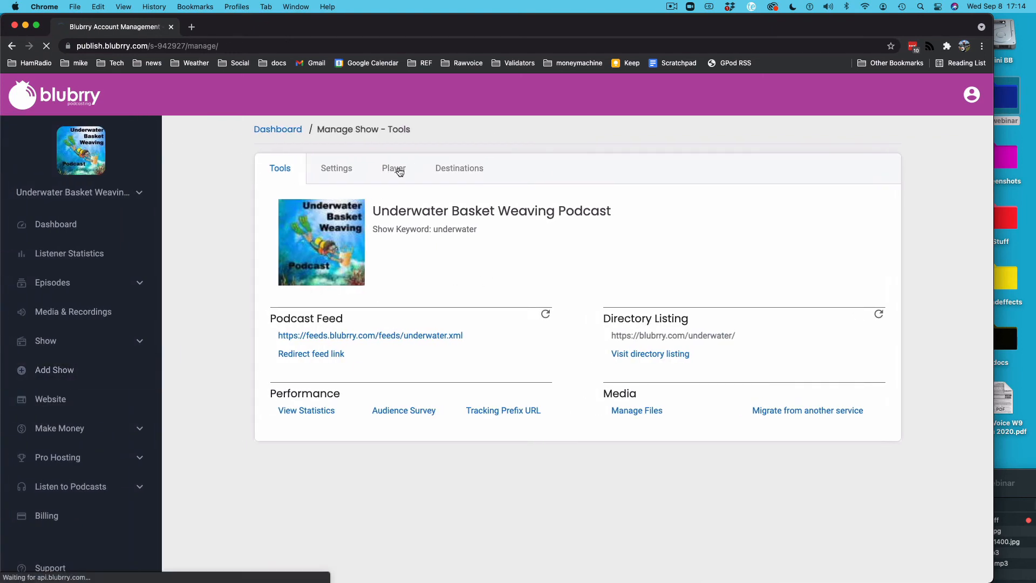
pyautogui.click(394, 168)
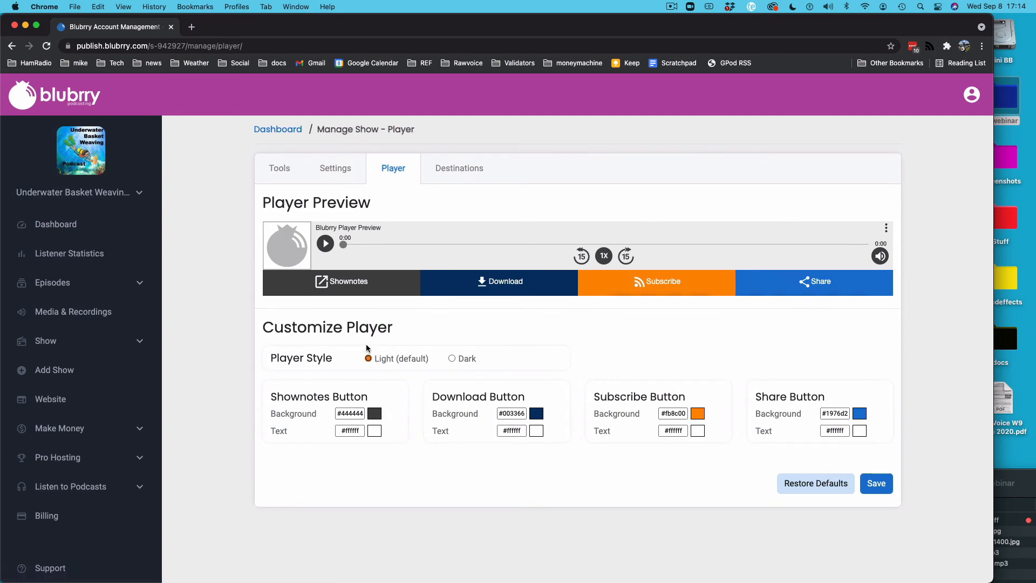
pyautogui.moveTo(454, 416)
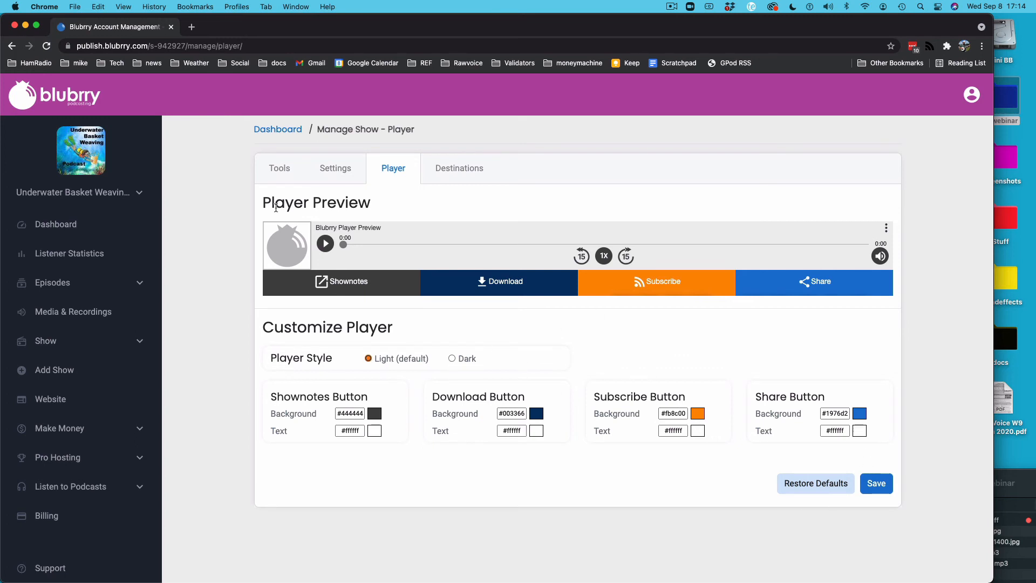
pyautogui.moveTo(83, 228)
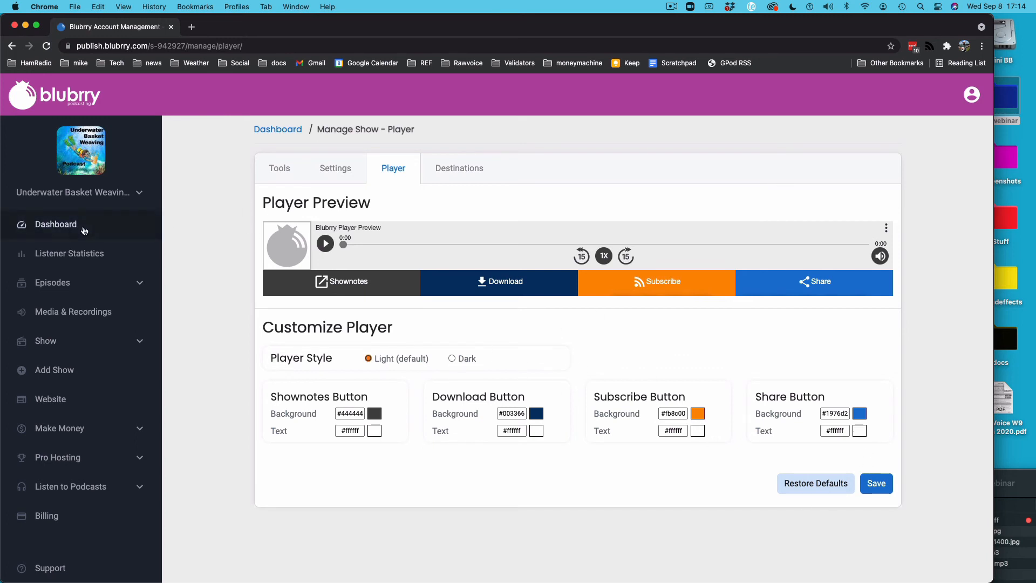
pyautogui.click(56, 224)
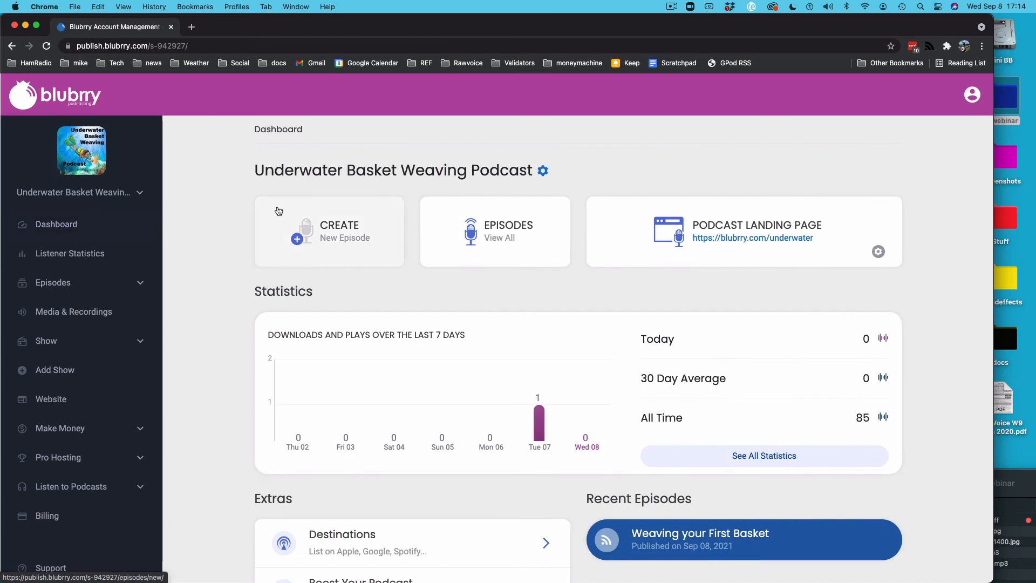
# - Go to Show > Manage and open the podcast's RSS feed URL
pyautogui.click(45, 341)
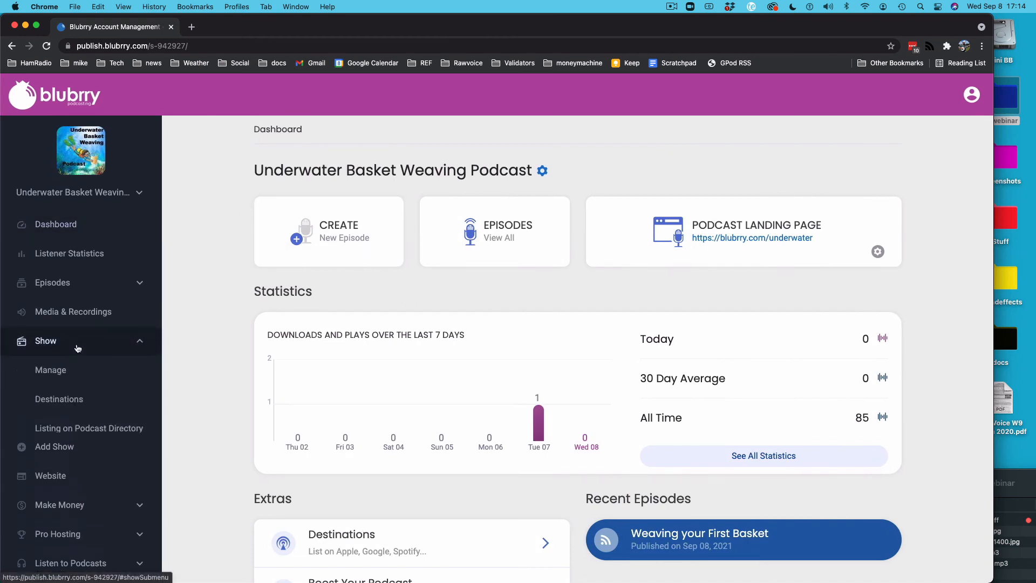
pyautogui.click(51, 370)
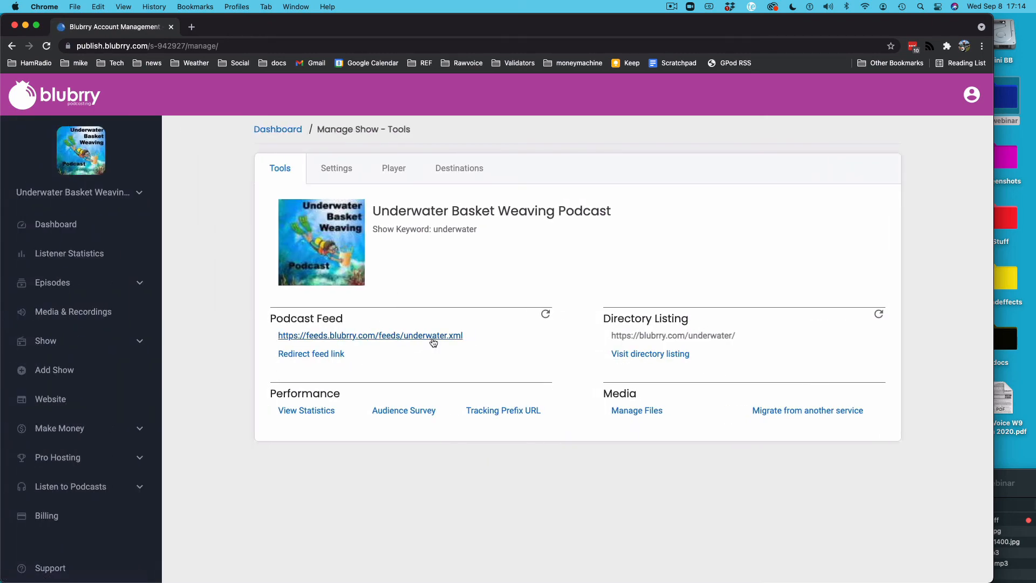
pyautogui.click(371, 335)
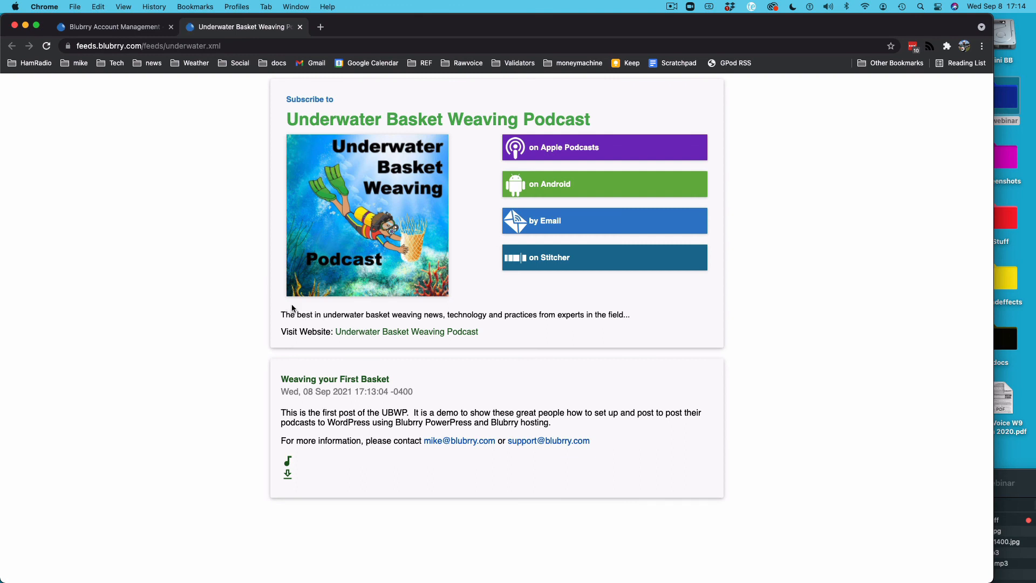
pyautogui.moveTo(608, 302)
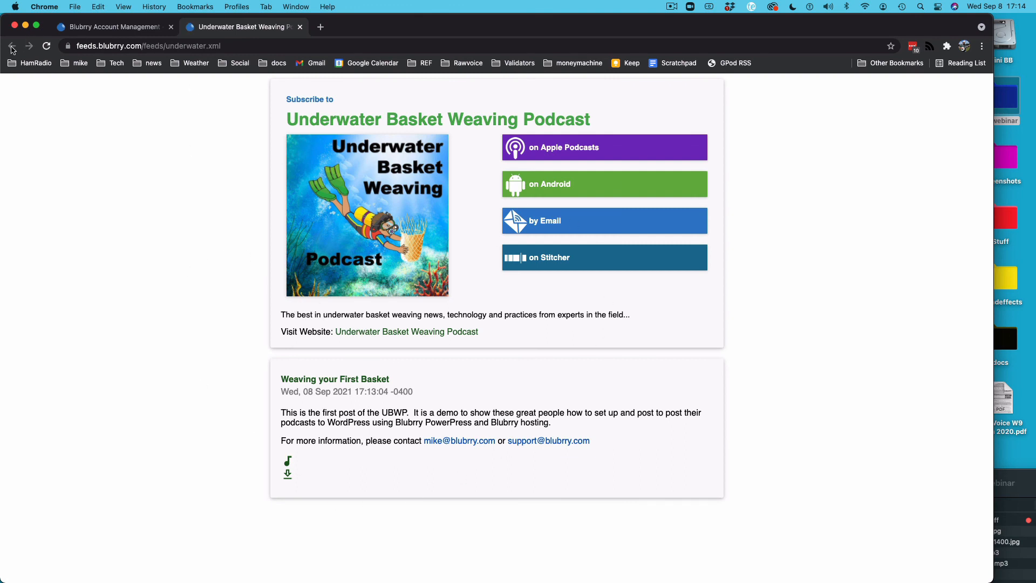
pyautogui.moveTo(12, 45)
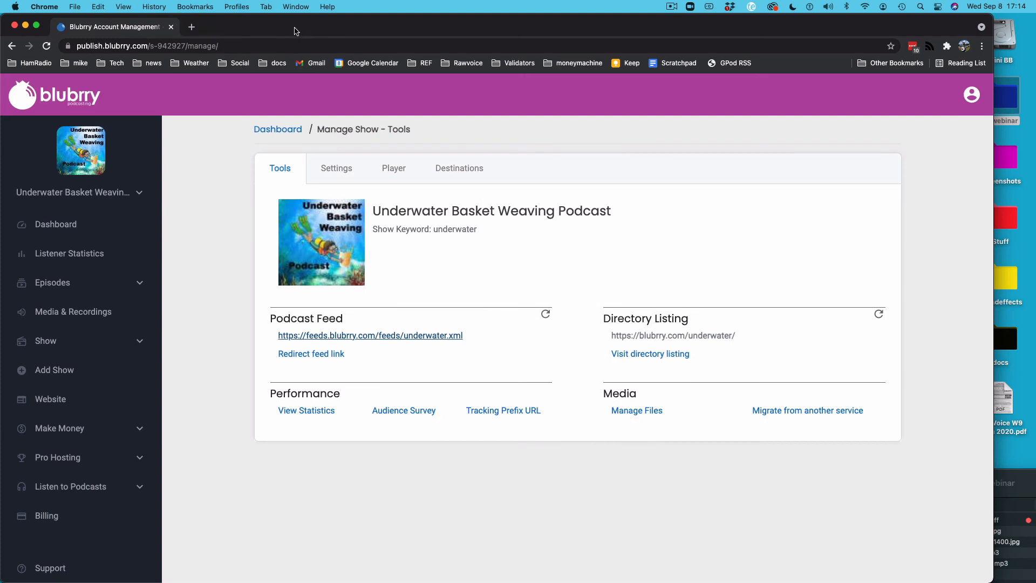
pyautogui.moveTo(733, 331)
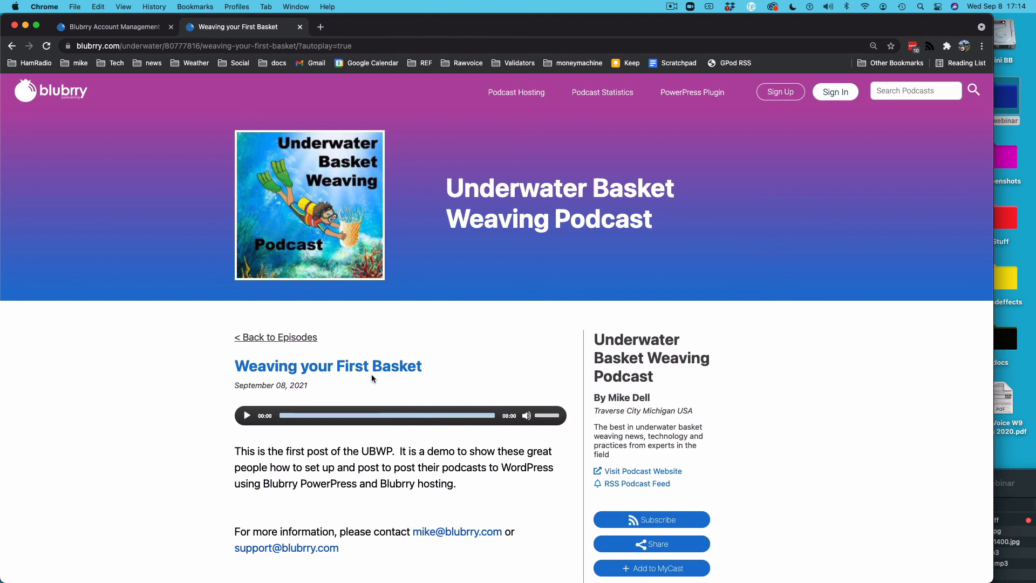
pyautogui.moveTo(38, 67)
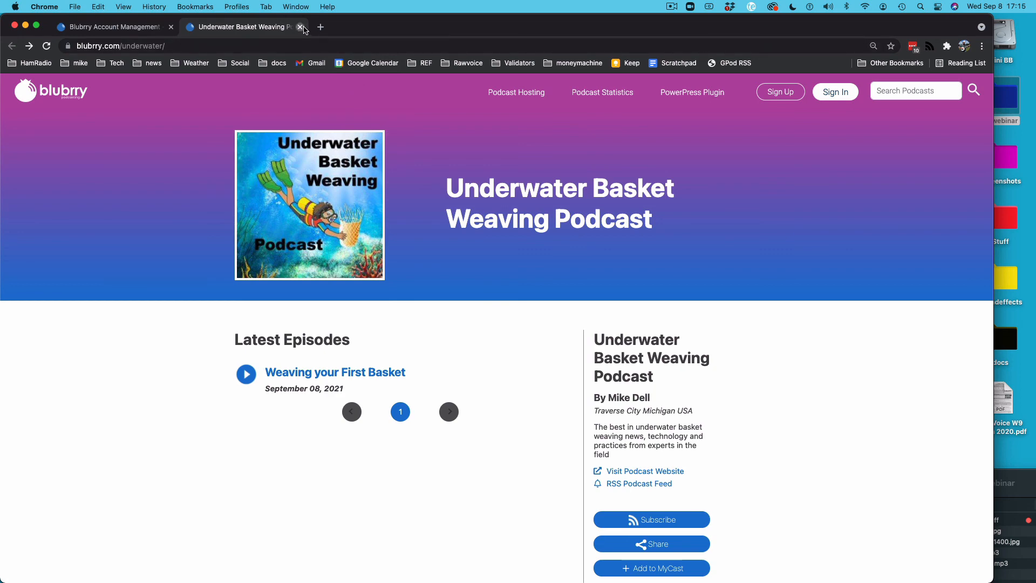
pyautogui.click(301, 27)
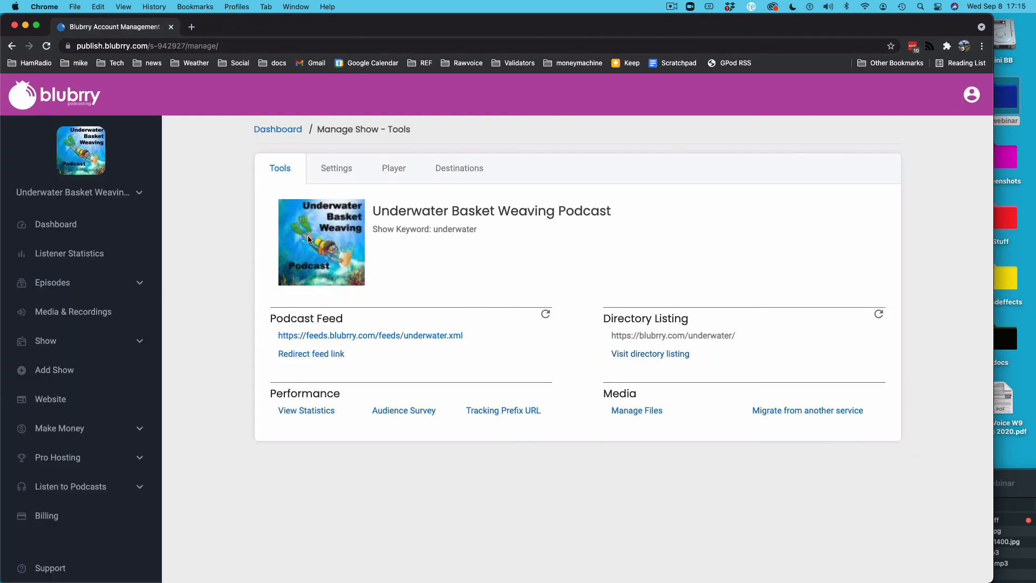
# - Return to the dashboard and open Destinations to review Apple Podcasts and Google listings
pyautogui.scroll(-3)
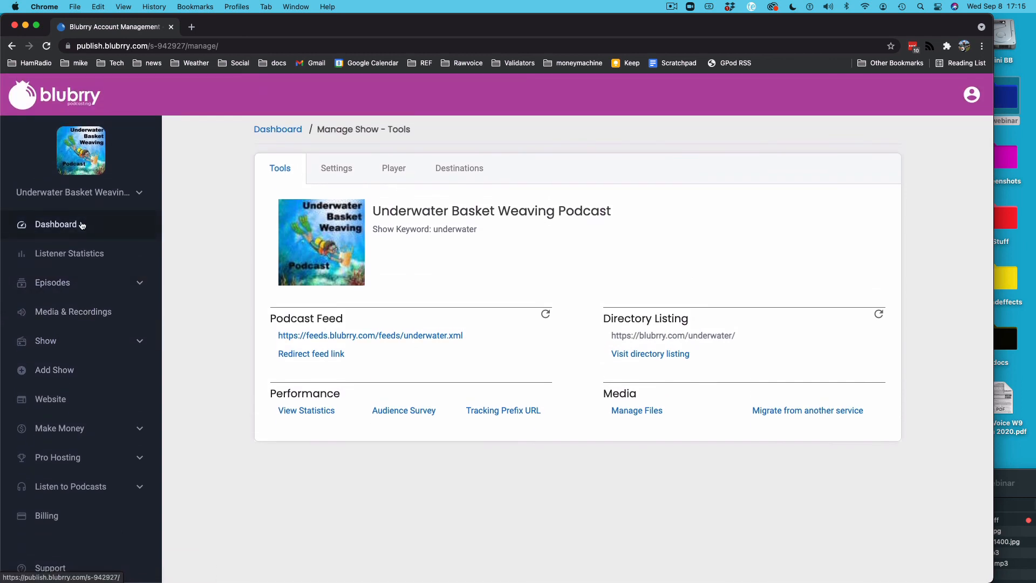
pyautogui.click(56, 224)
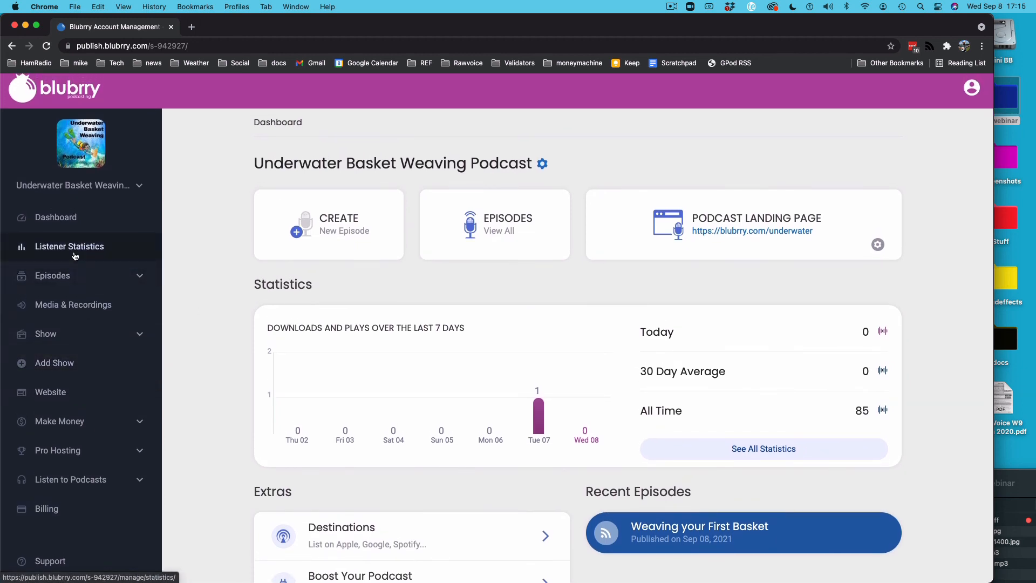
pyautogui.click(46, 334)
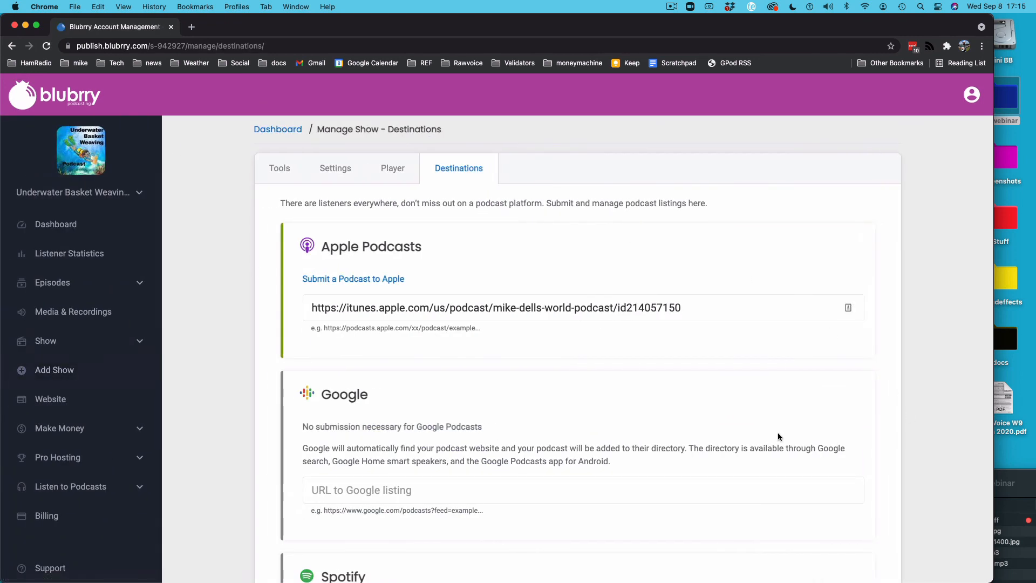
pyautogui.moveTo(353, 279)
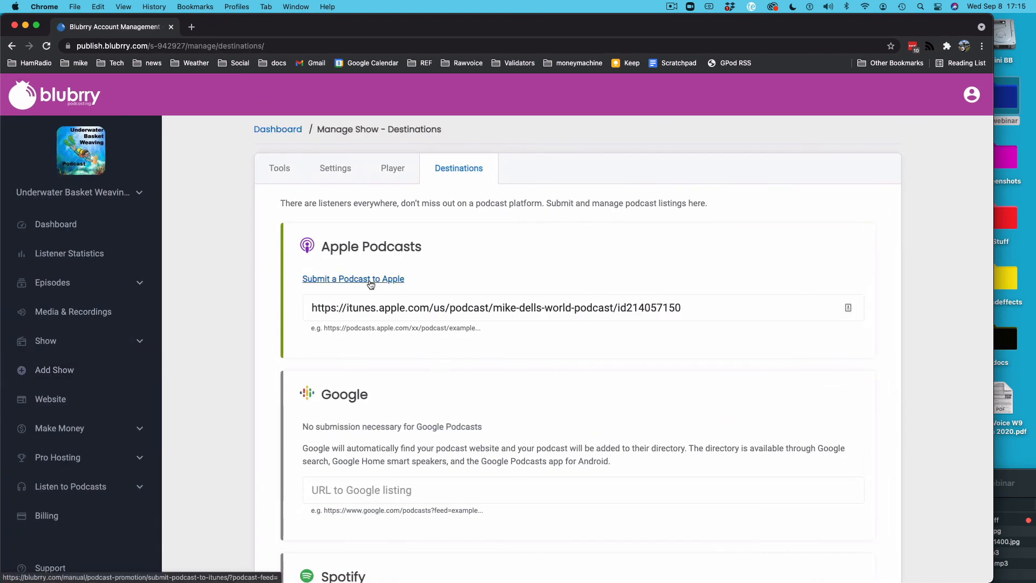
pyautogui.moveTo(420, 324)
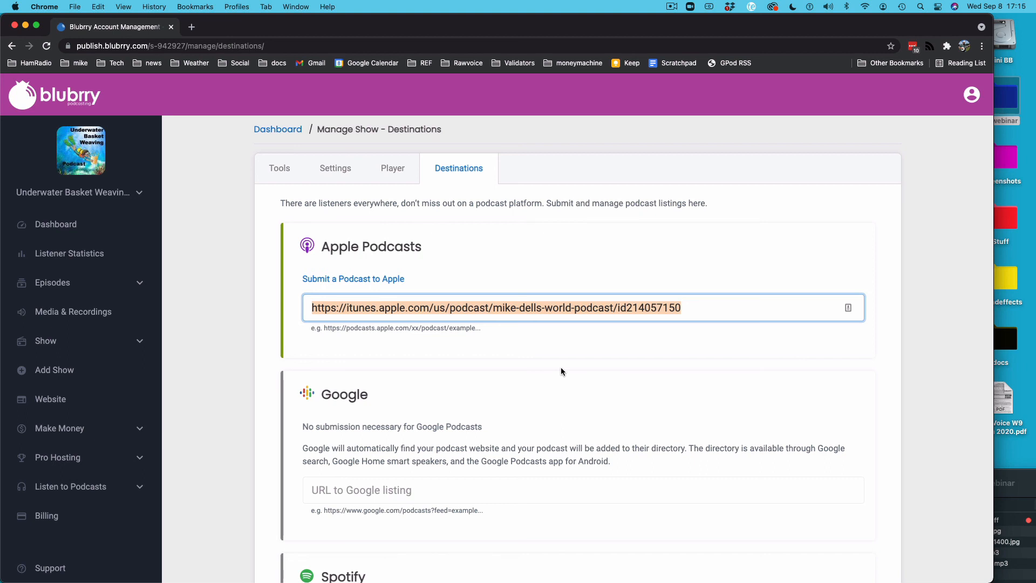
pyautogui.scroll(-3)
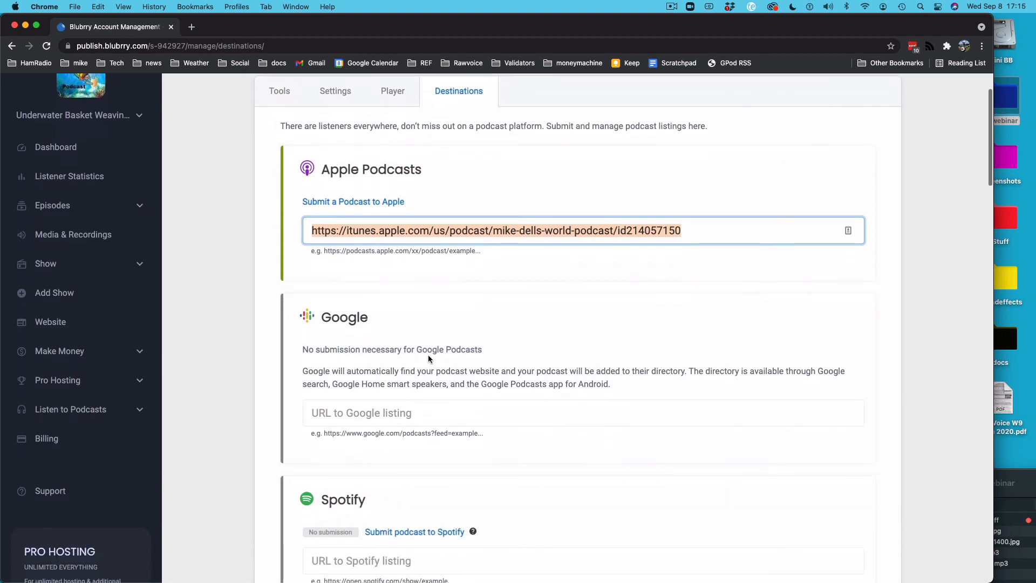
pyautogui.scroll(-3)
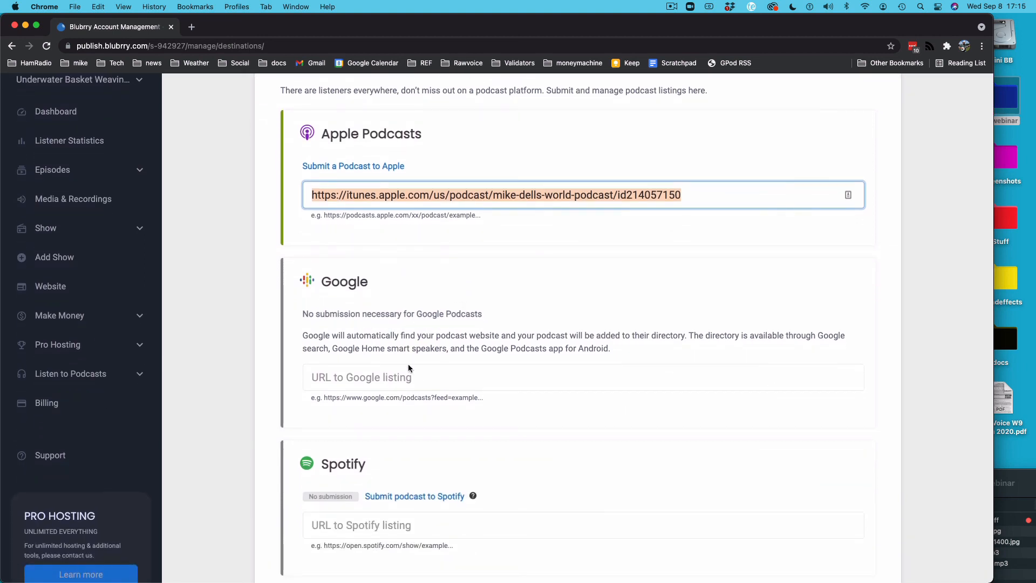
pyautogui.scroll(-3)
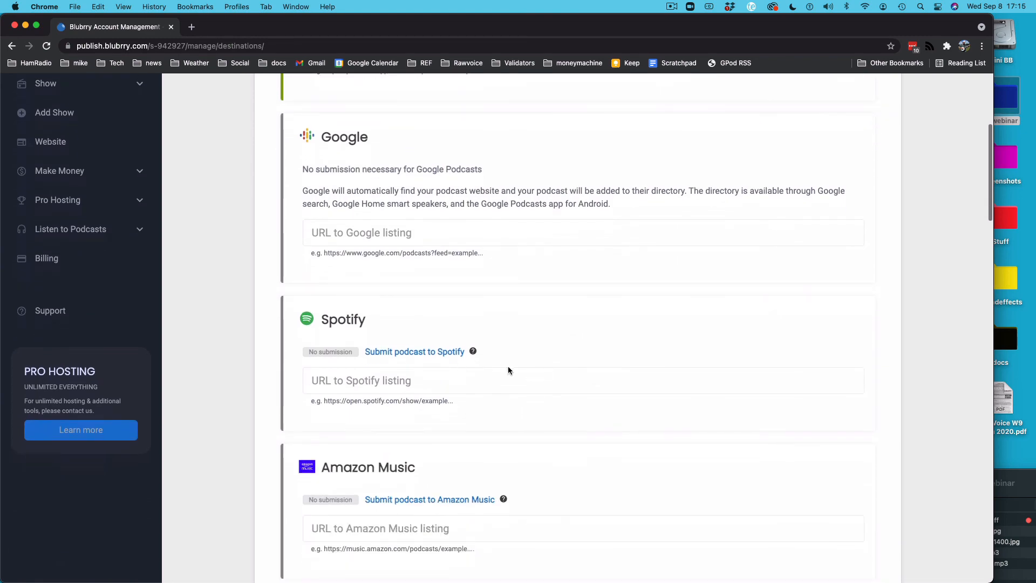
pyautogui.scroll(-3)
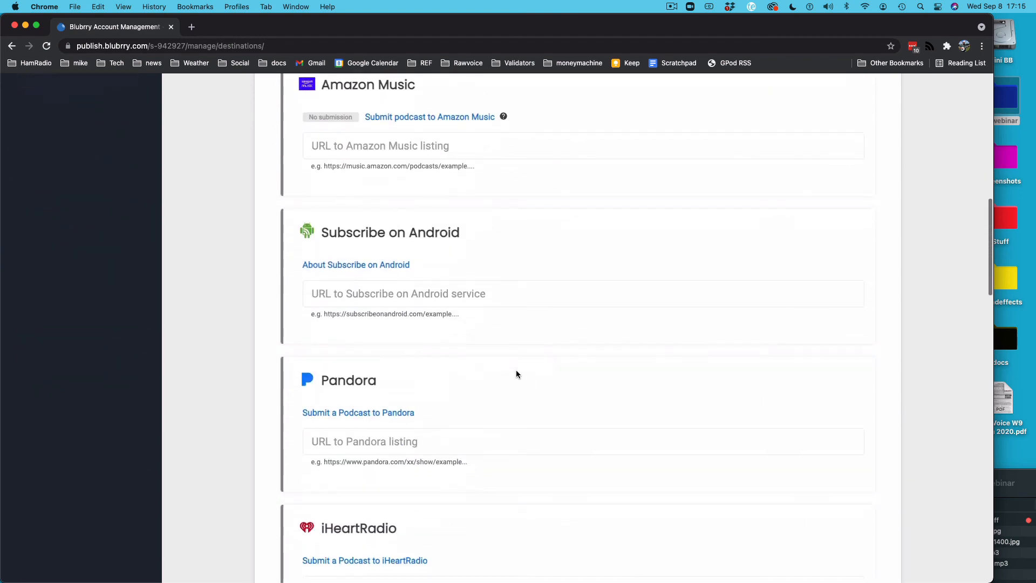
pyautogui.scroll(-3)
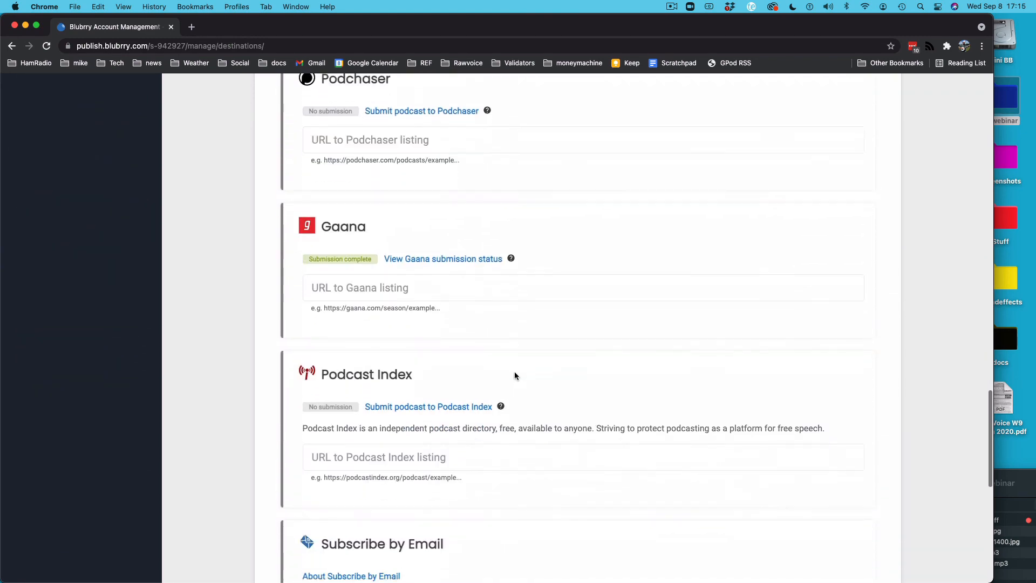
pyautogui.scroll(3)
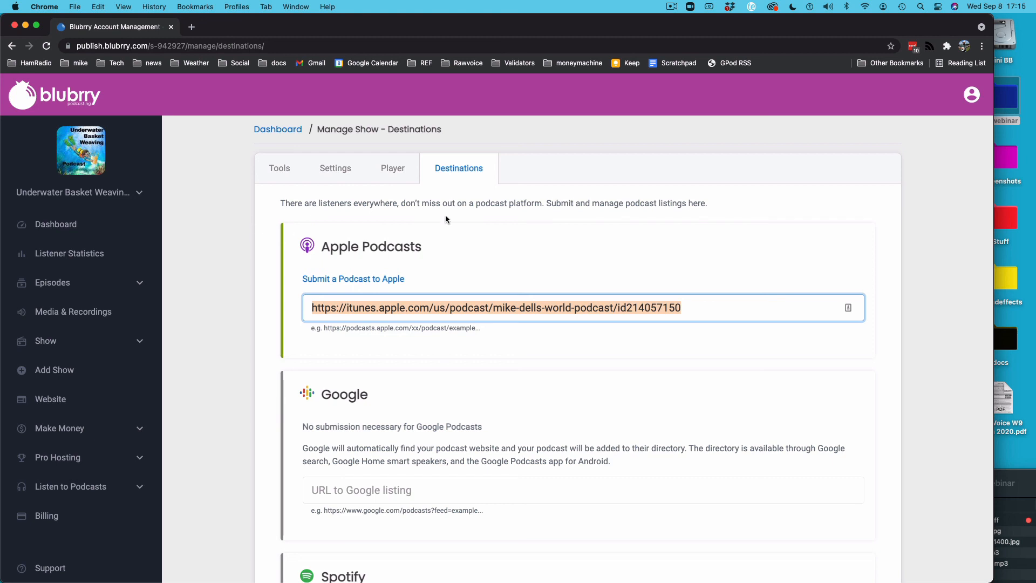
pyautogui.moveTo(575, 238)
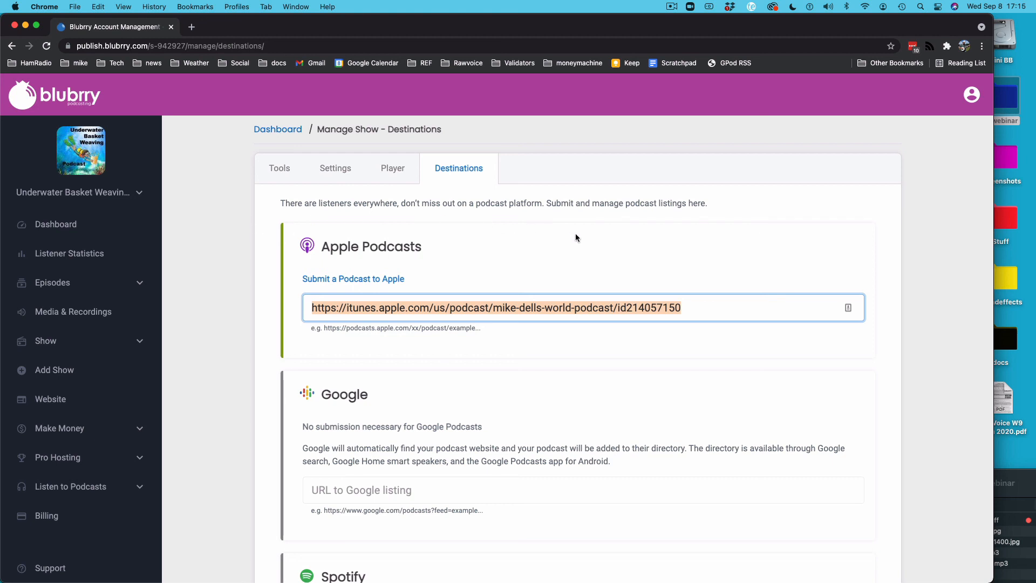
pyautogui.moveTo(580, 237)
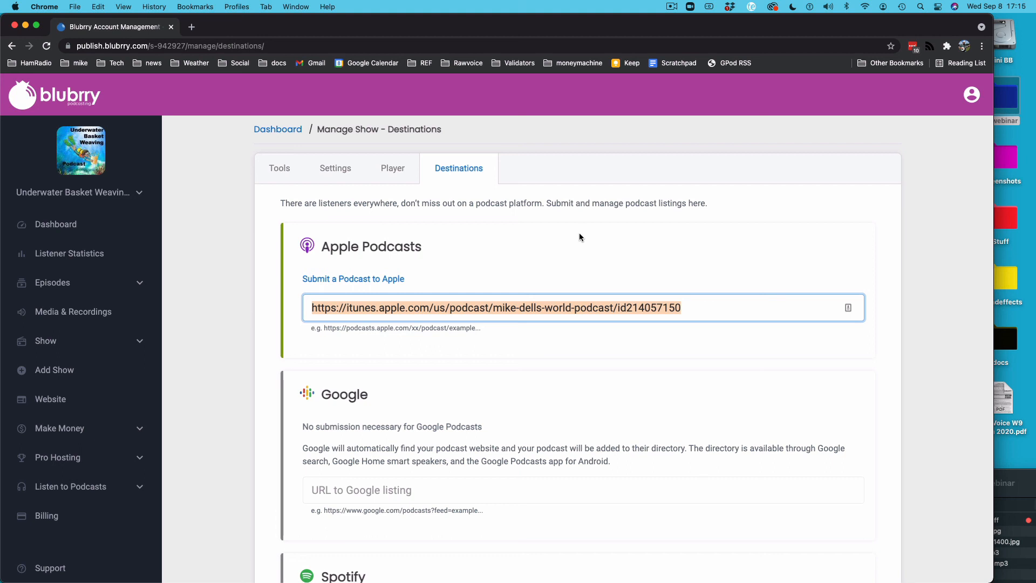
pyautogui.moveTo(678, 248)
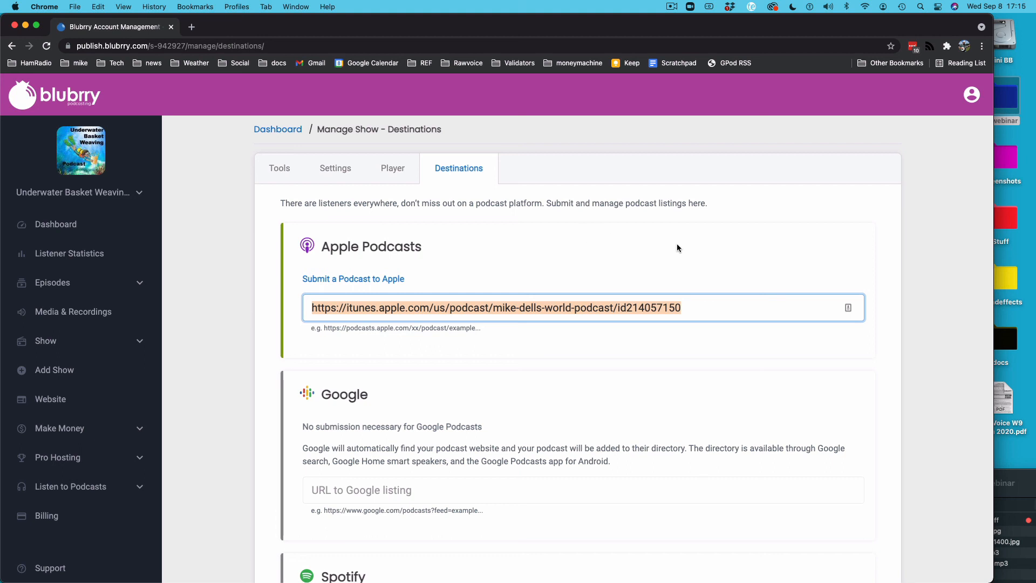
pyautogui.moveTo(672, 8)
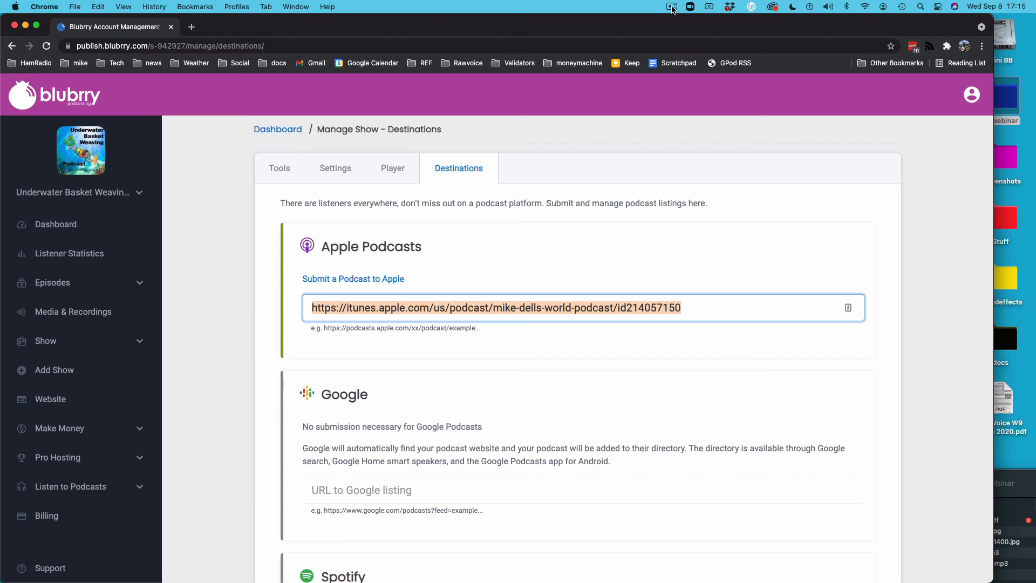